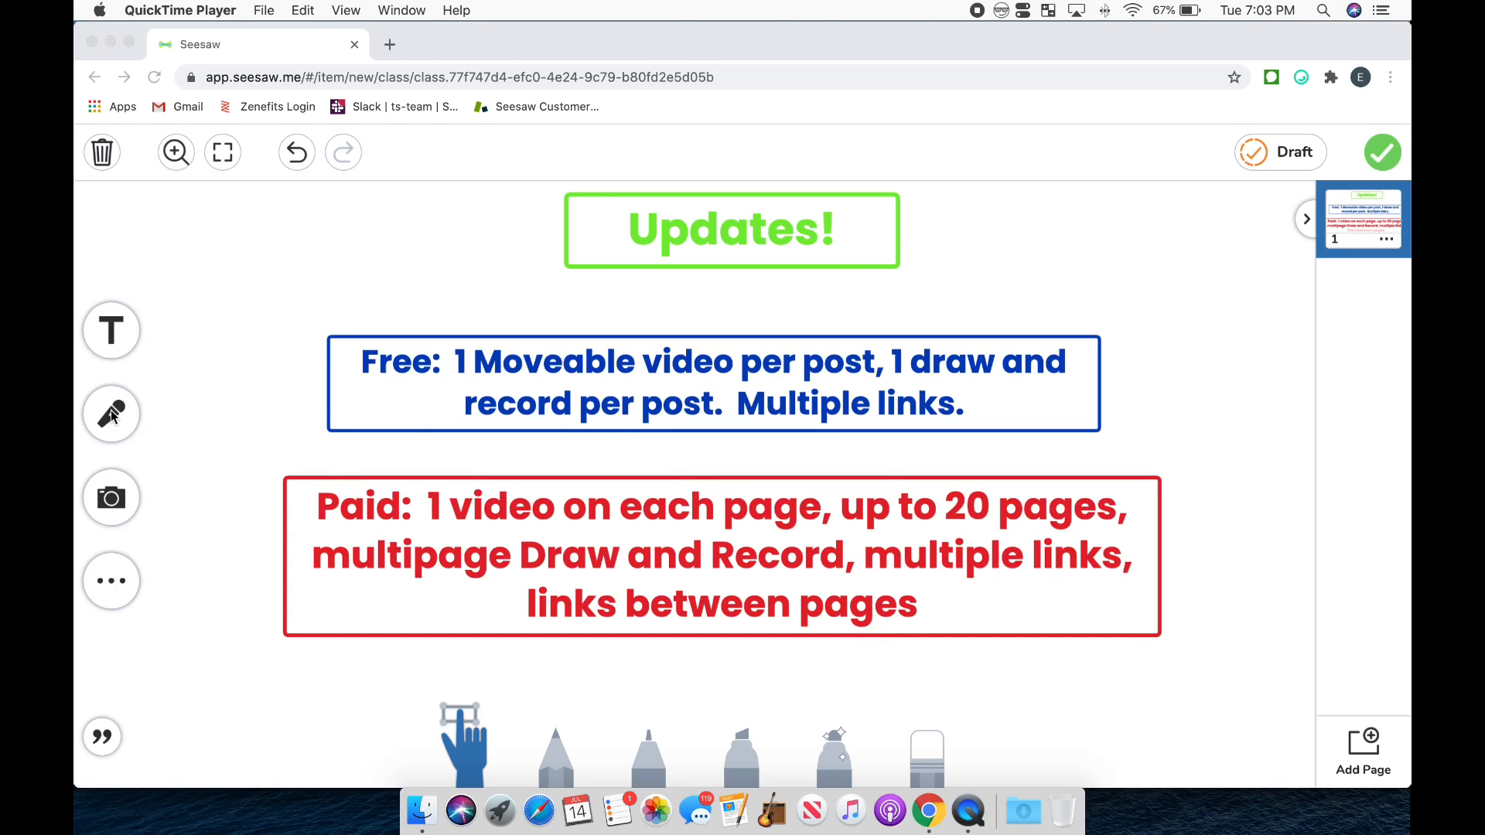
{"action": "mouse_move", "coordinate": [170, 455]}
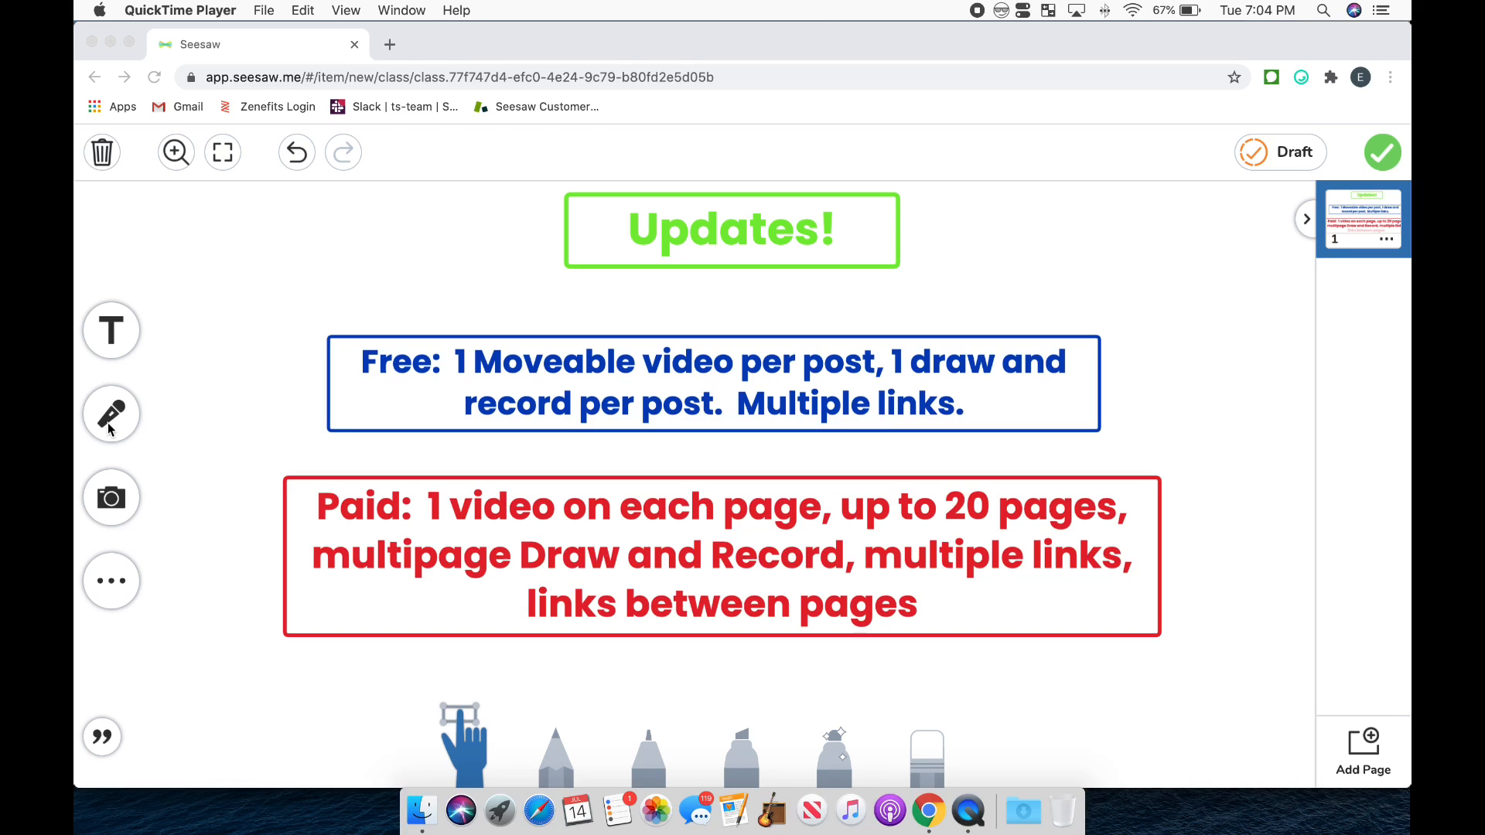
{"action": "mouse_move", "coordinate": [201, 475]}
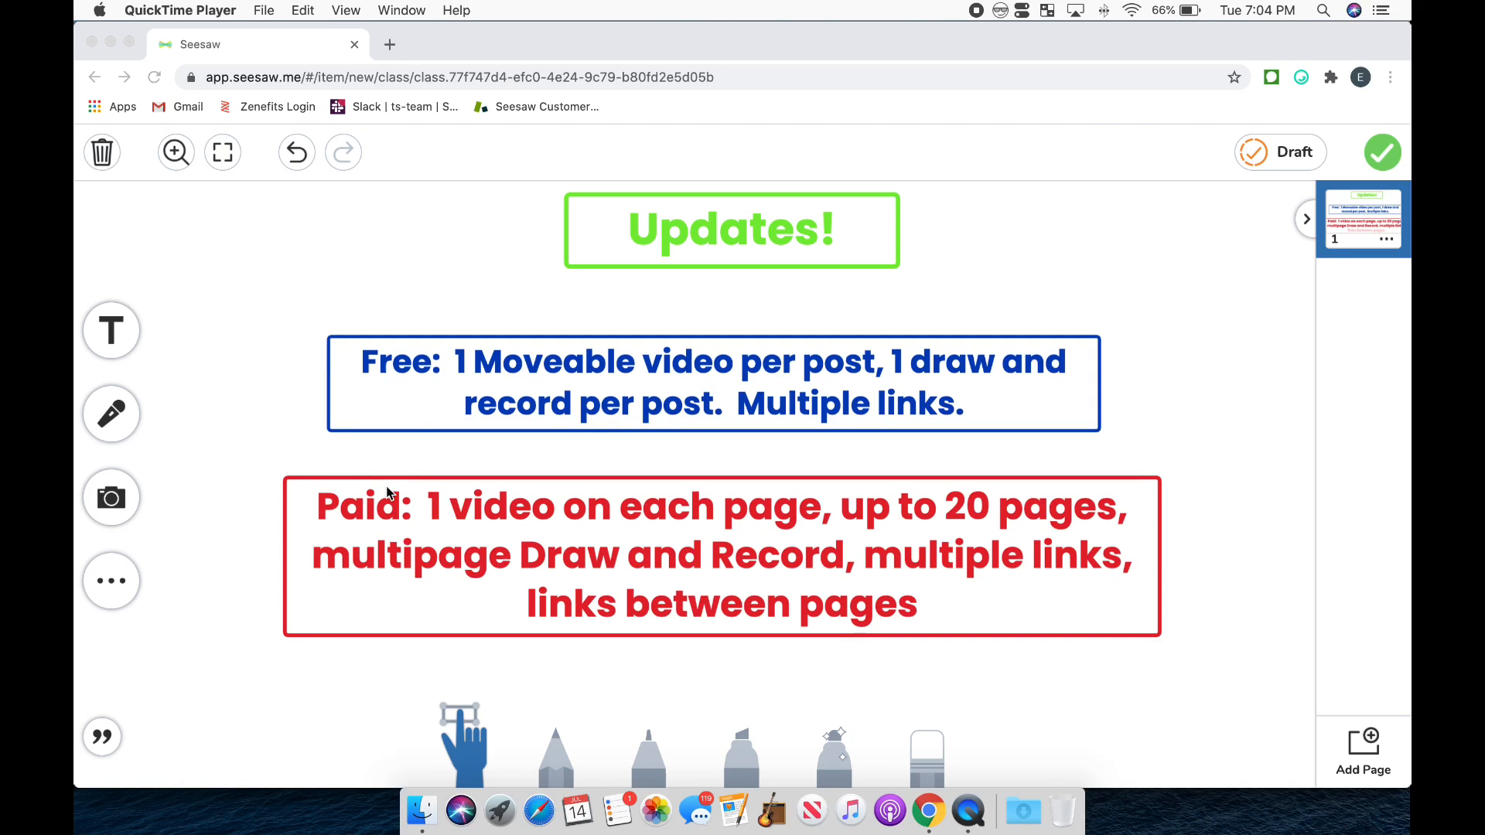
{"action": "mouse_move", "coordinate": [978, 8]}
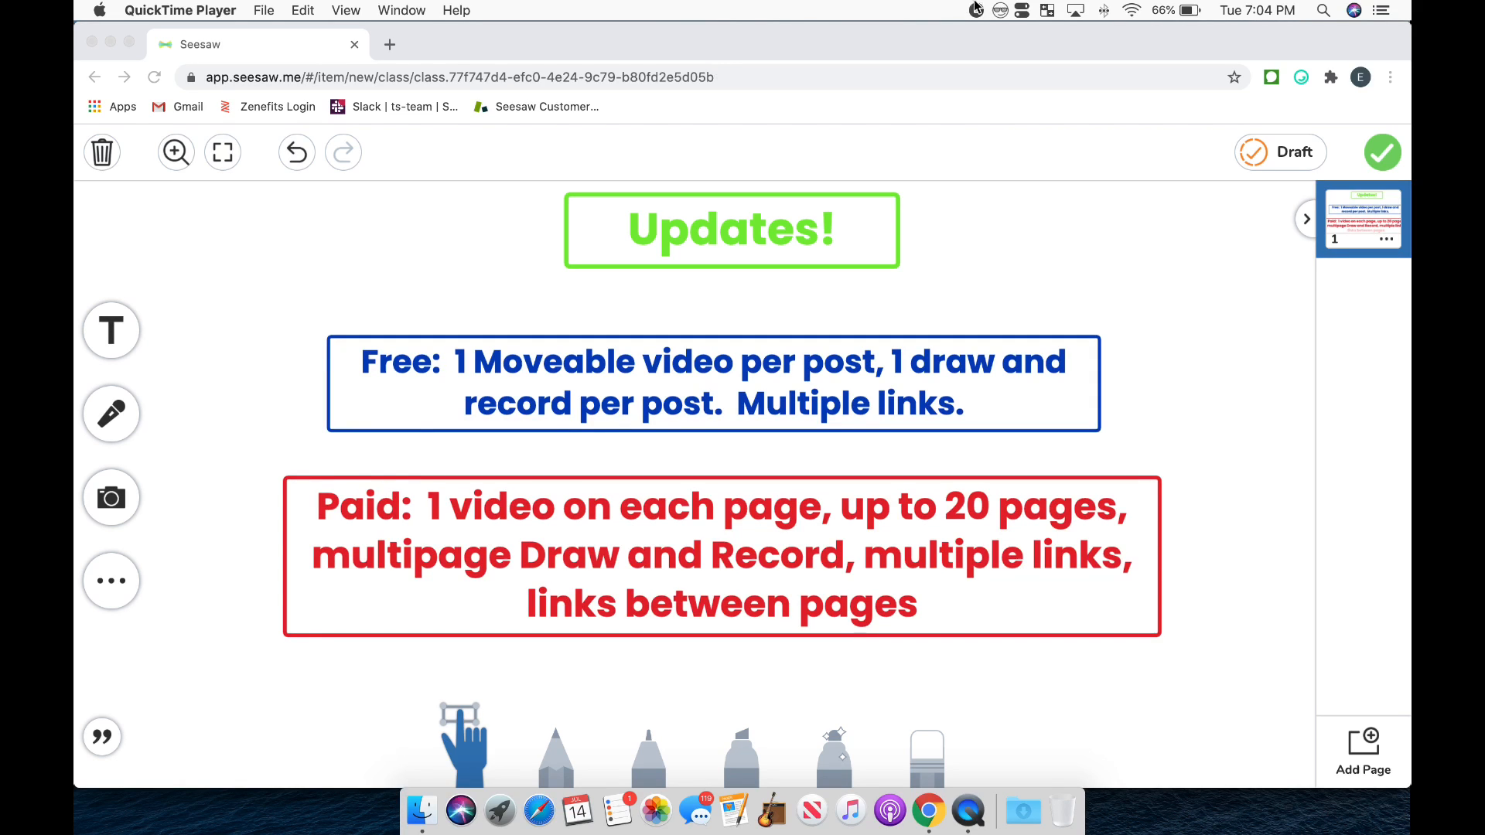
- Add a new blank second page after the Updates! page
{"action": "left_click", "coordinate": [1361, 752]}
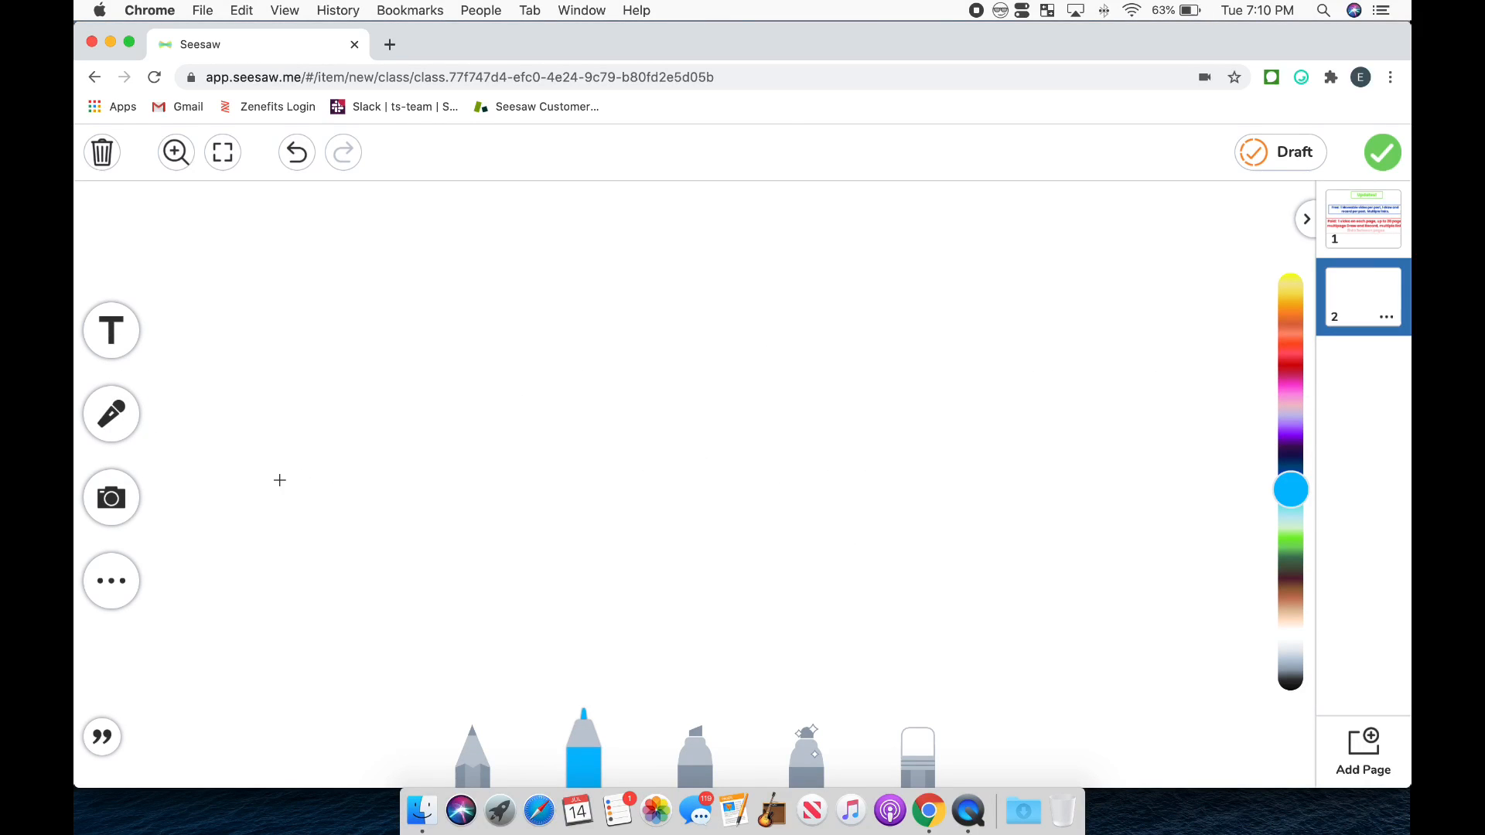
- Record a roughly 12-second webcam video clip and place it filling page 2
{"action": "left_click", "coordinate": [111, 496]}
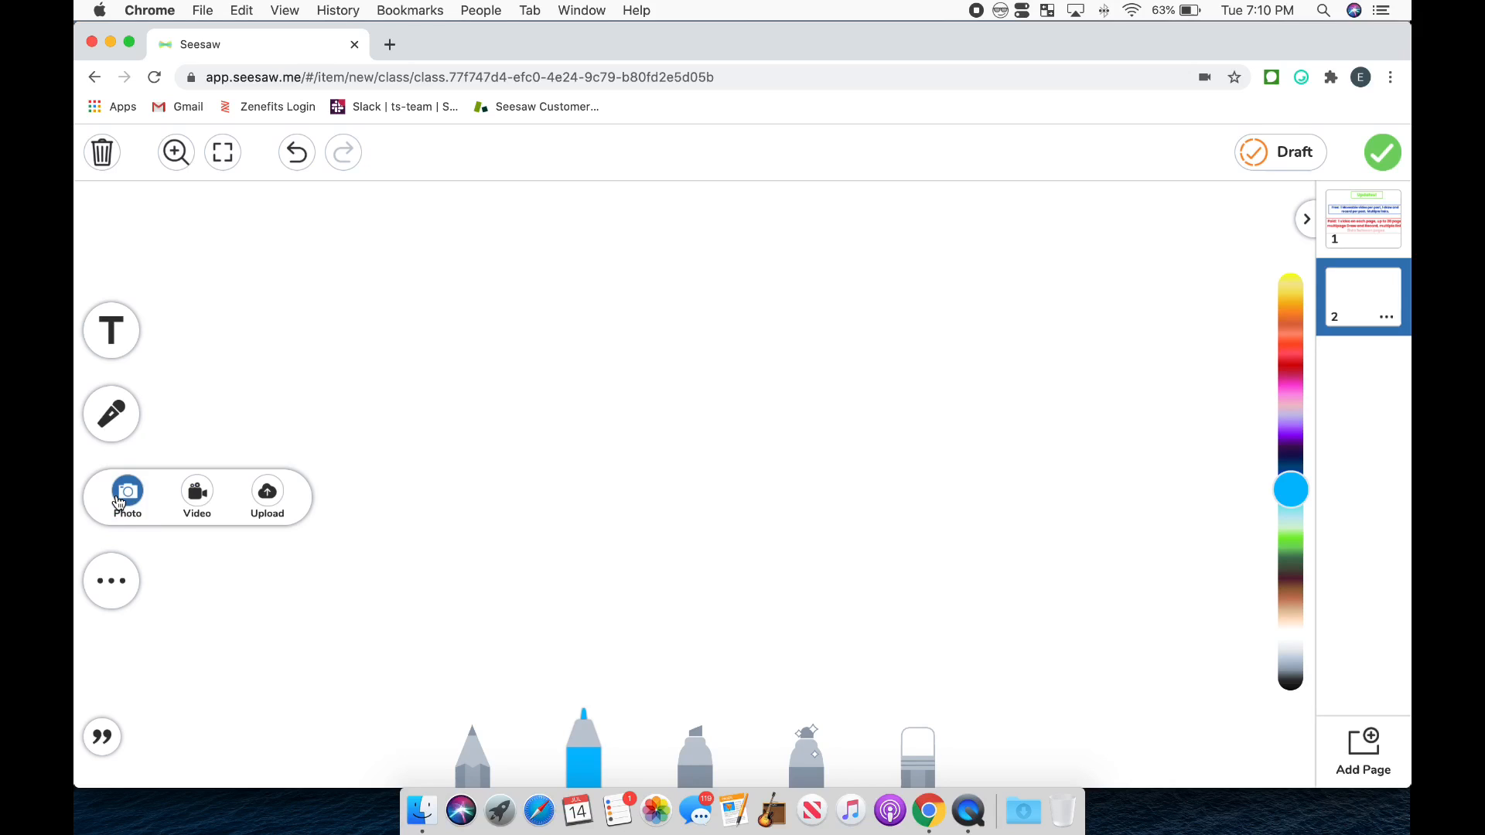
{"action": "mouse_move", "coordinate": [196, 490]}
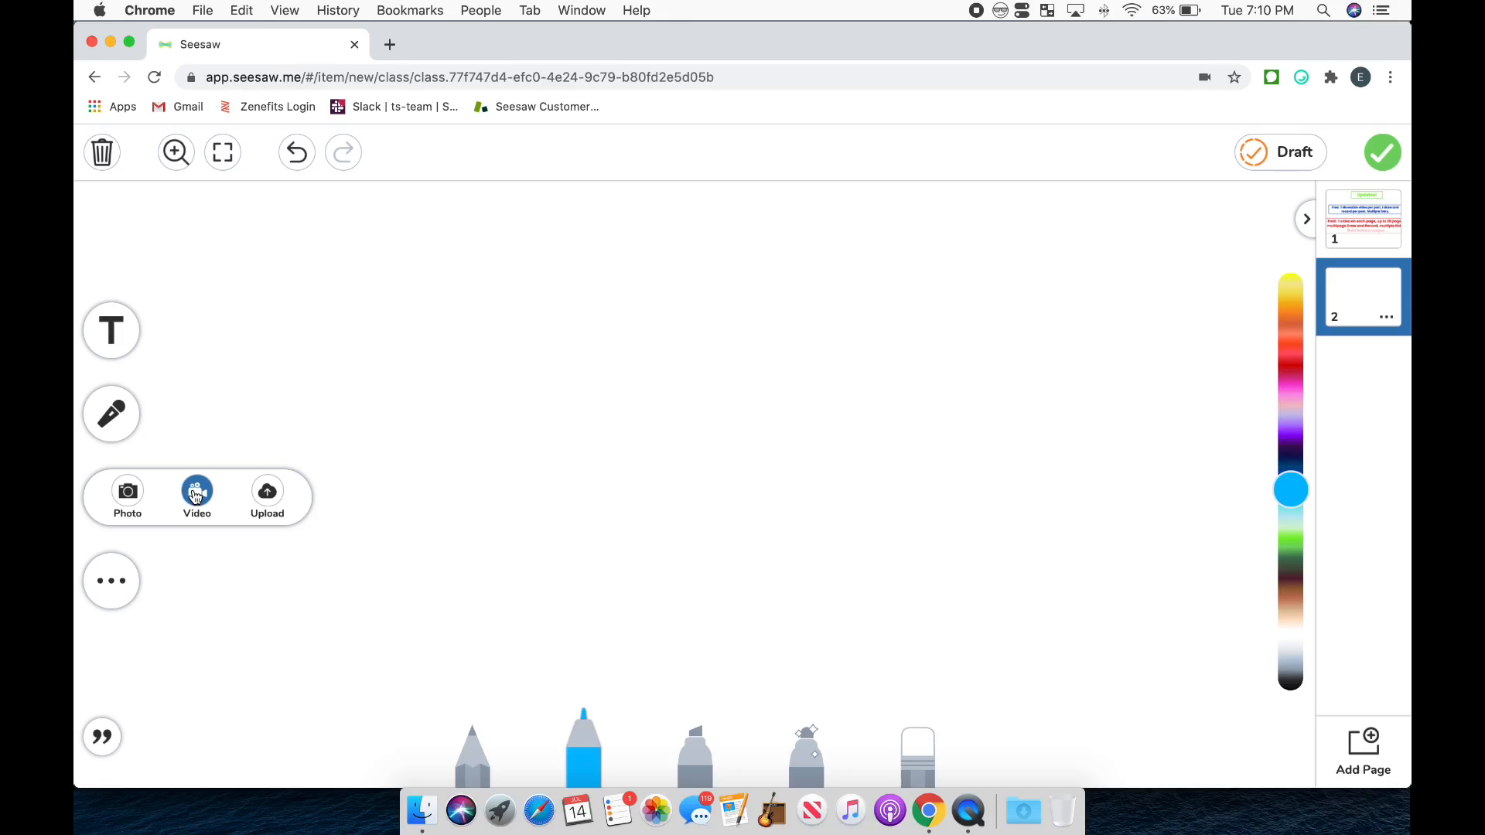
{"action": "left_click", "coordinate": [196, 491]}
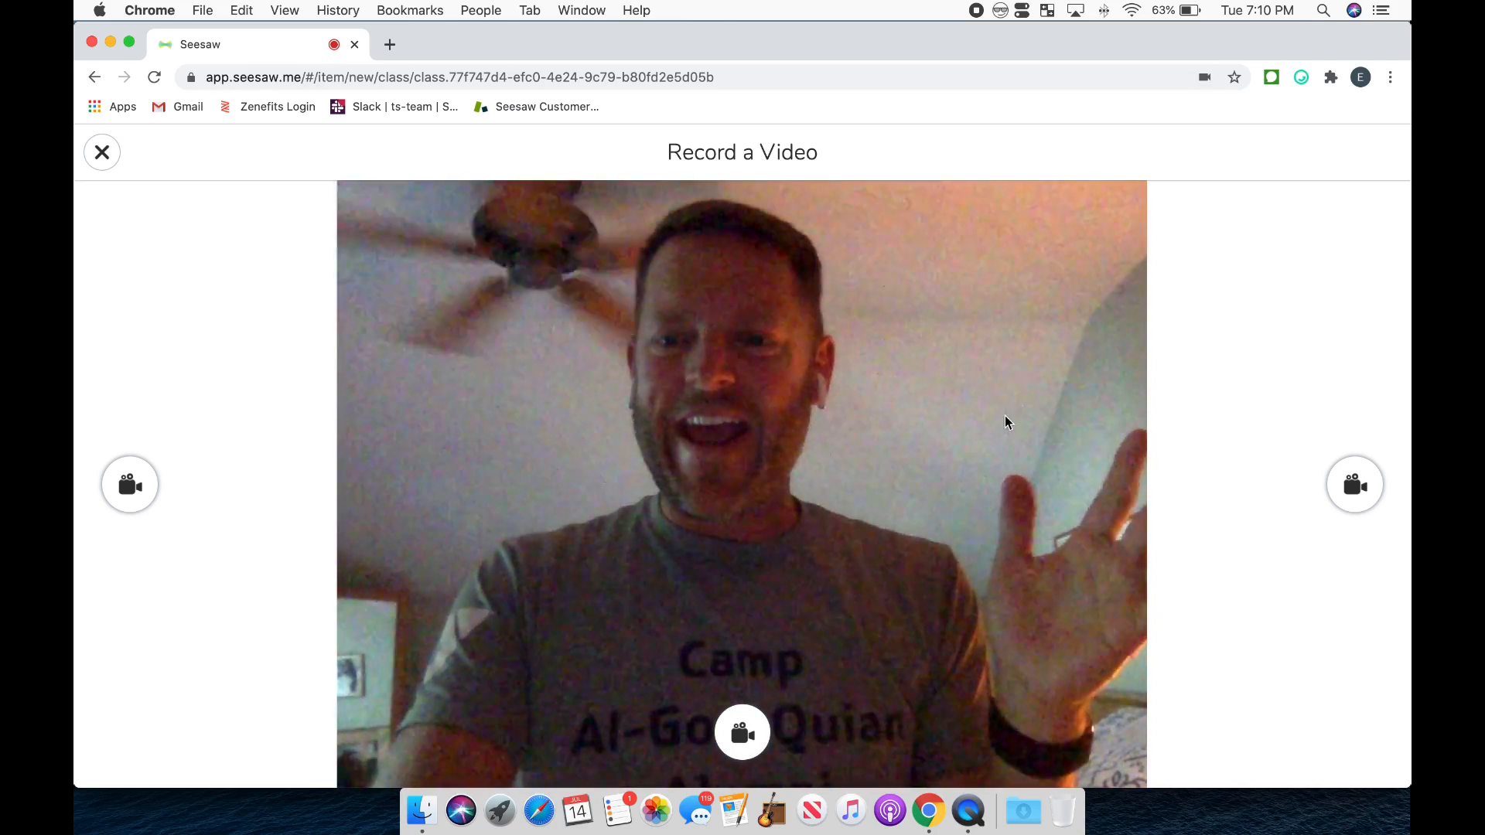
{"action": "left_click", "coordinate": [741, 731]}
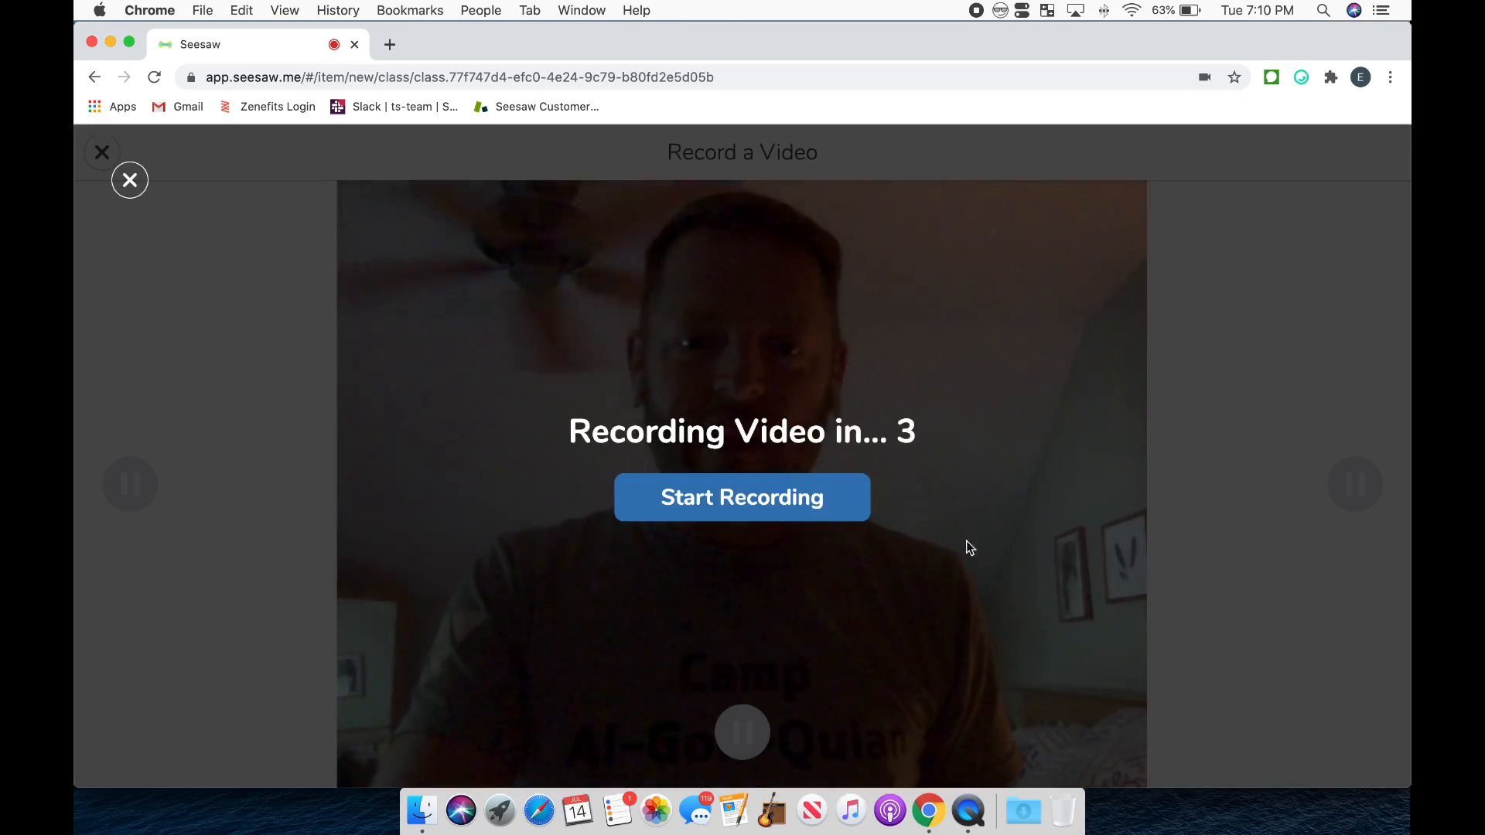
{"action": "left_click", "coordinate": [741, 496]}
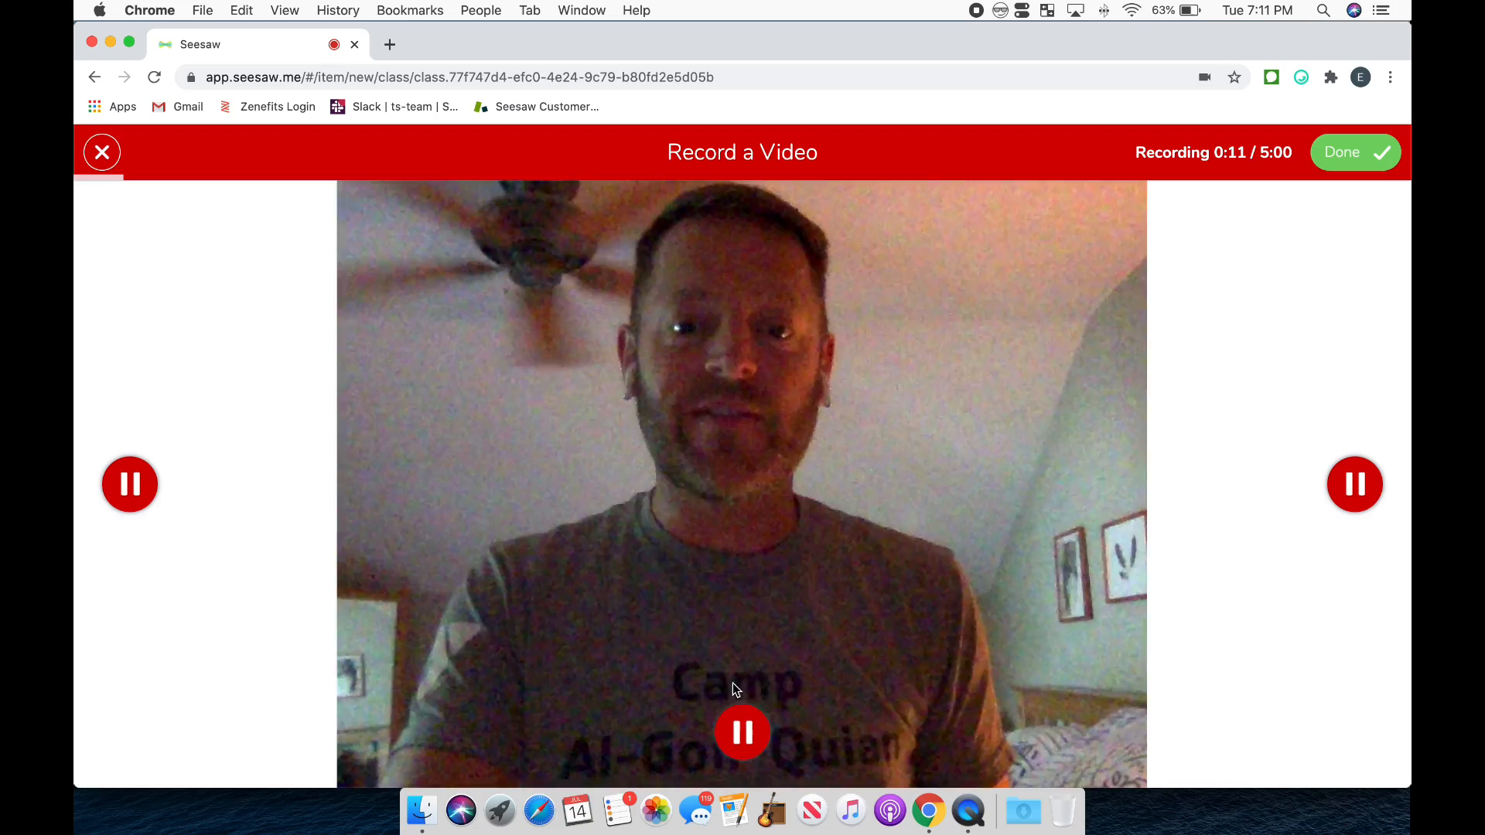
{"action": "left_click", "coordinate": [741, 731]}
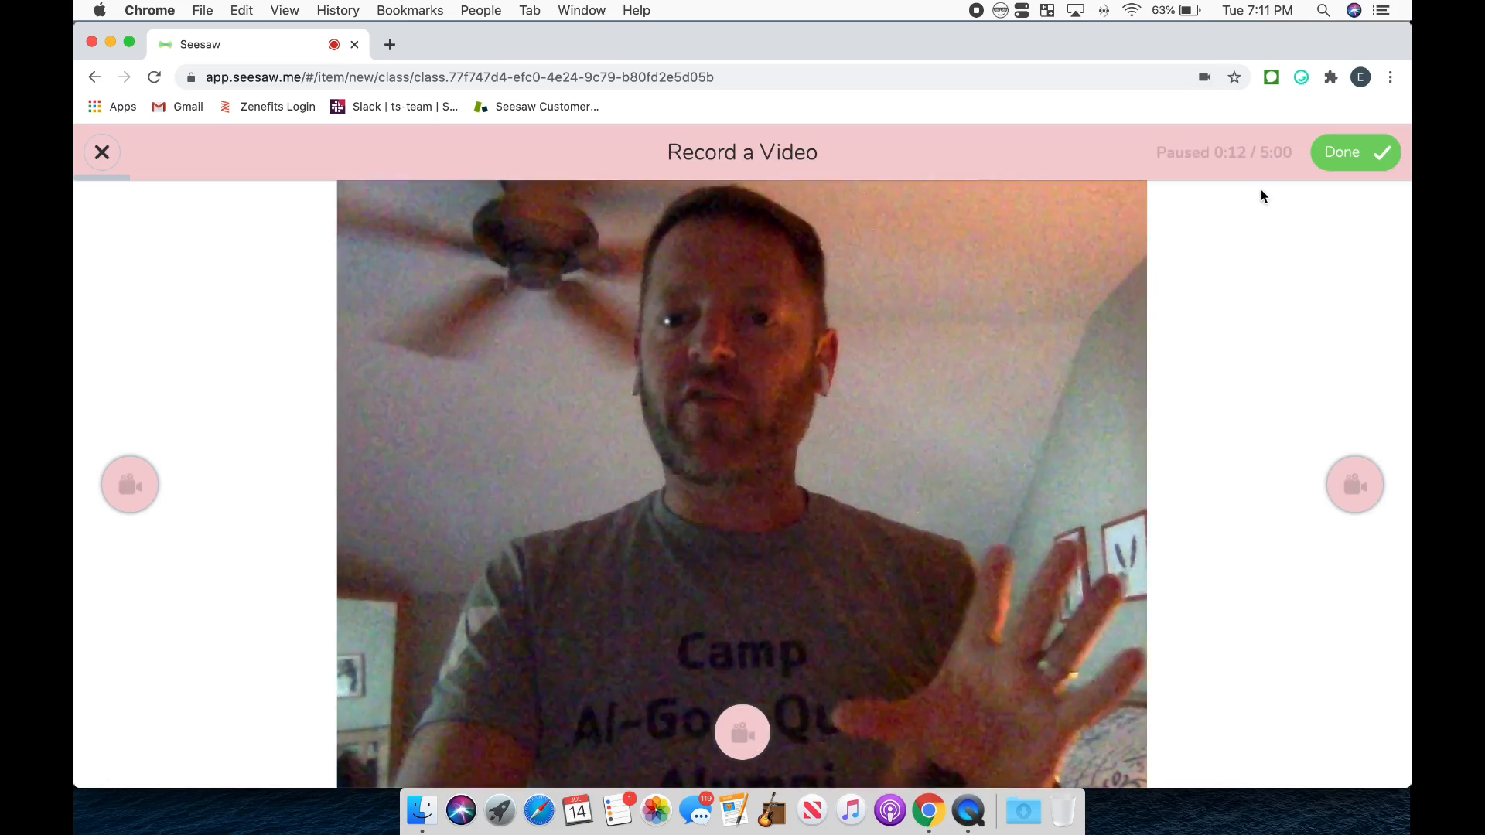
{"action": "left_click", "coordinate": [1355, 151]}
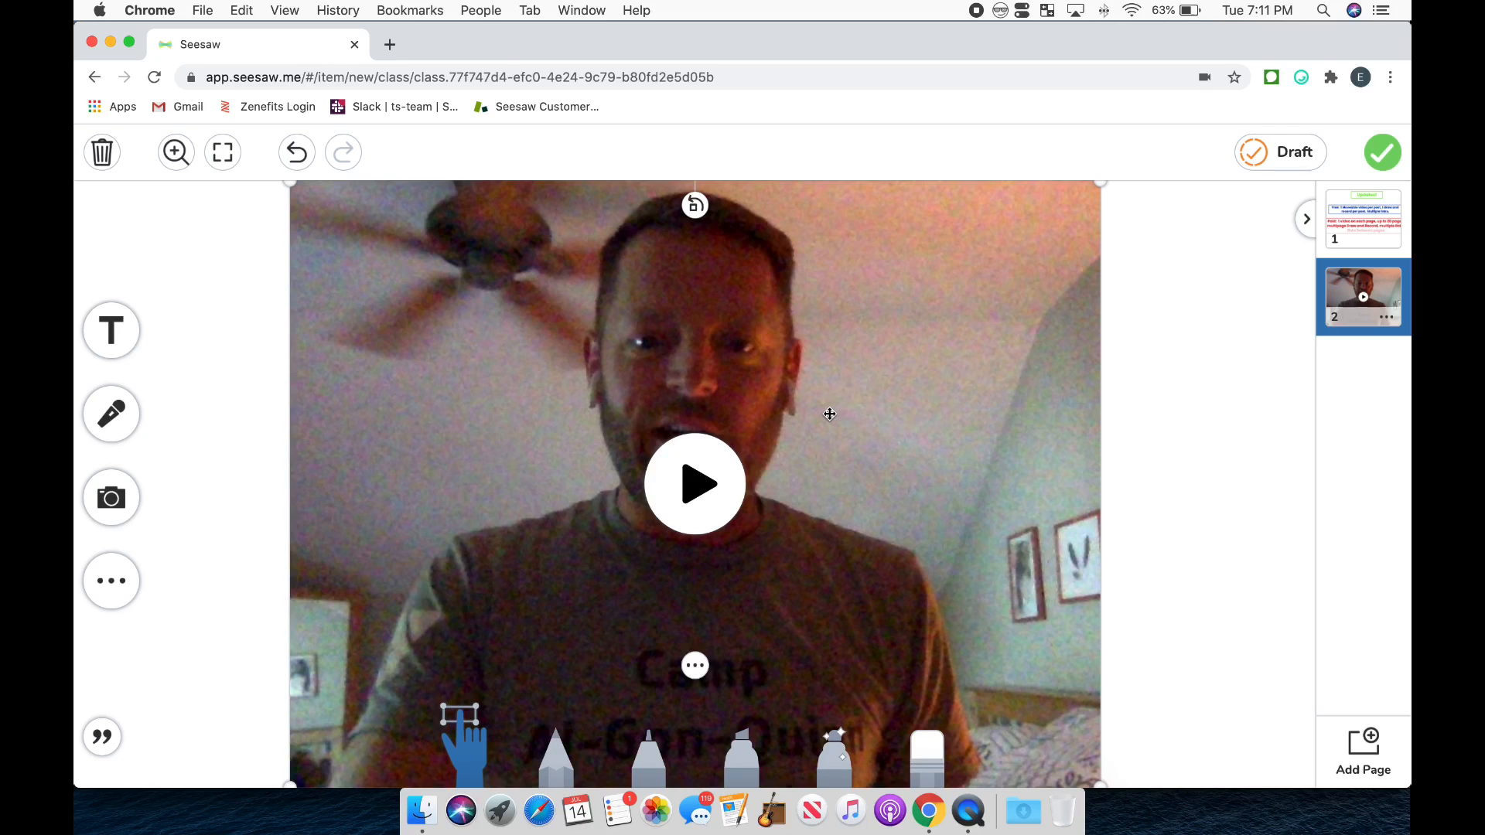
{"action": "mouse_move", "coordinate": [1049, 178]}
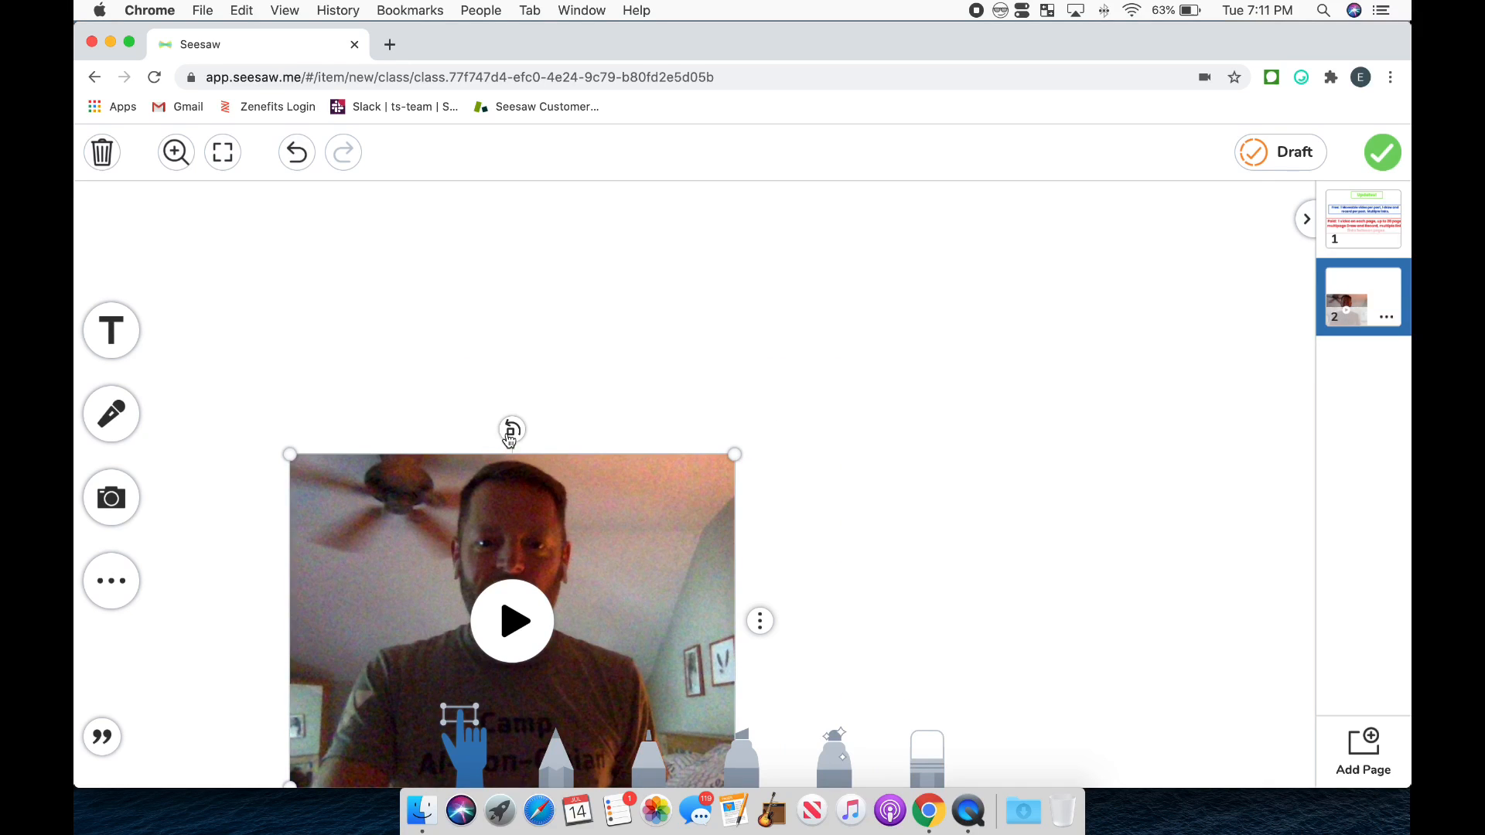
{"action": "mouse_move", "coordinate": [575, 512]}
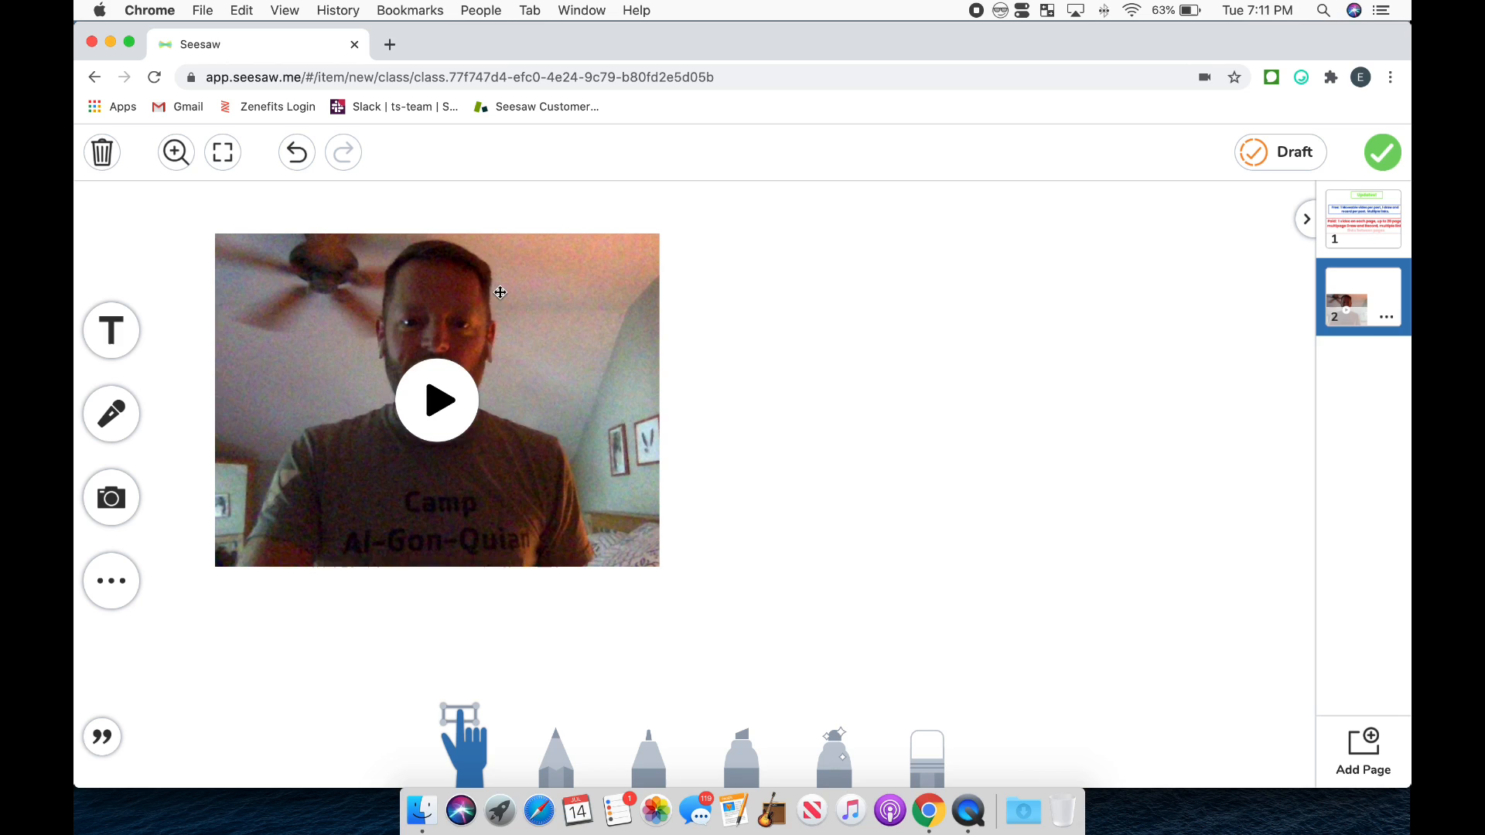
- Shrink the video to the left and add 'Short a' and 'Cat' text labels
{"action": "left_click", "coordinate": [436, 397]}
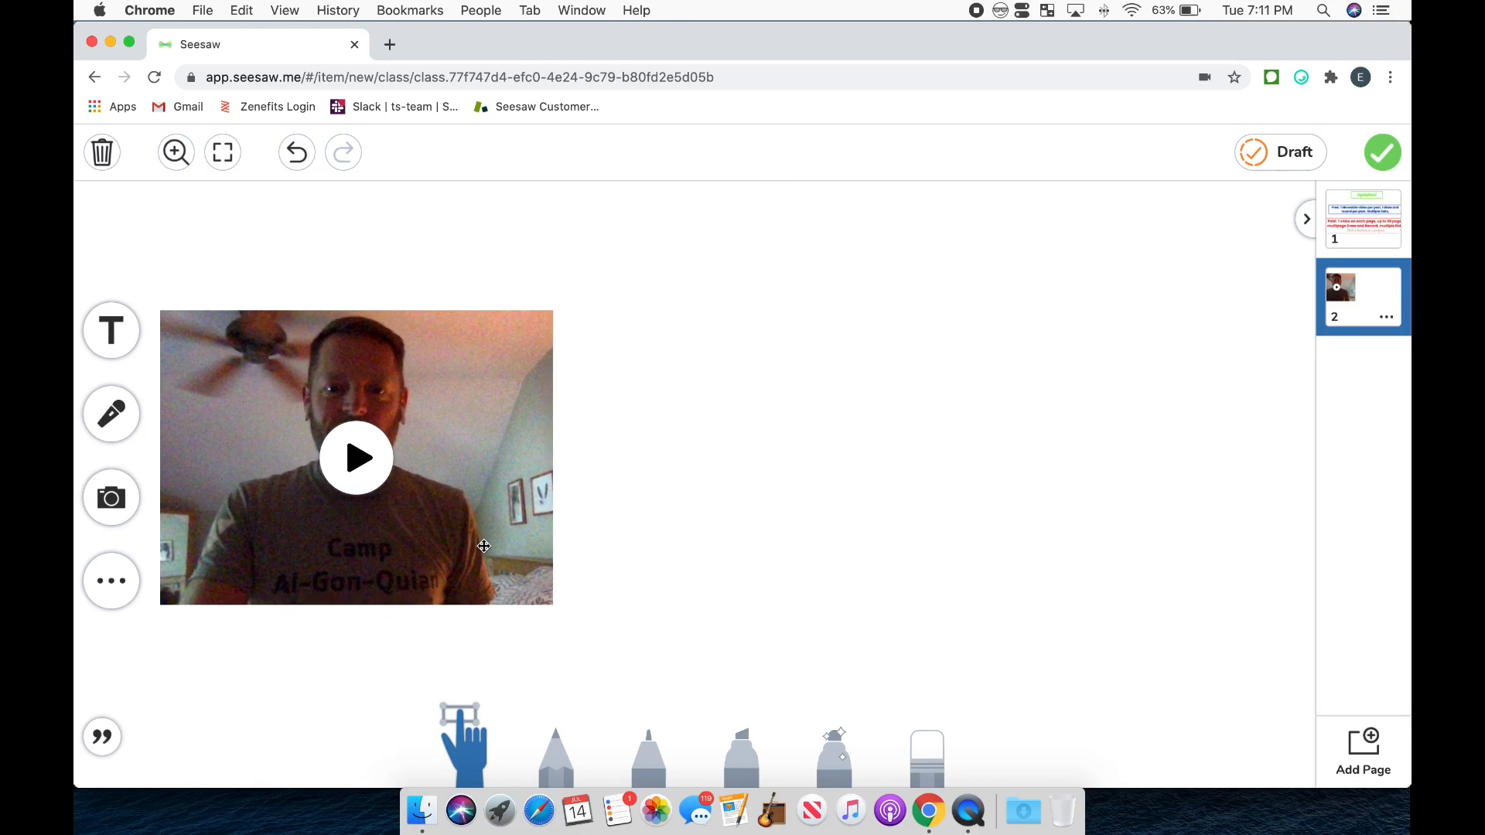
{"action": "left_click", "coordinate": [356, 458]}
{"action": "type", "text": "C"}
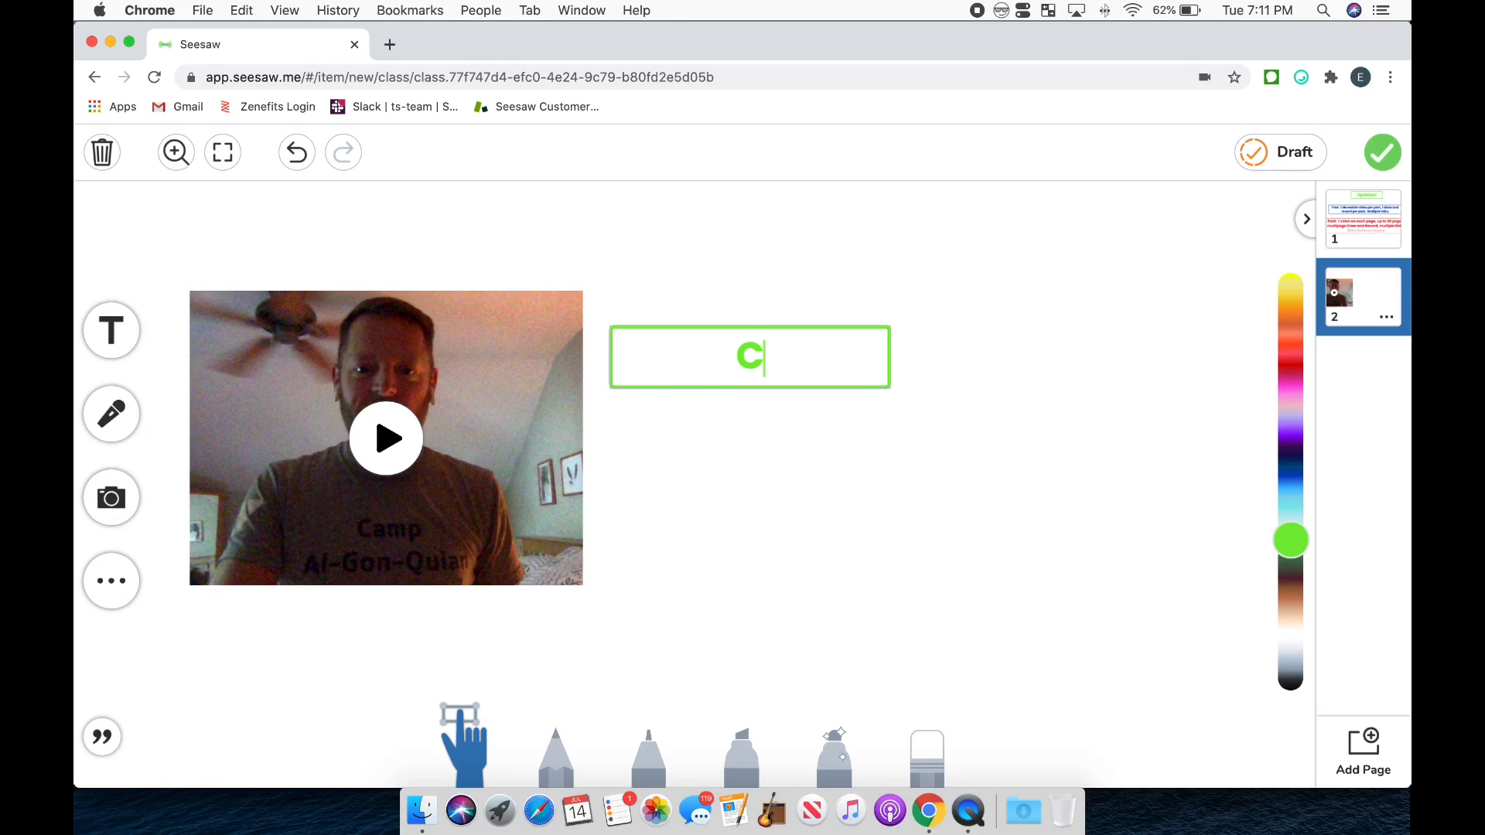
{"action": "type", "text": "at"}
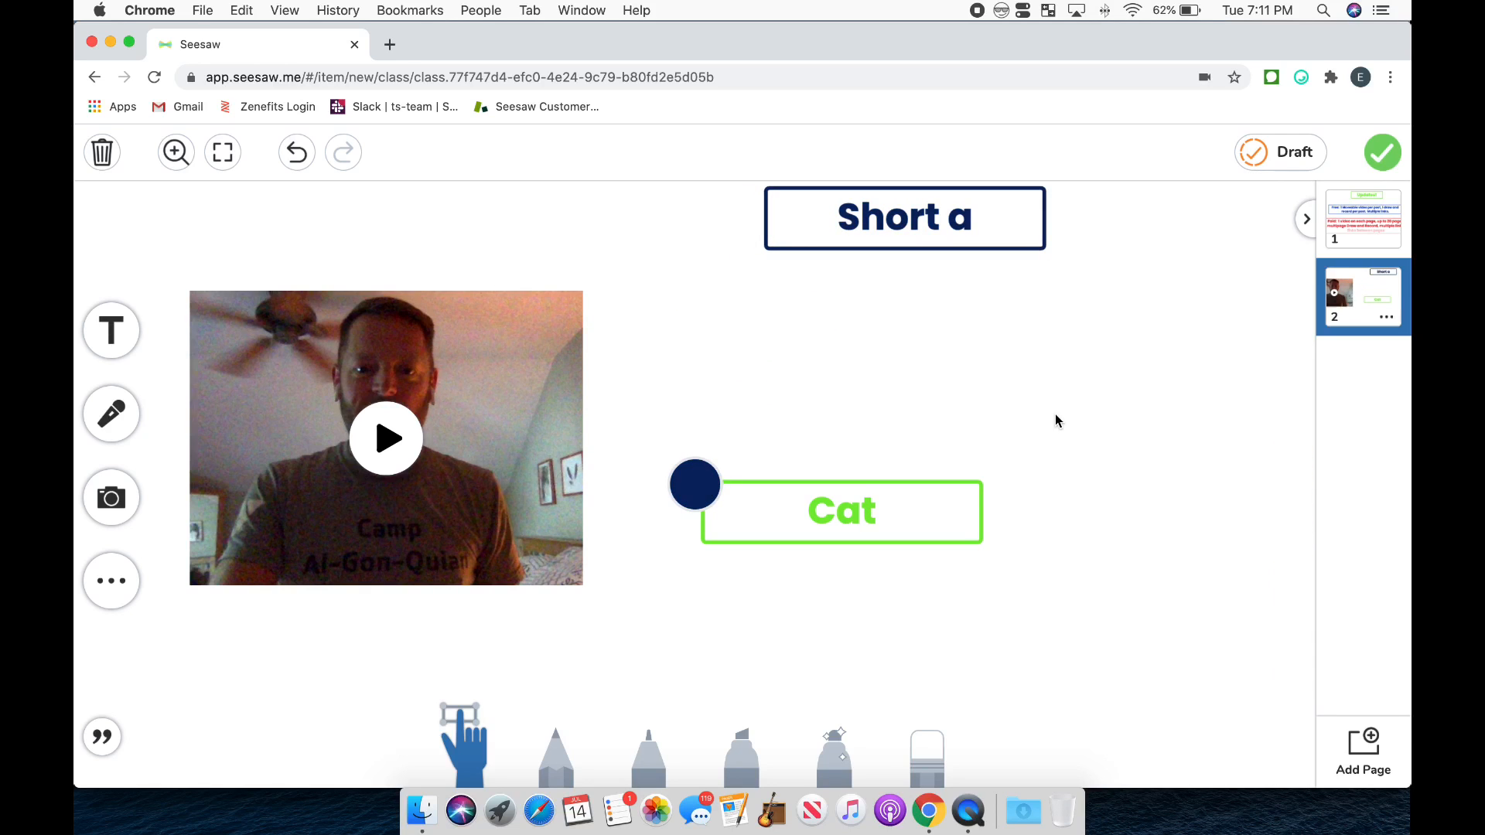
{"action": "left_click", "coordinate": [695, 485]}
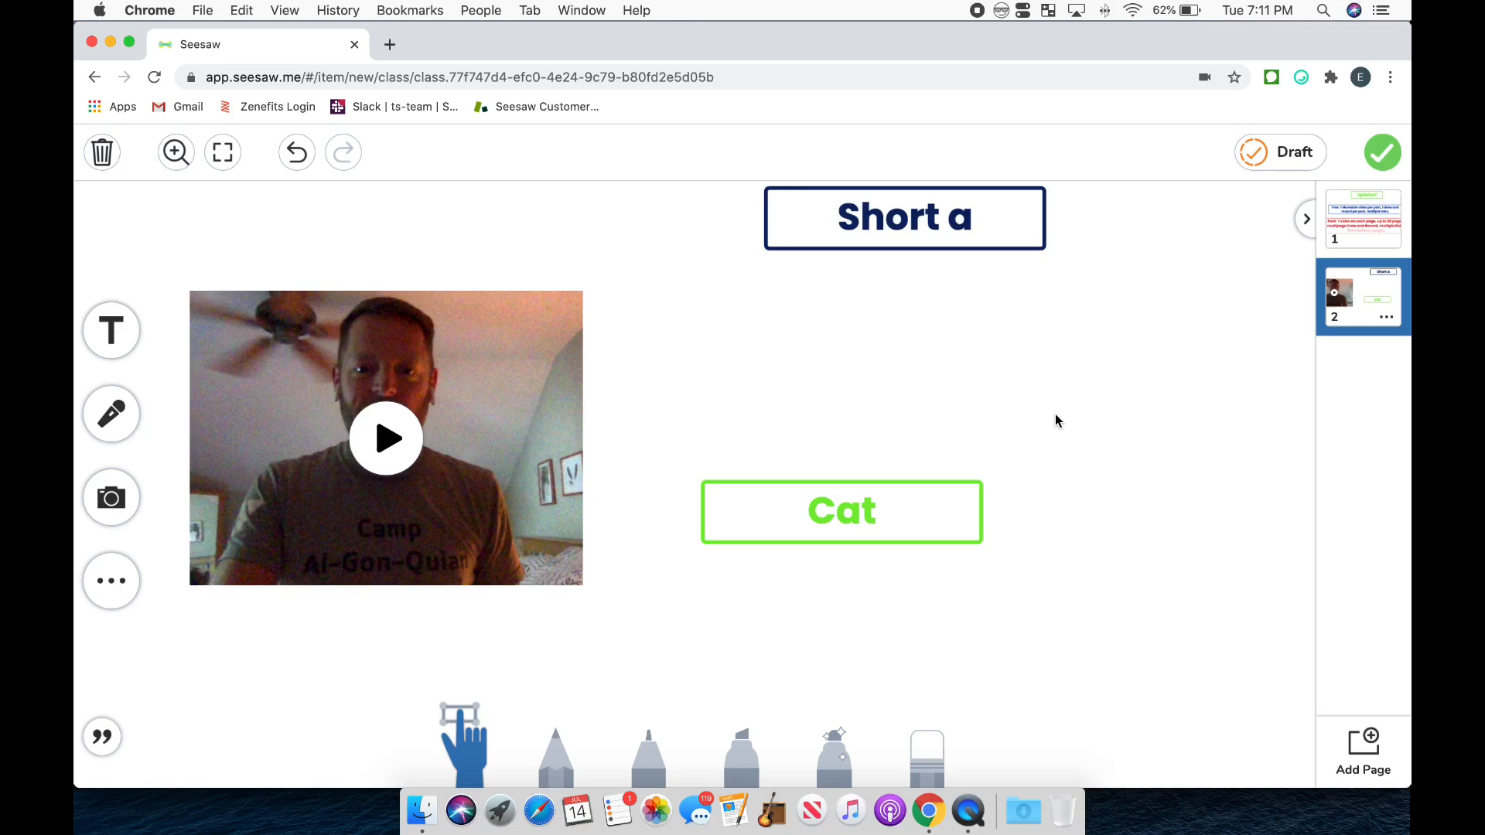
{"action": "mouse_move", "coordinate": [804, 369]}
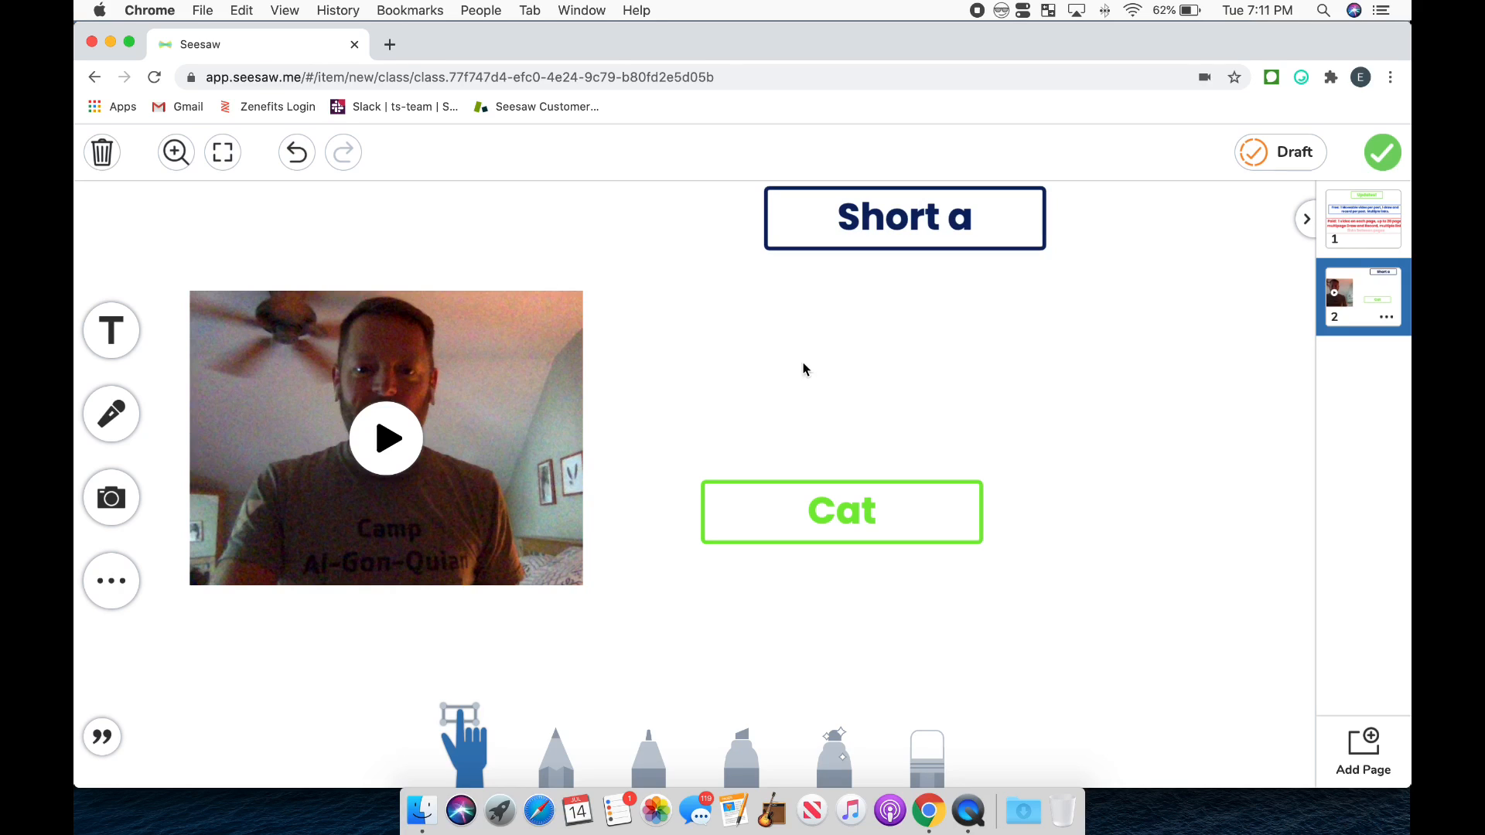
{"action": "mouse_move", "coordinate": [1037, 394]}
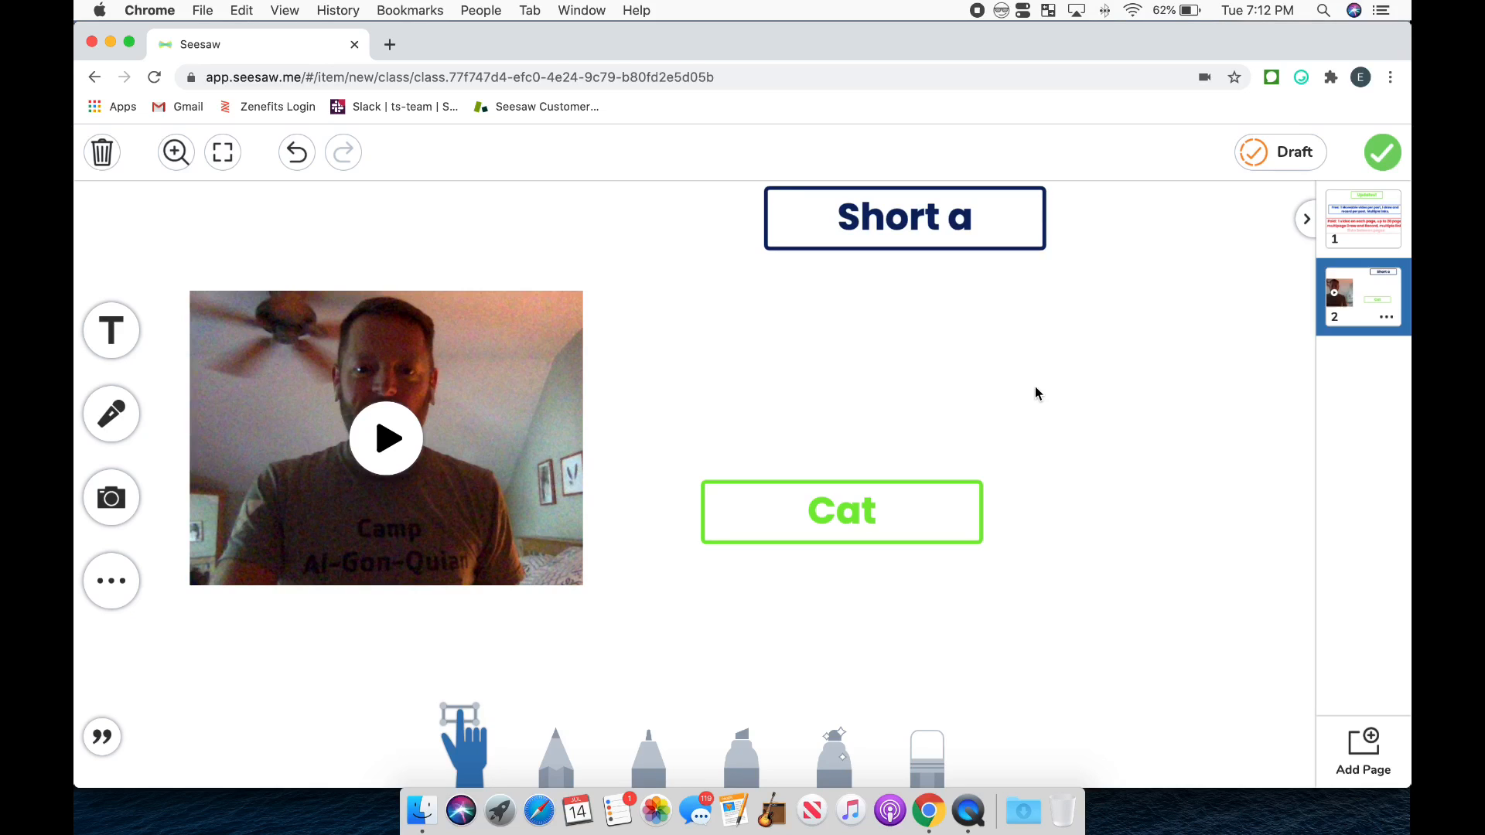
{"action": "mouse_move", "coordinate": [1381, 594]}
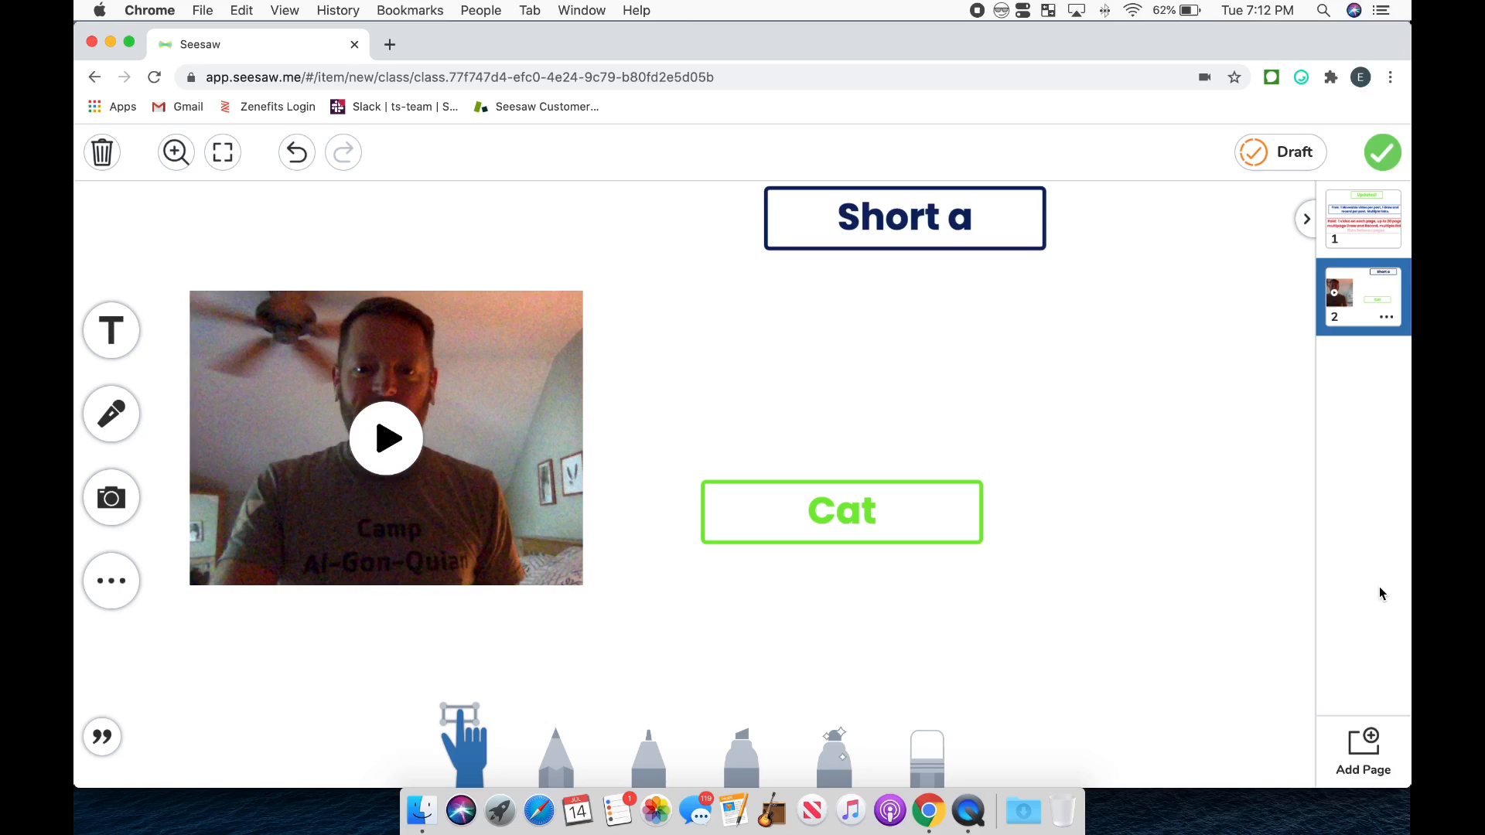
- Add a third blank page, then return to page 2 and dismiss the re-record prompt
{"action": "left_click", "coordinate": [1361, 752]}
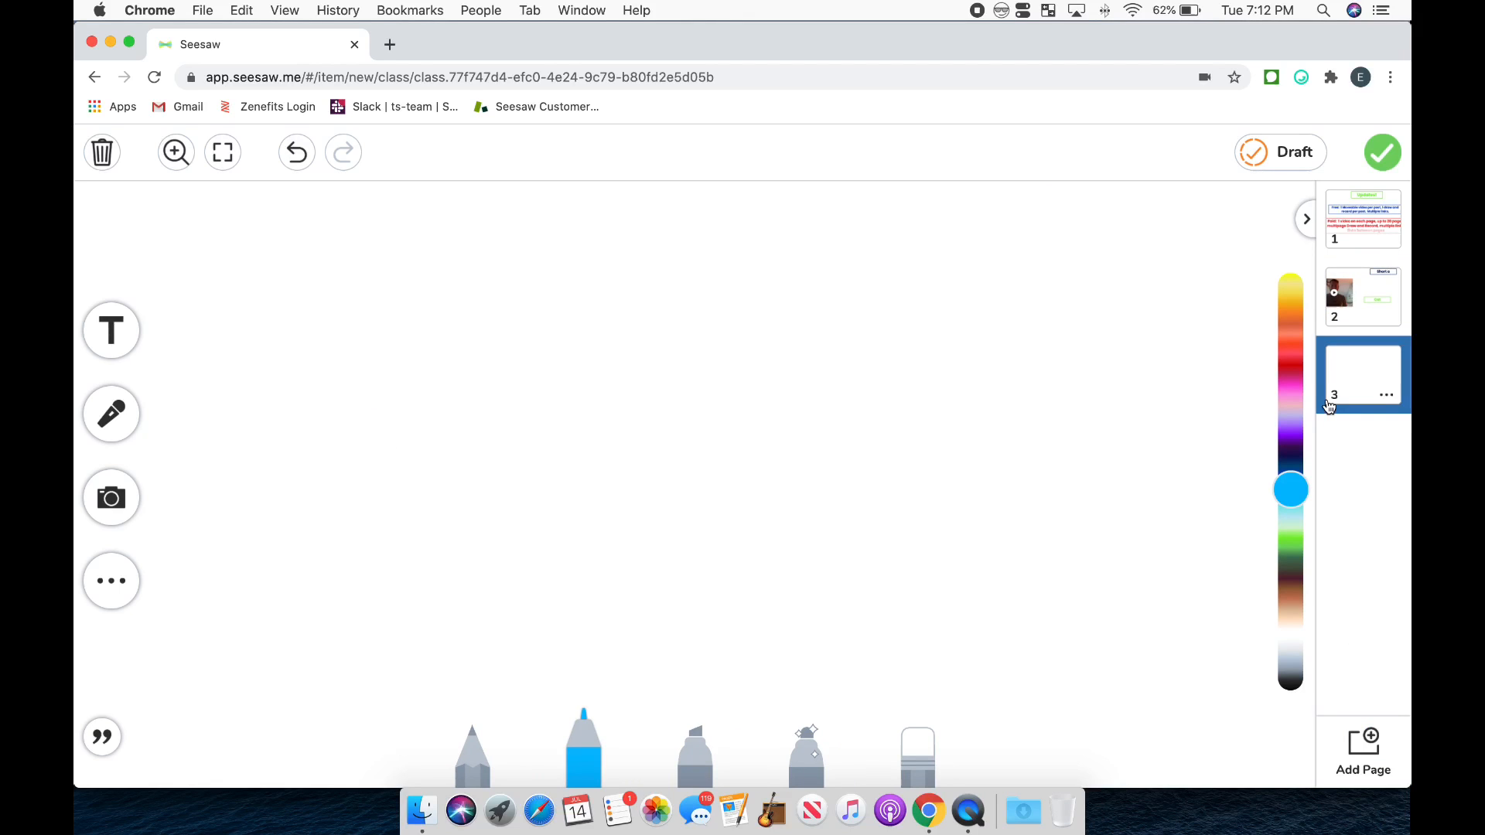
{"action": "left_click", "coordinate": [1363, 297]}
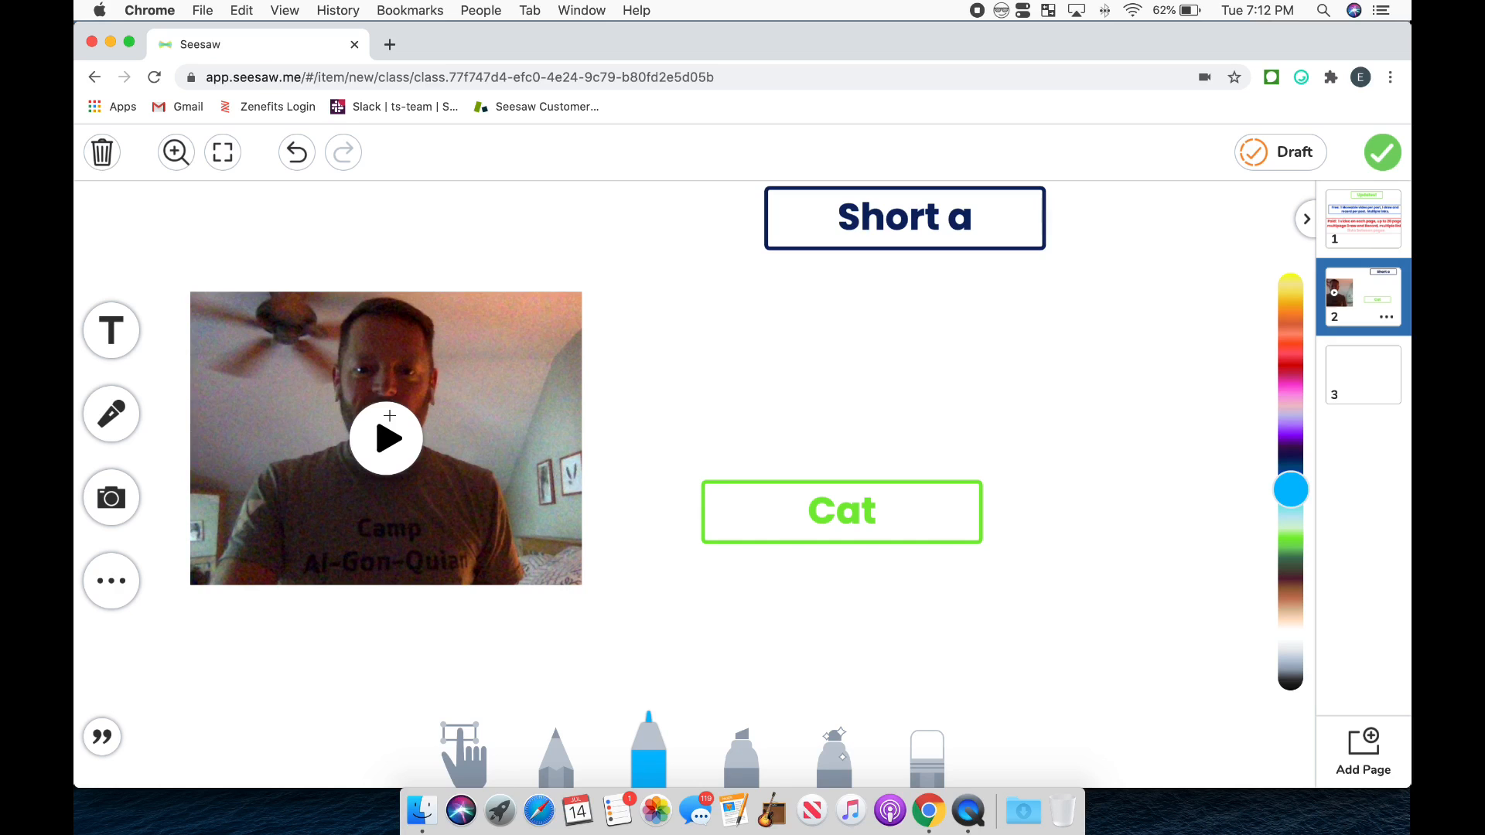
{"action": "mouse_move", "coordinate": [235, 475]}
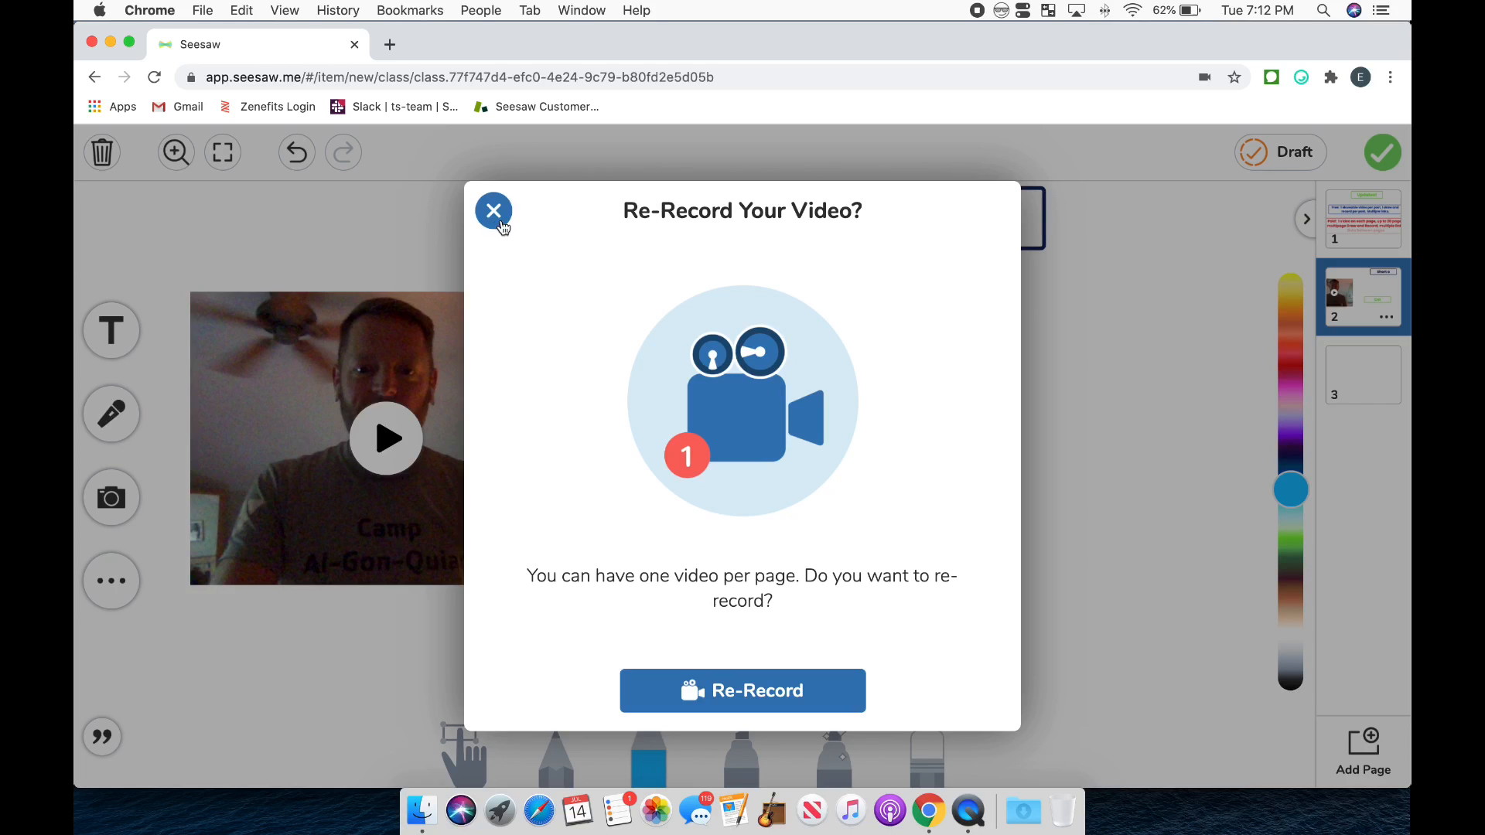
{"action": "left_click", "coordinate": [492, 210]}
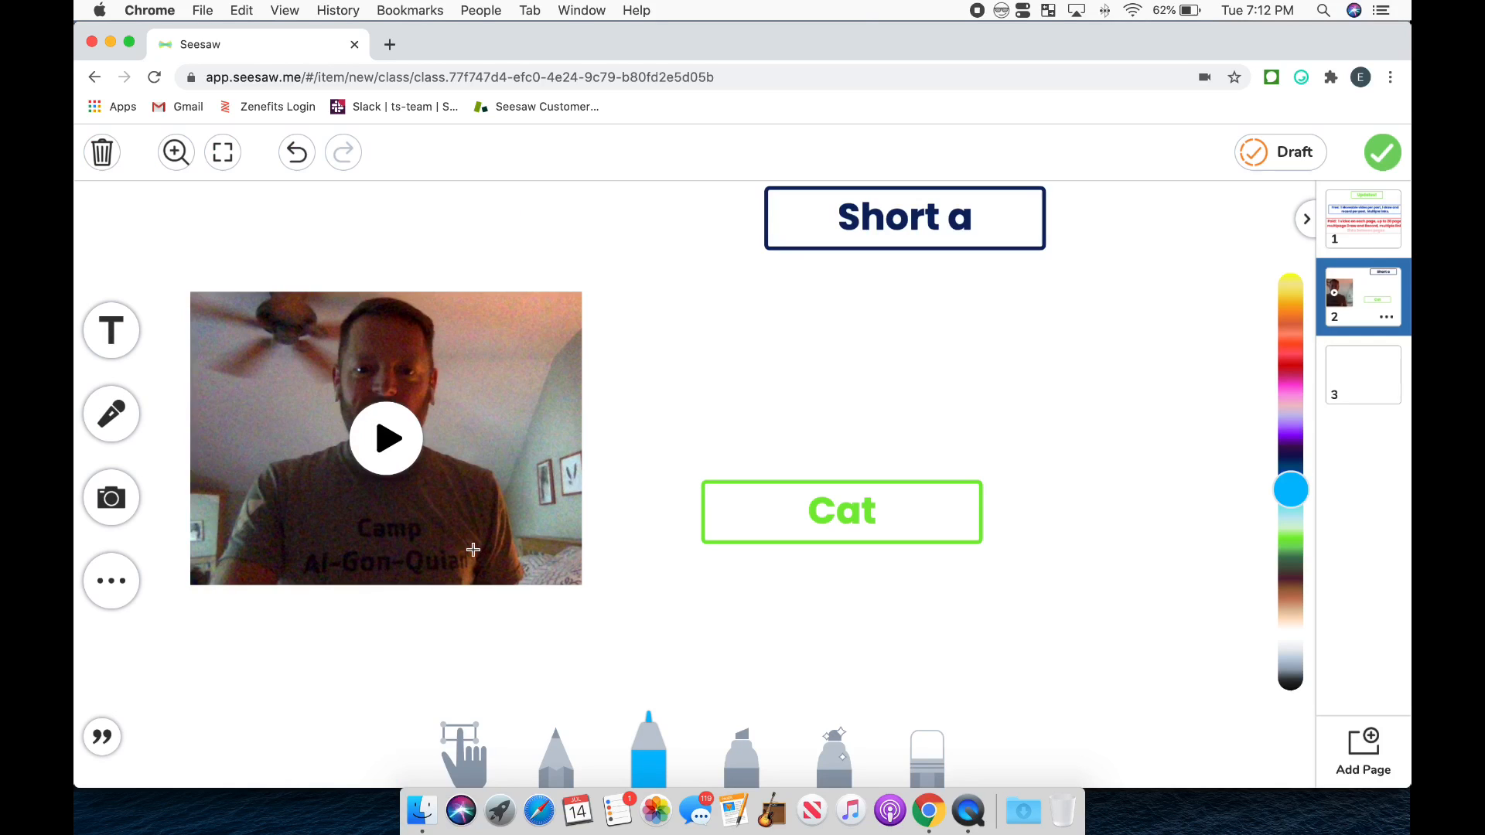
{"action": "mouse_move", "coordinate": [664, 402]}
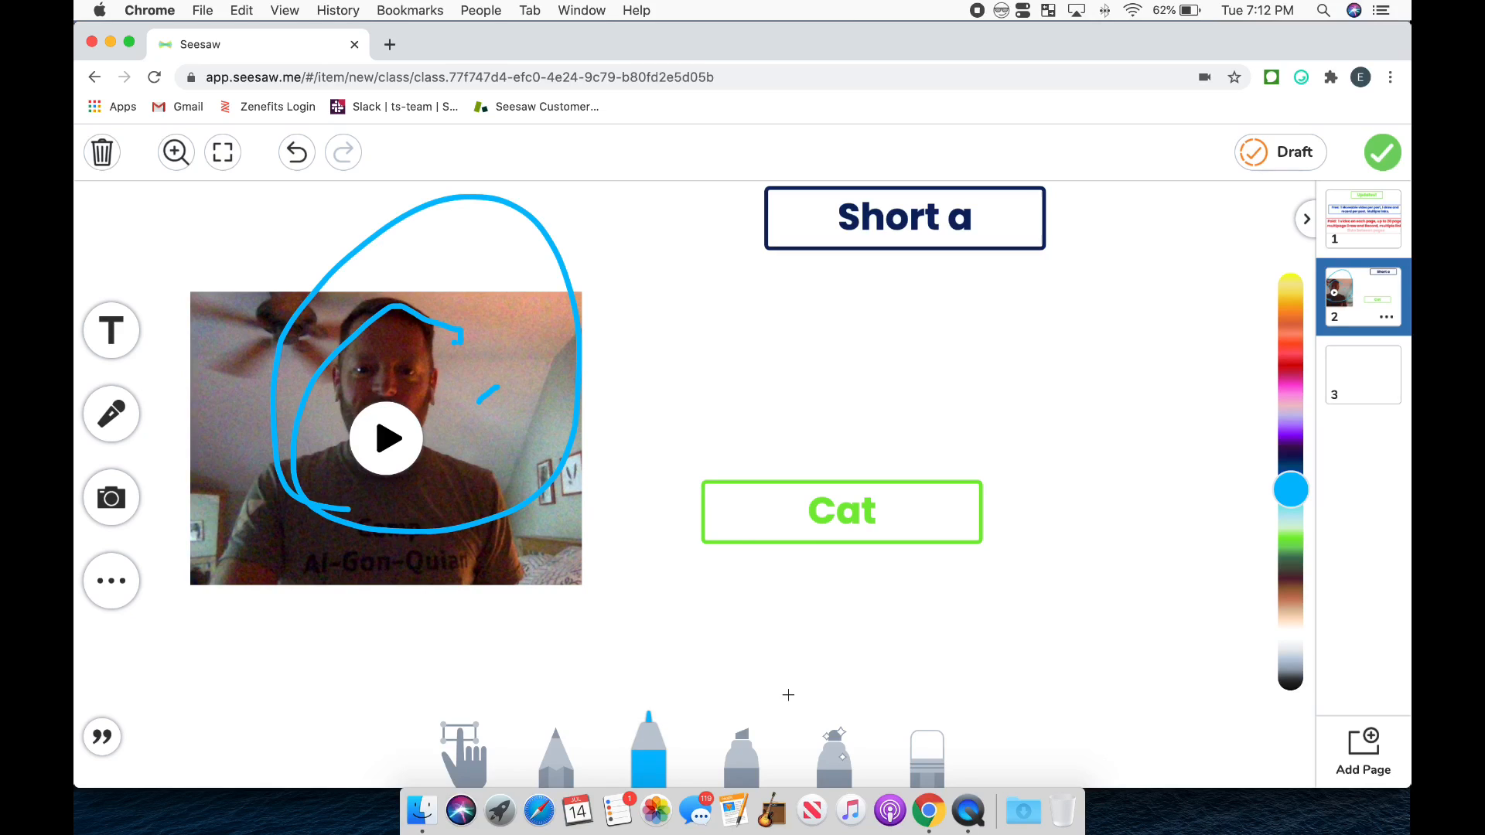
{"action": "mouse_move", "coordinate": [842, 668]}
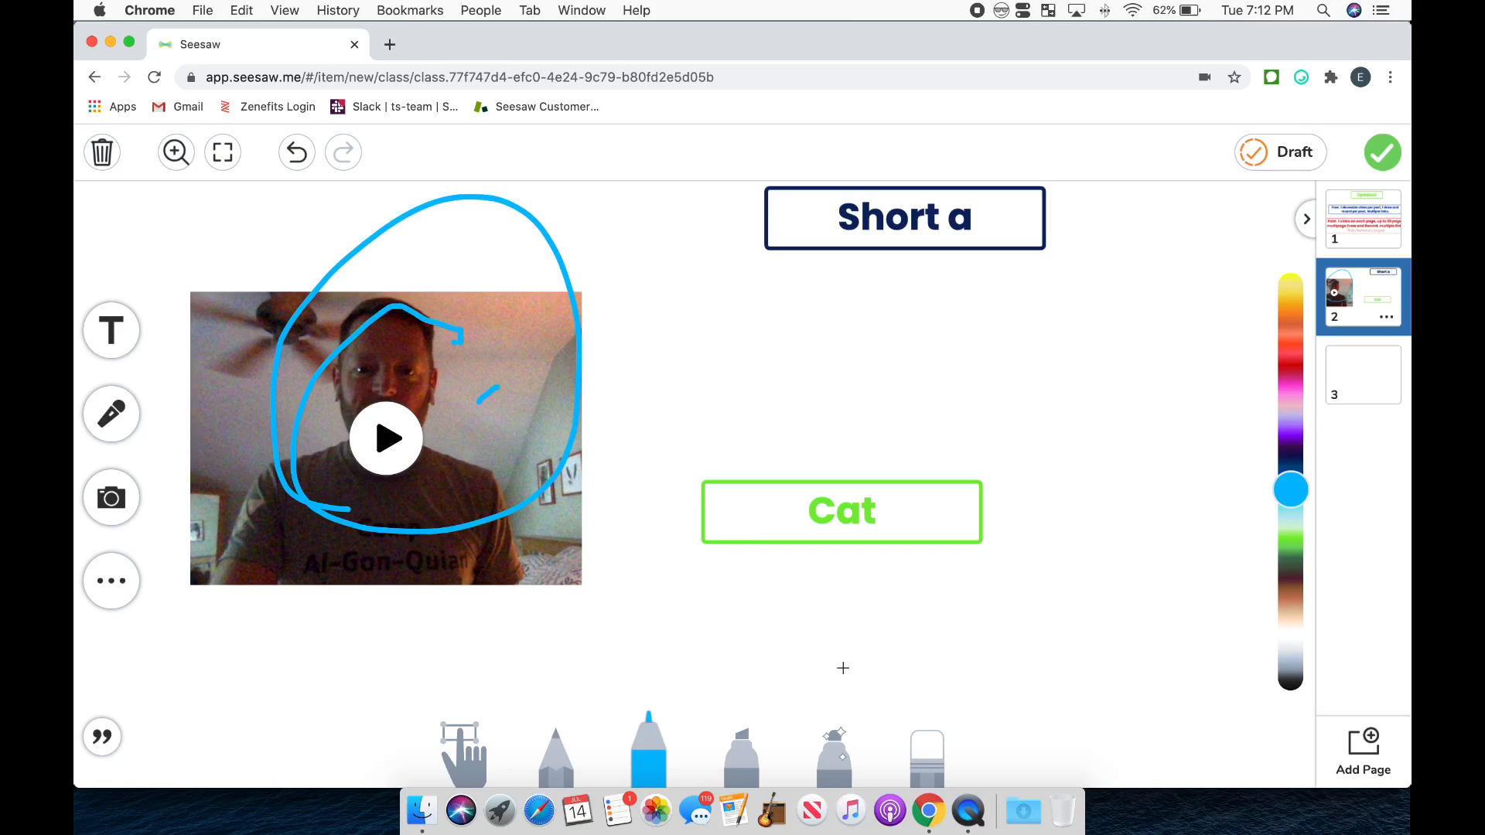
{"action": "mouse_move", "coordinate": [631, 717]}
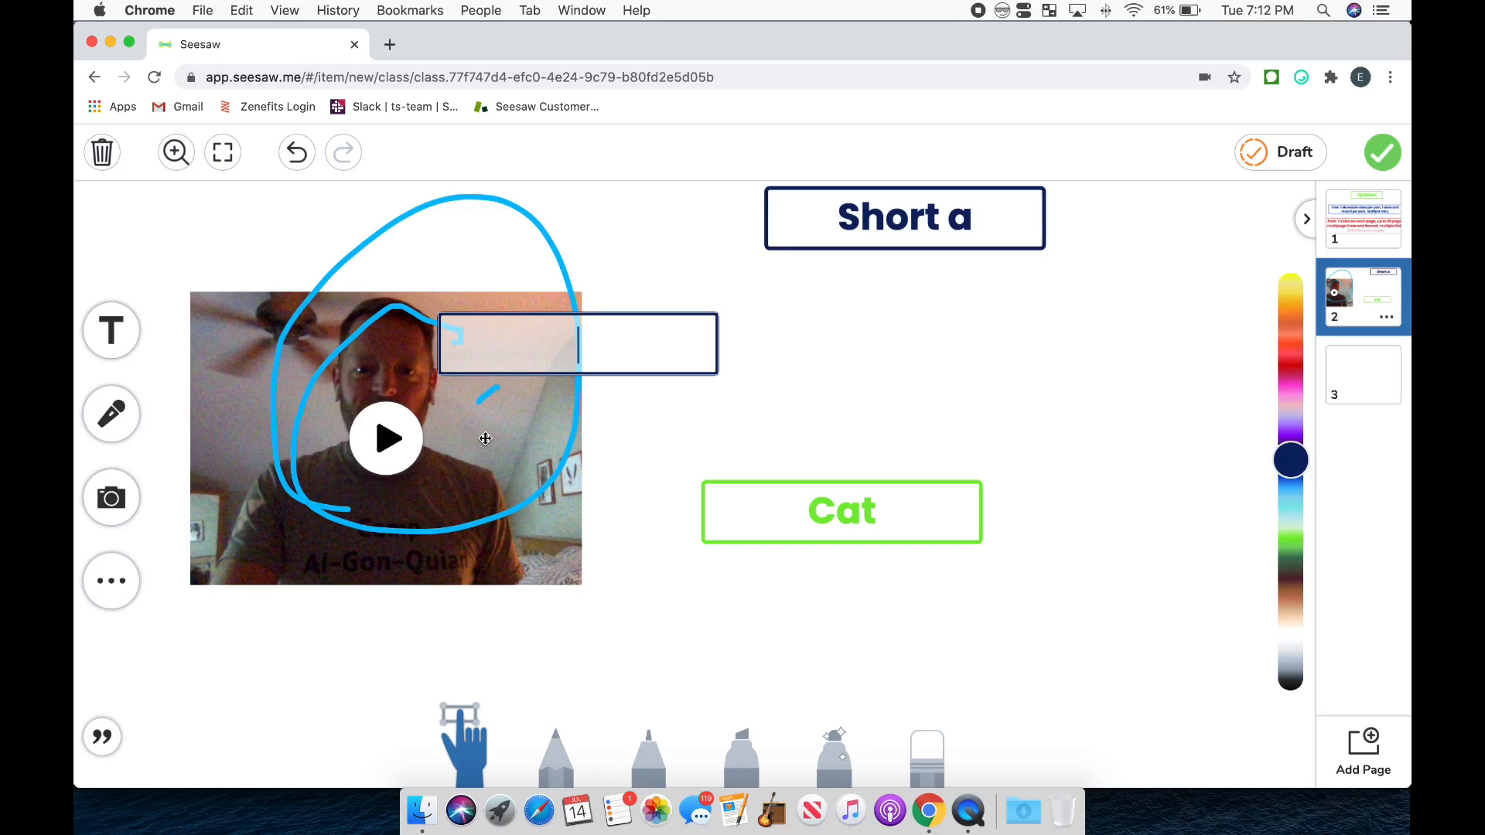
- Add a second 'Short a' label just above the video on page 2
{"action": "type", "text": "SH"}
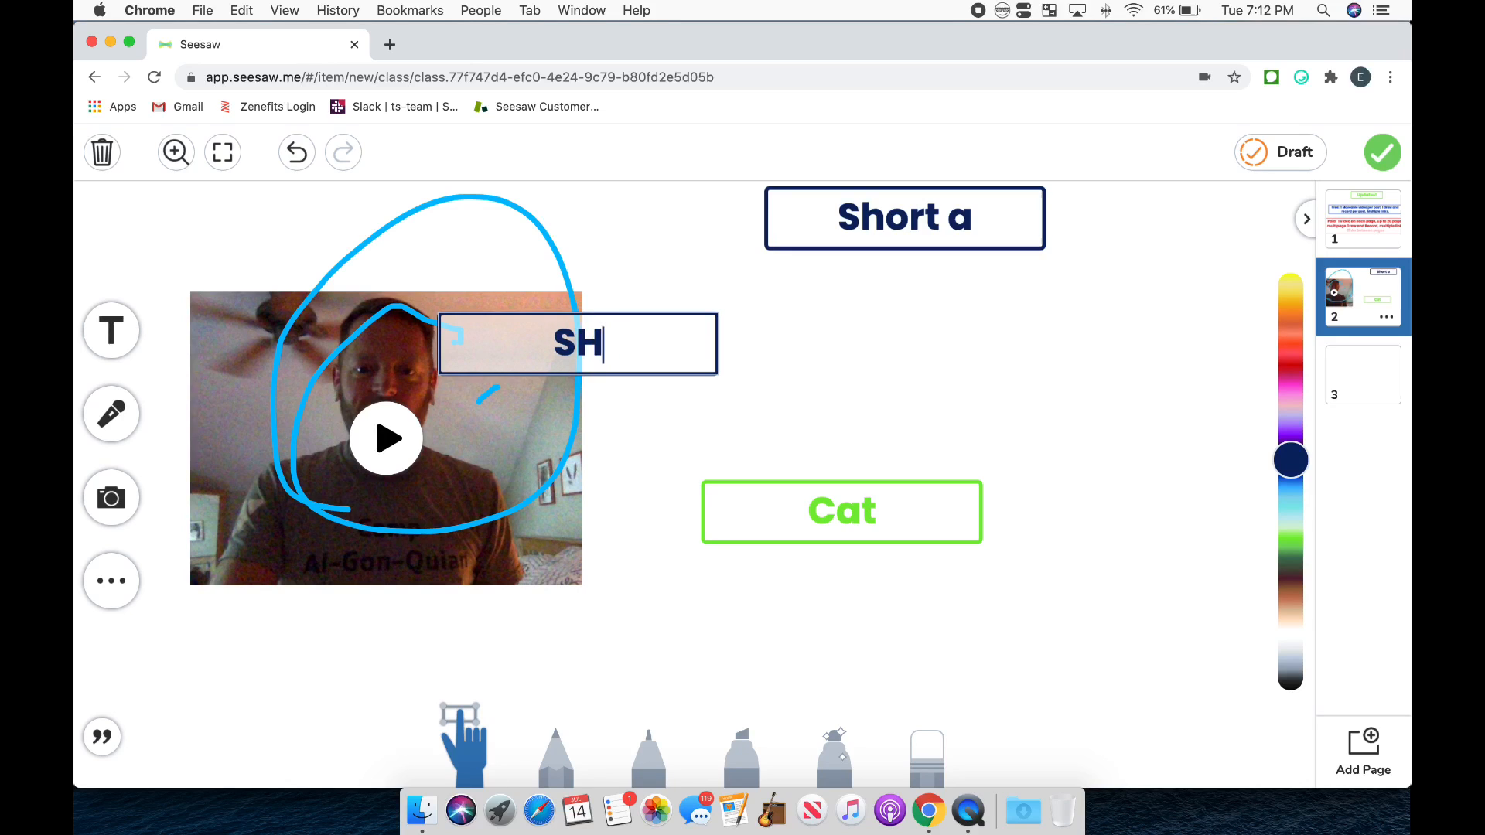
{"action": "type", "text": "Short a"}
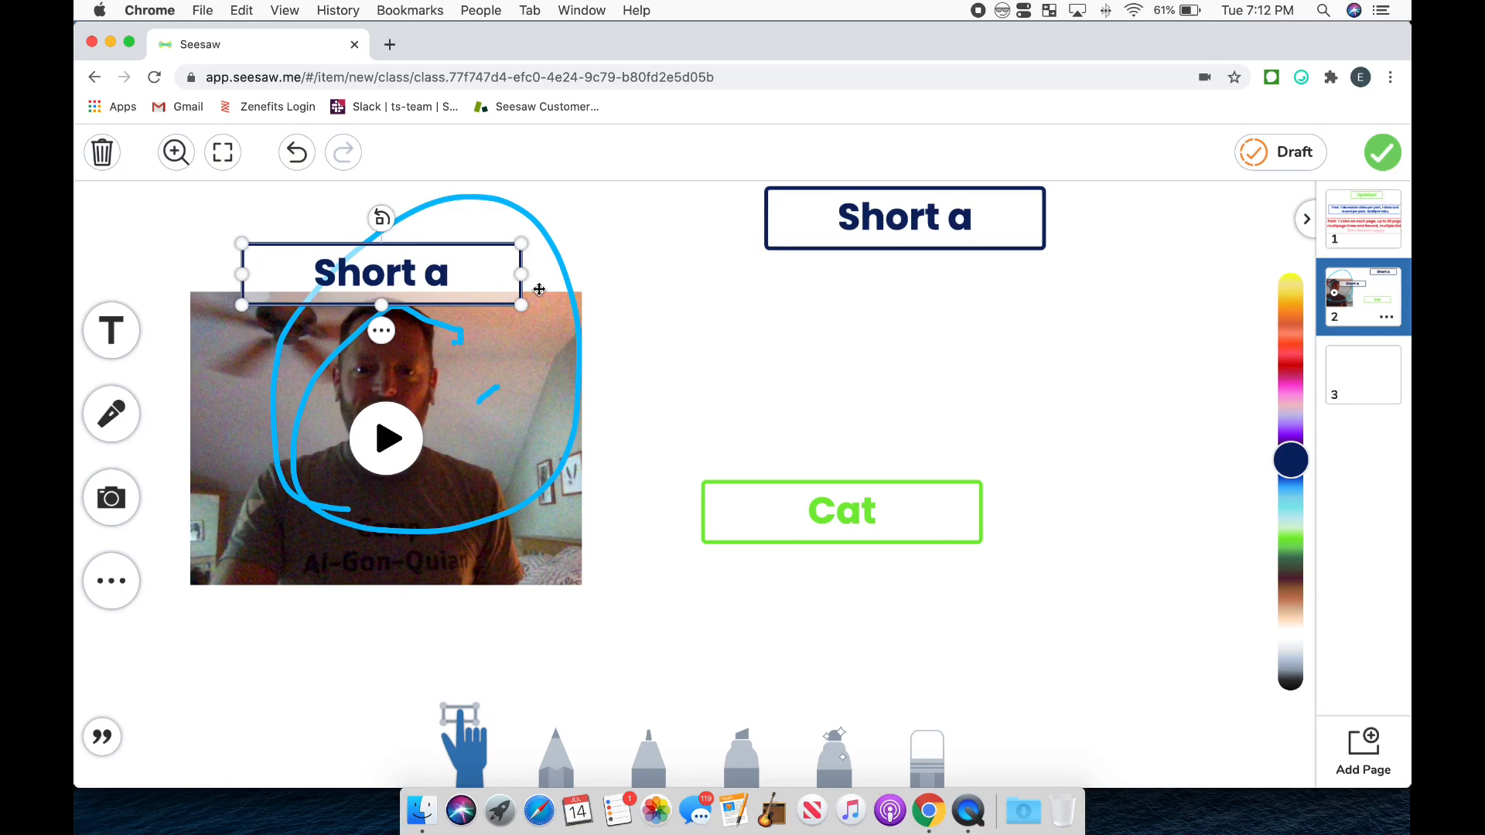
{"action": "left_click", "coordinate": [776, 396]}
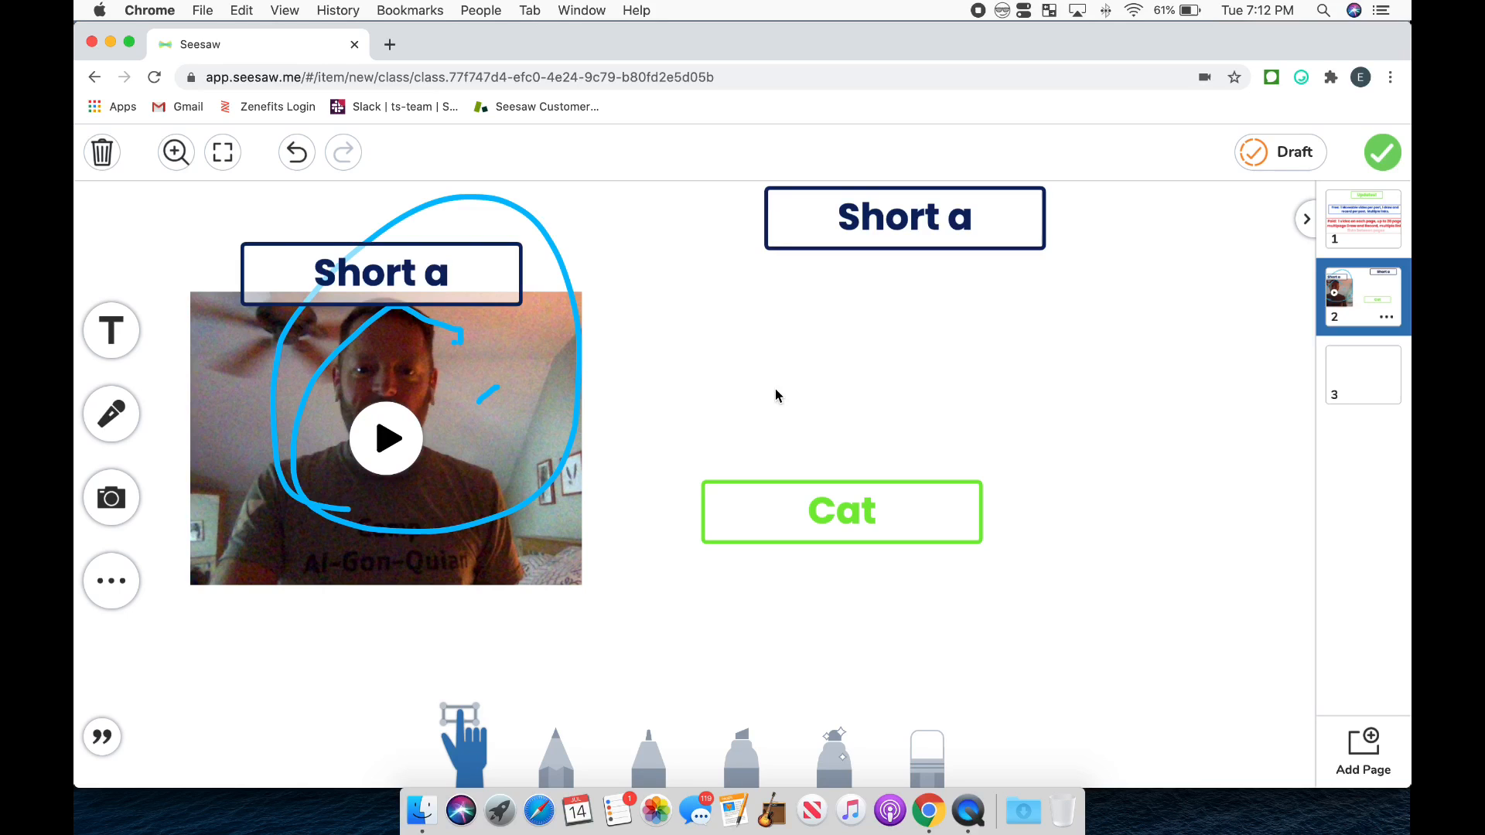
- On page 3, start a draw-and-record clip and type 'hat' in a text label
{"action": "left_click", "coordinate": [1362, 374]}
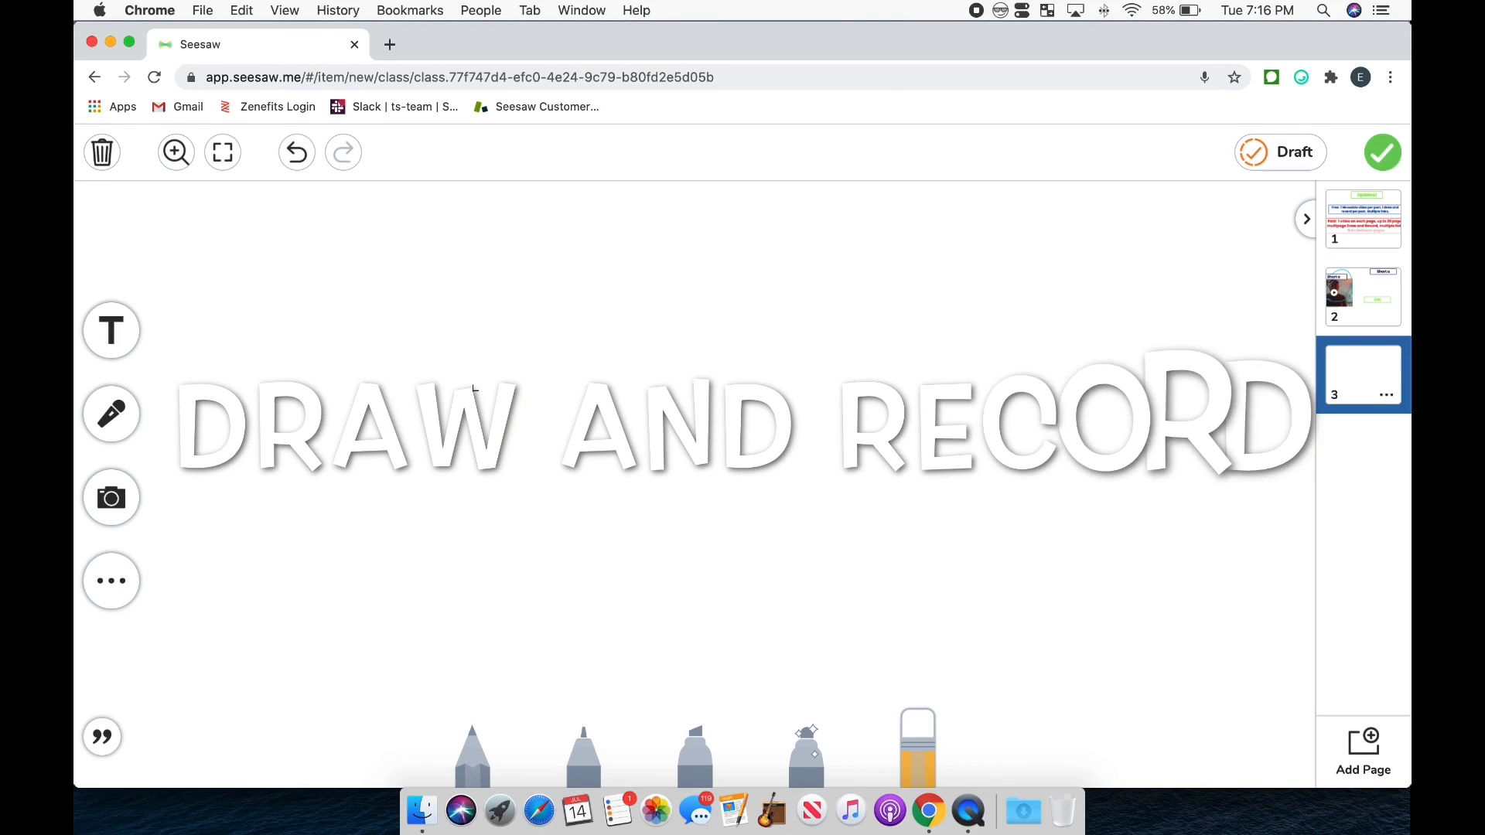
{"action": "left_click", "coordinate": [112, 414]}
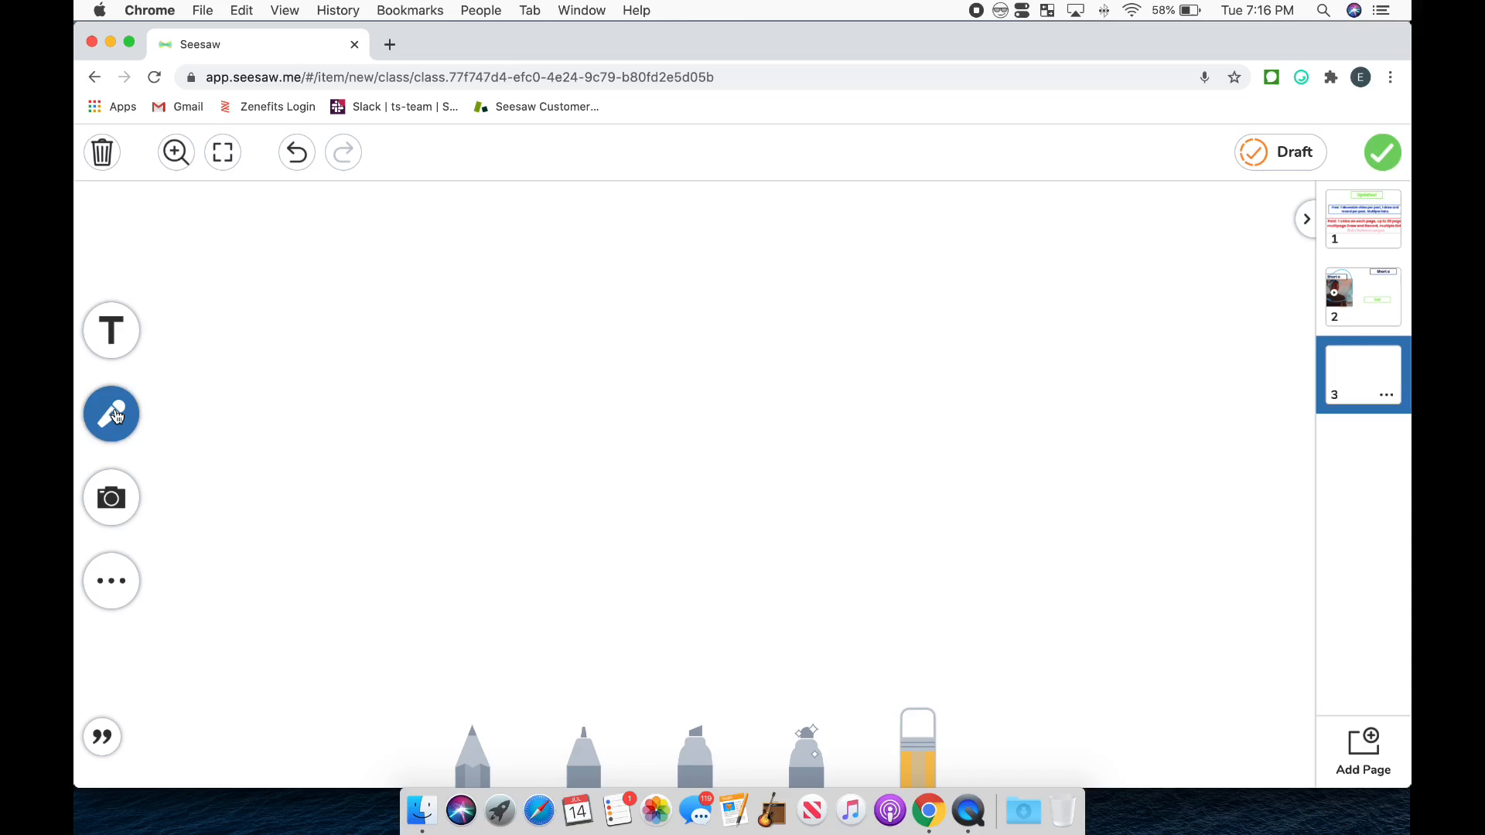
{"action": "left_click", "coordinate": [112, 415]}
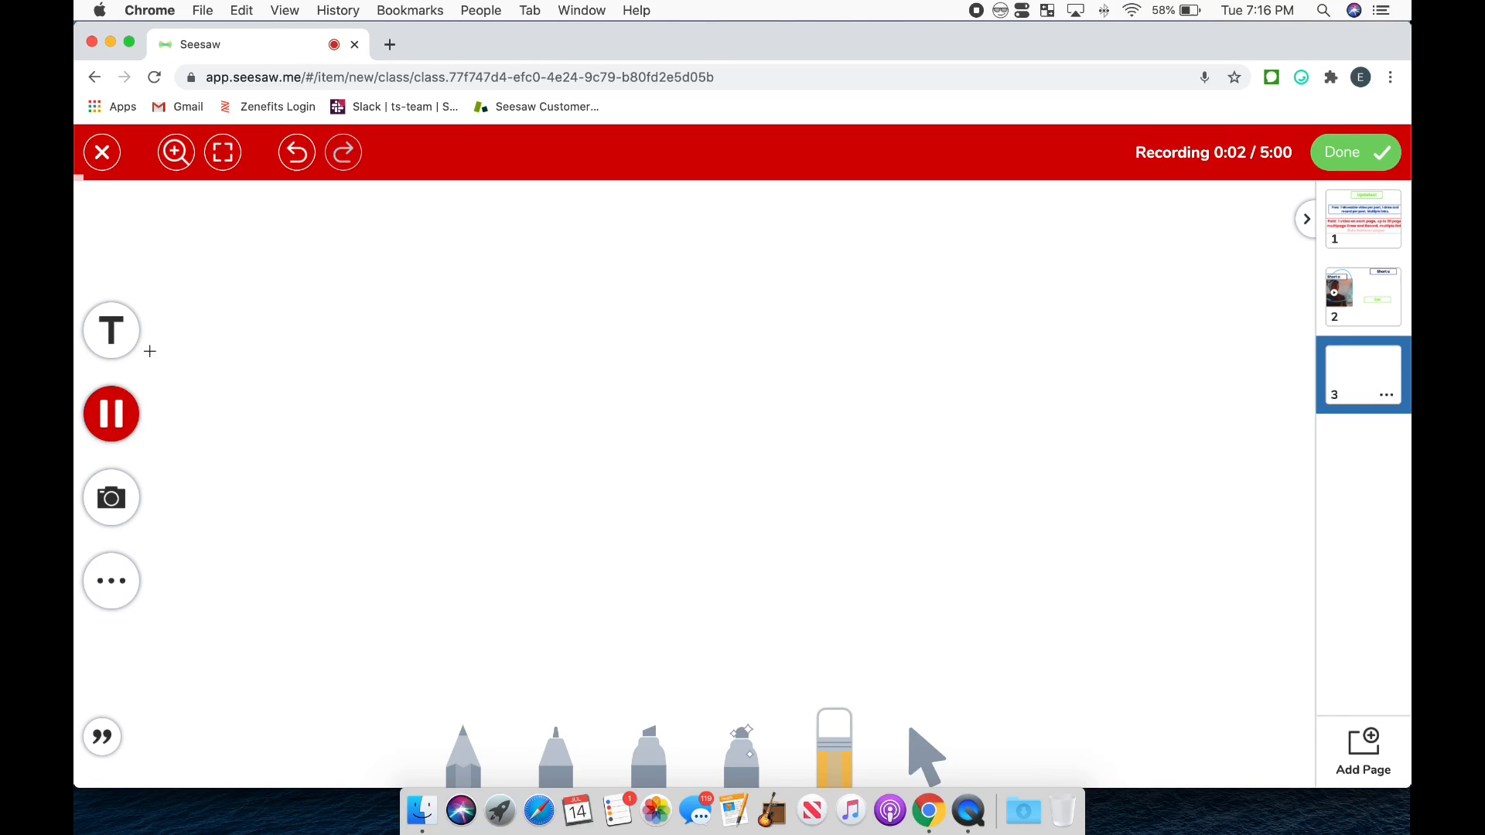
{"action": "type", "text": "ha"}
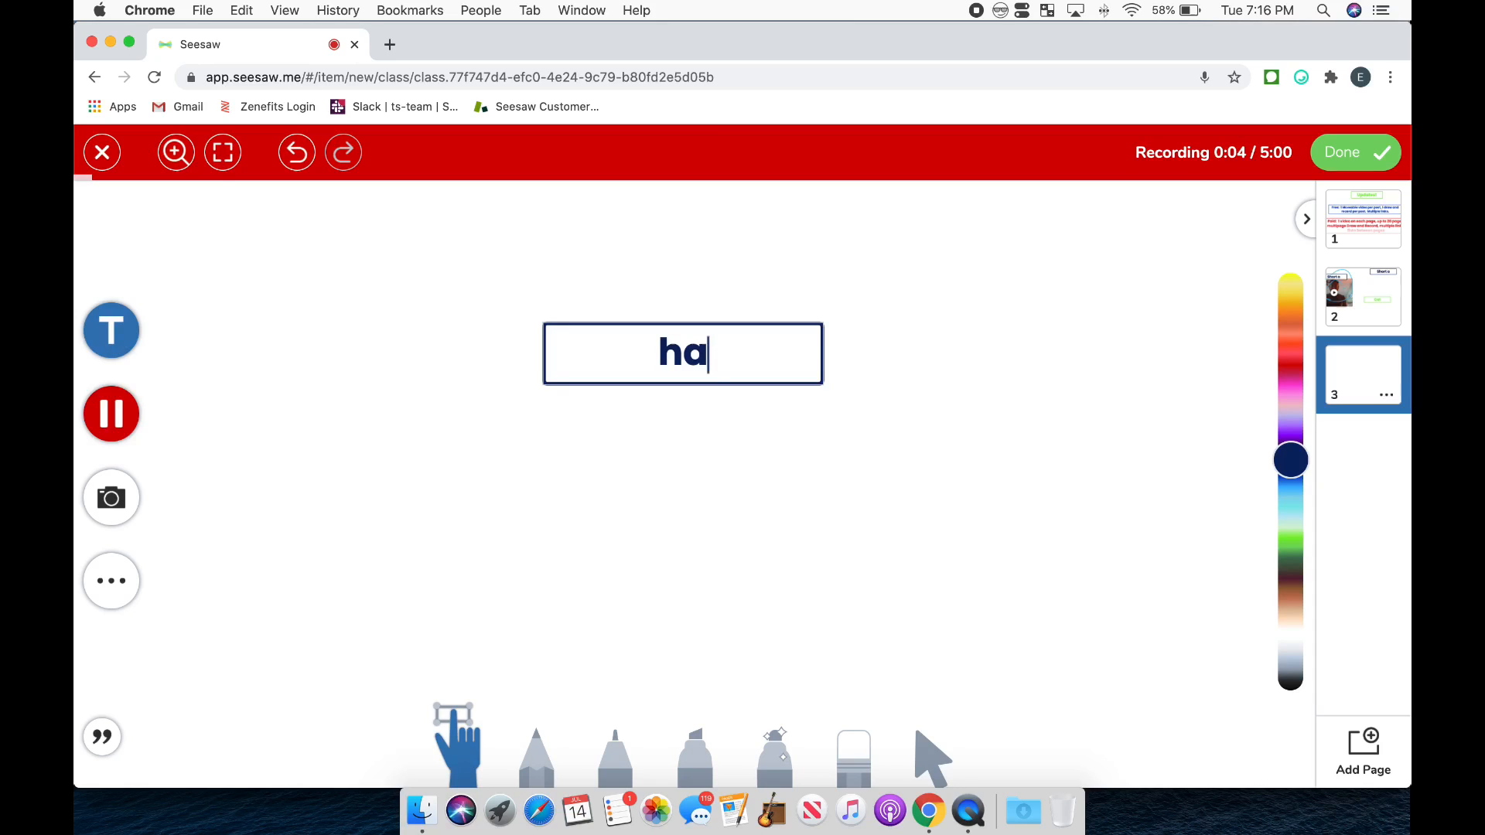
{"action": "type", "text": "t"}
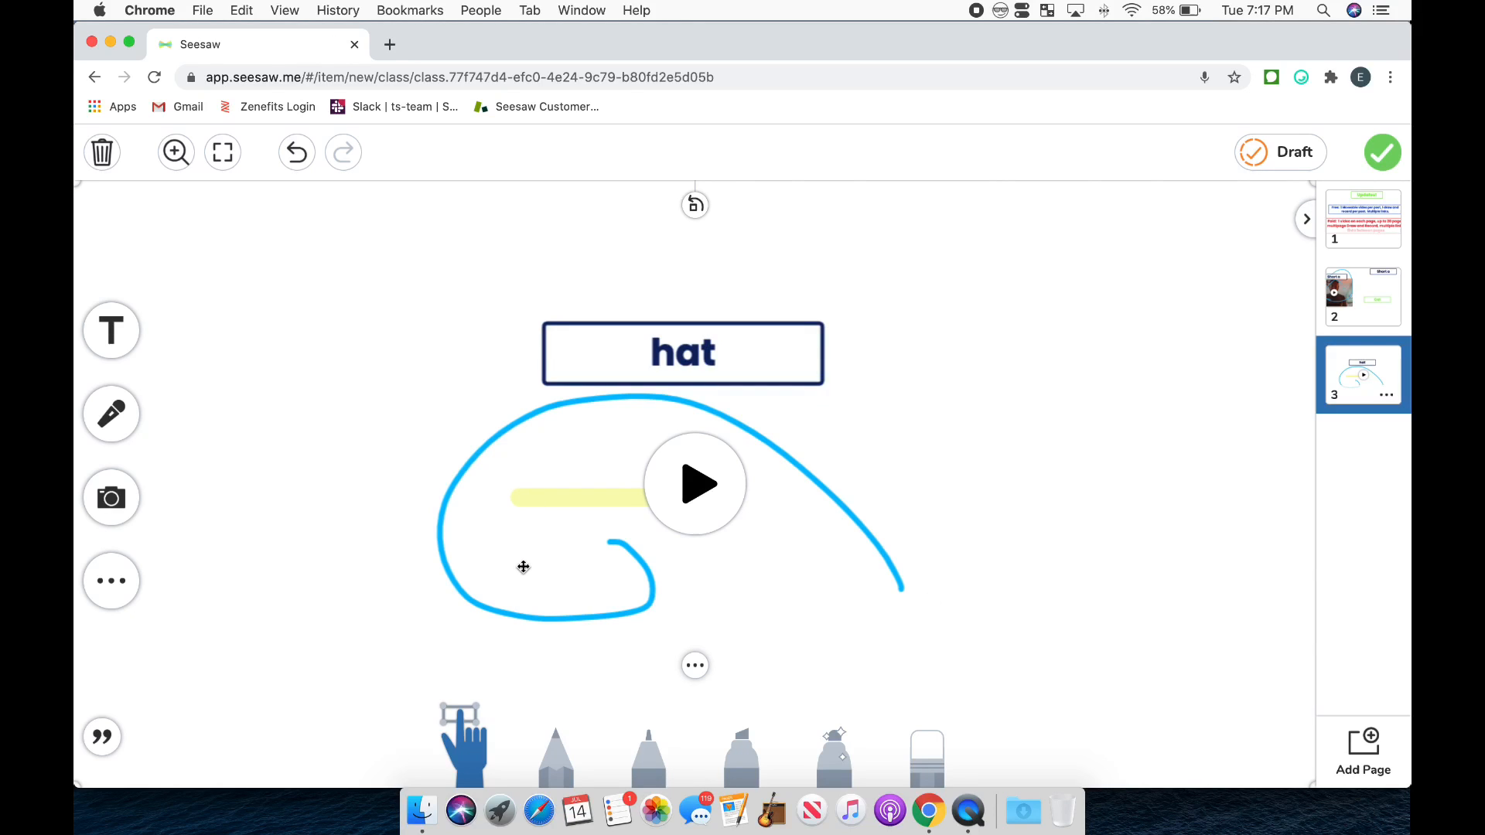
{"action": "mouse_move", "coordinate": [1175, 220]}
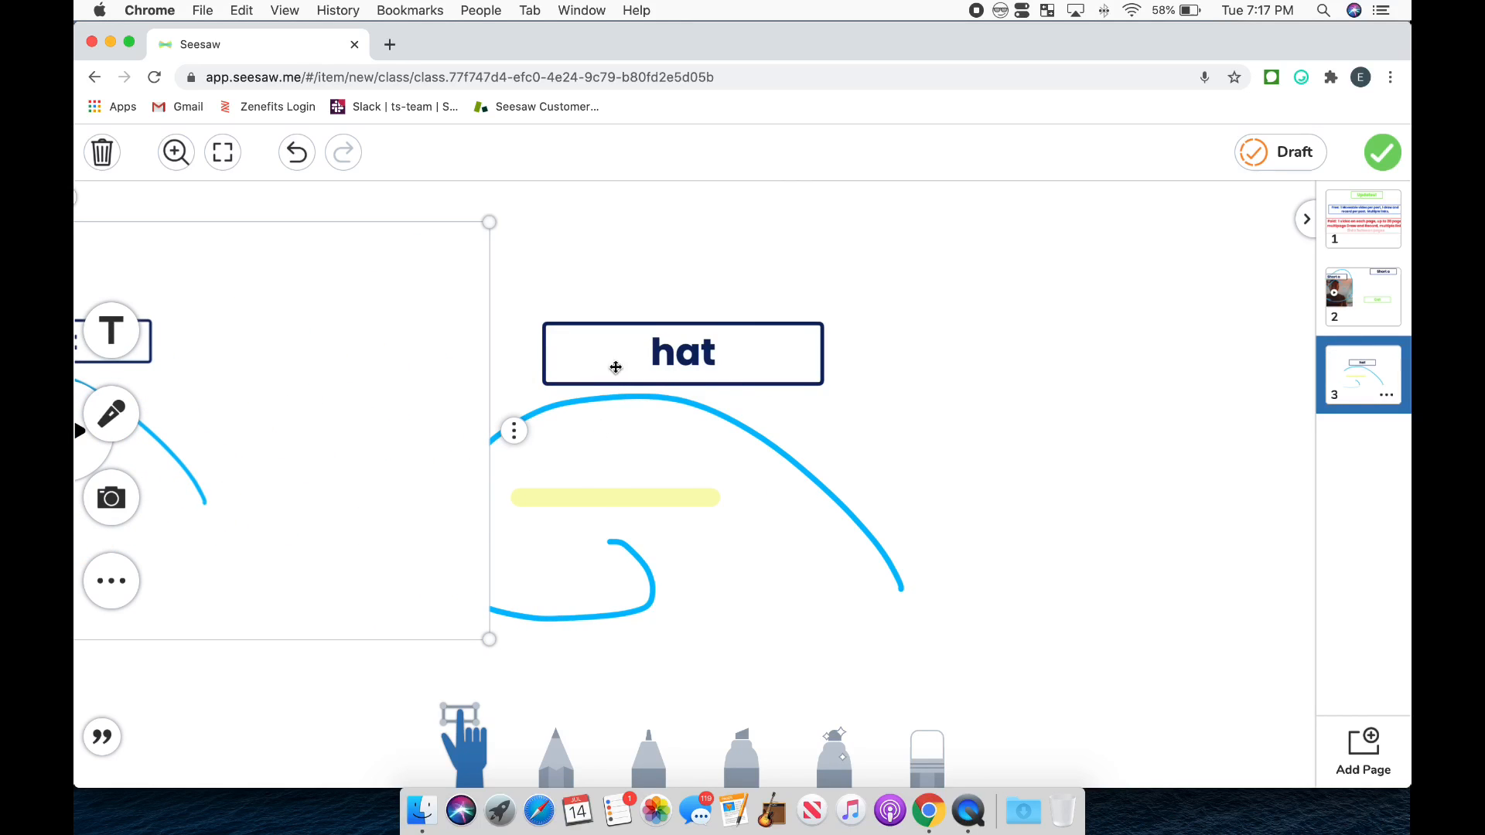
{"action": "mouse_move", "coordinate": [715, 408]}
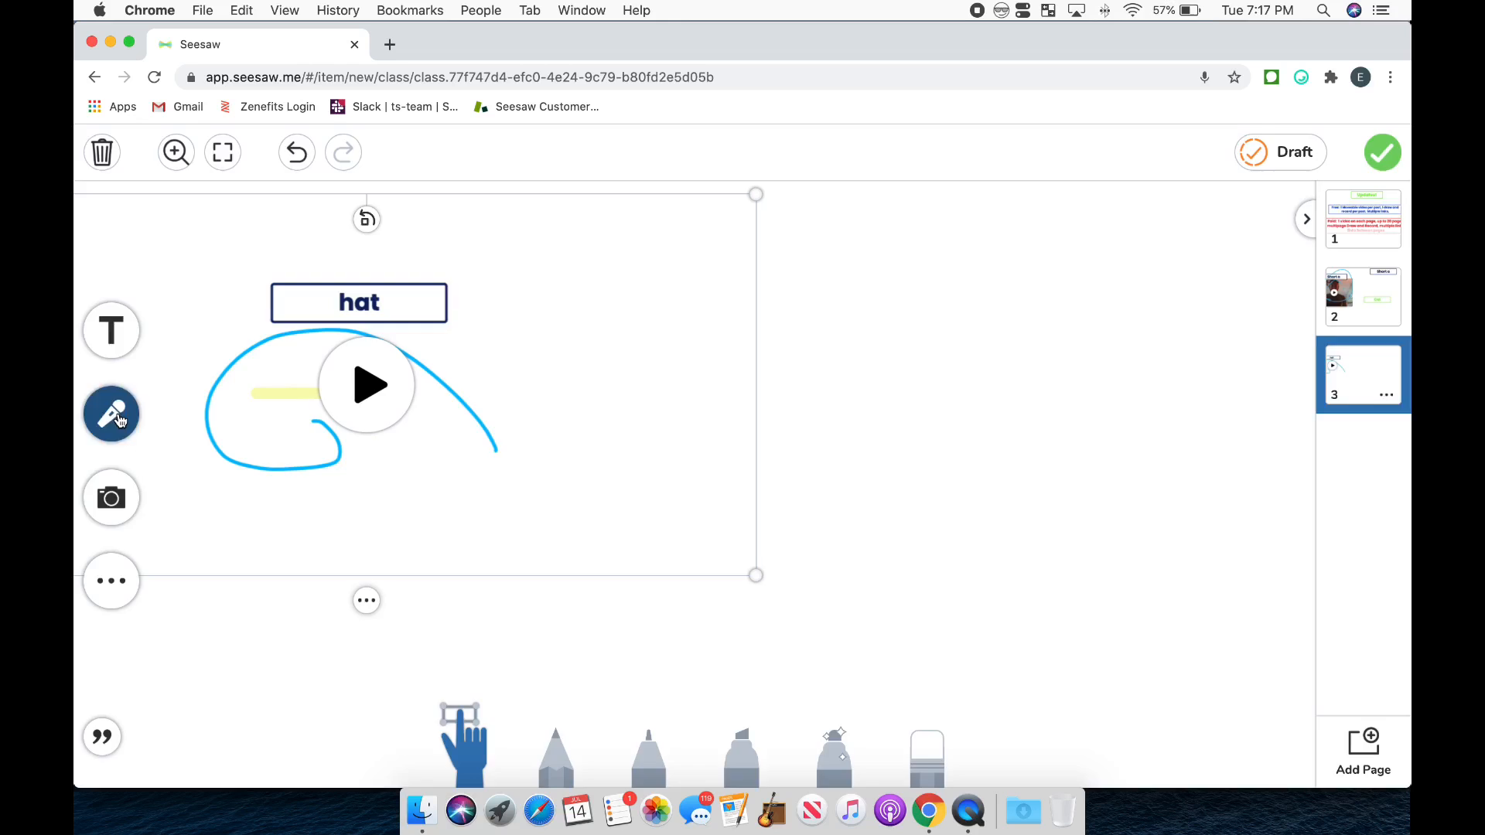
- Record a second draw-and-record clip on page 3 at the right, then add a blank page 4
{"action": "left_click", "coordinate": [111, 415]}
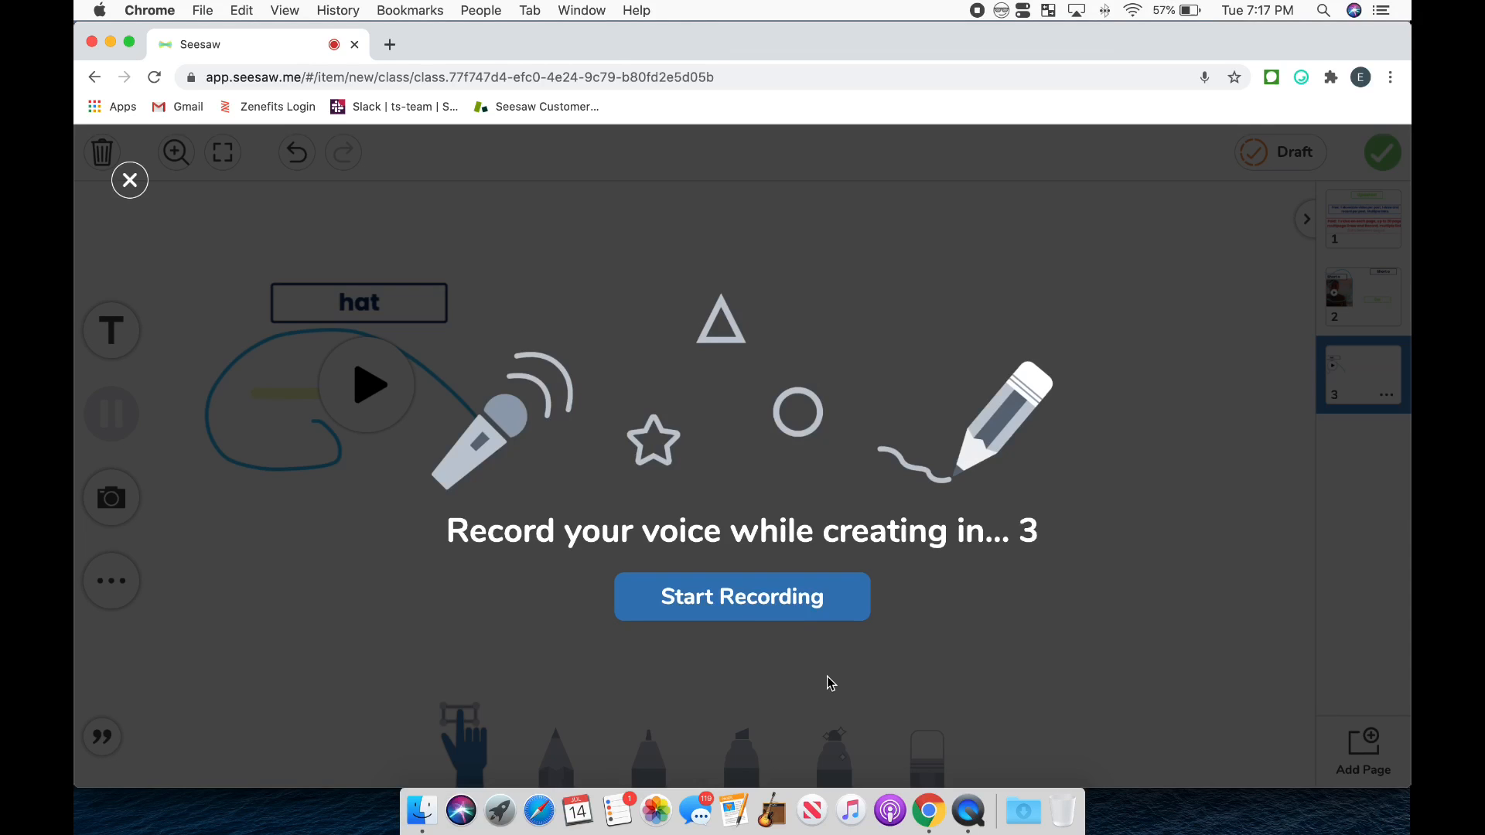
{"action": "left_click", "coordinate": [741, 597]}
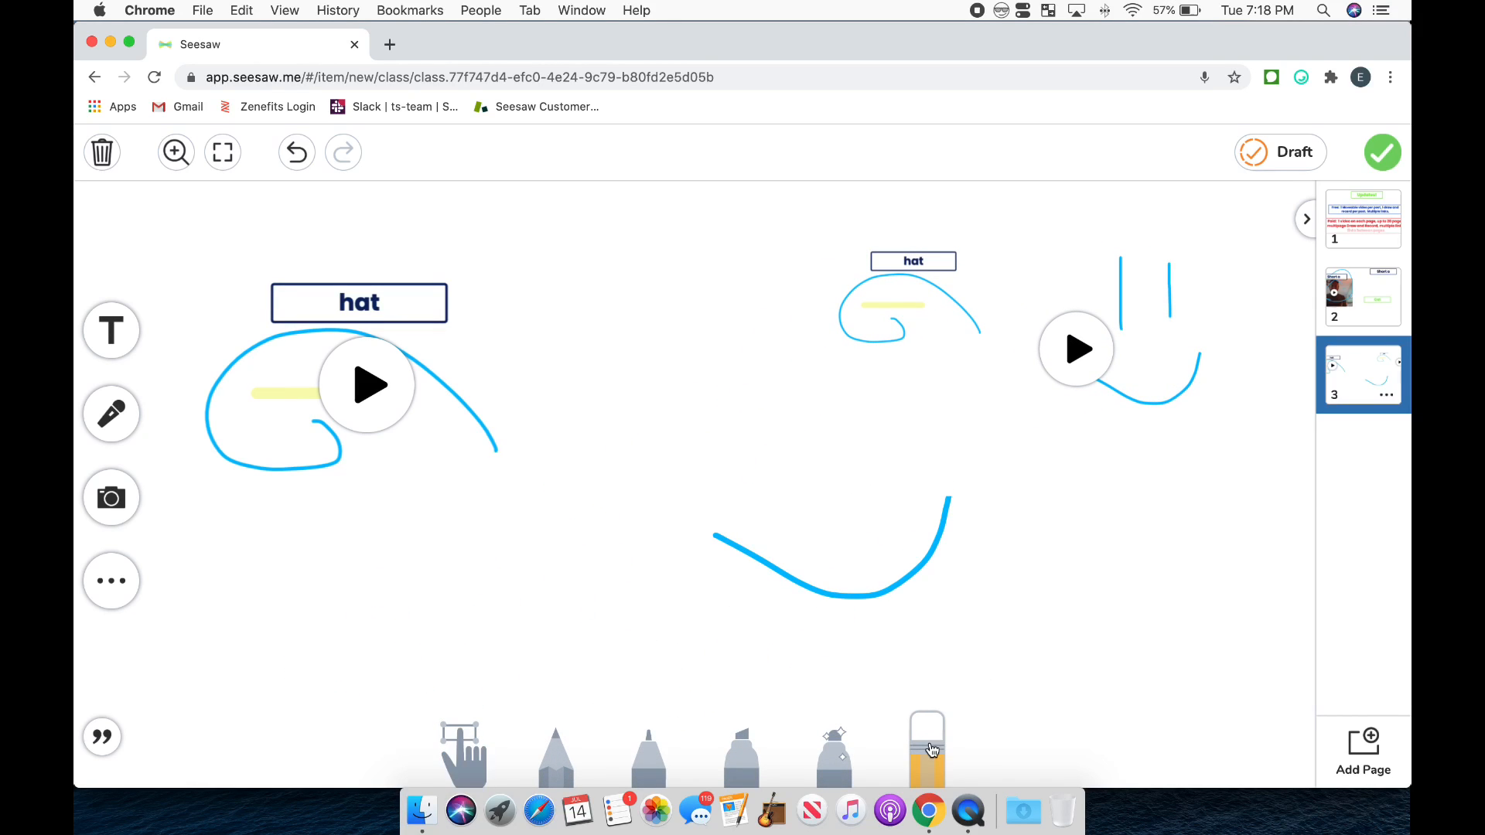
{"action": "left_click", "coordinate": [926, 749]}
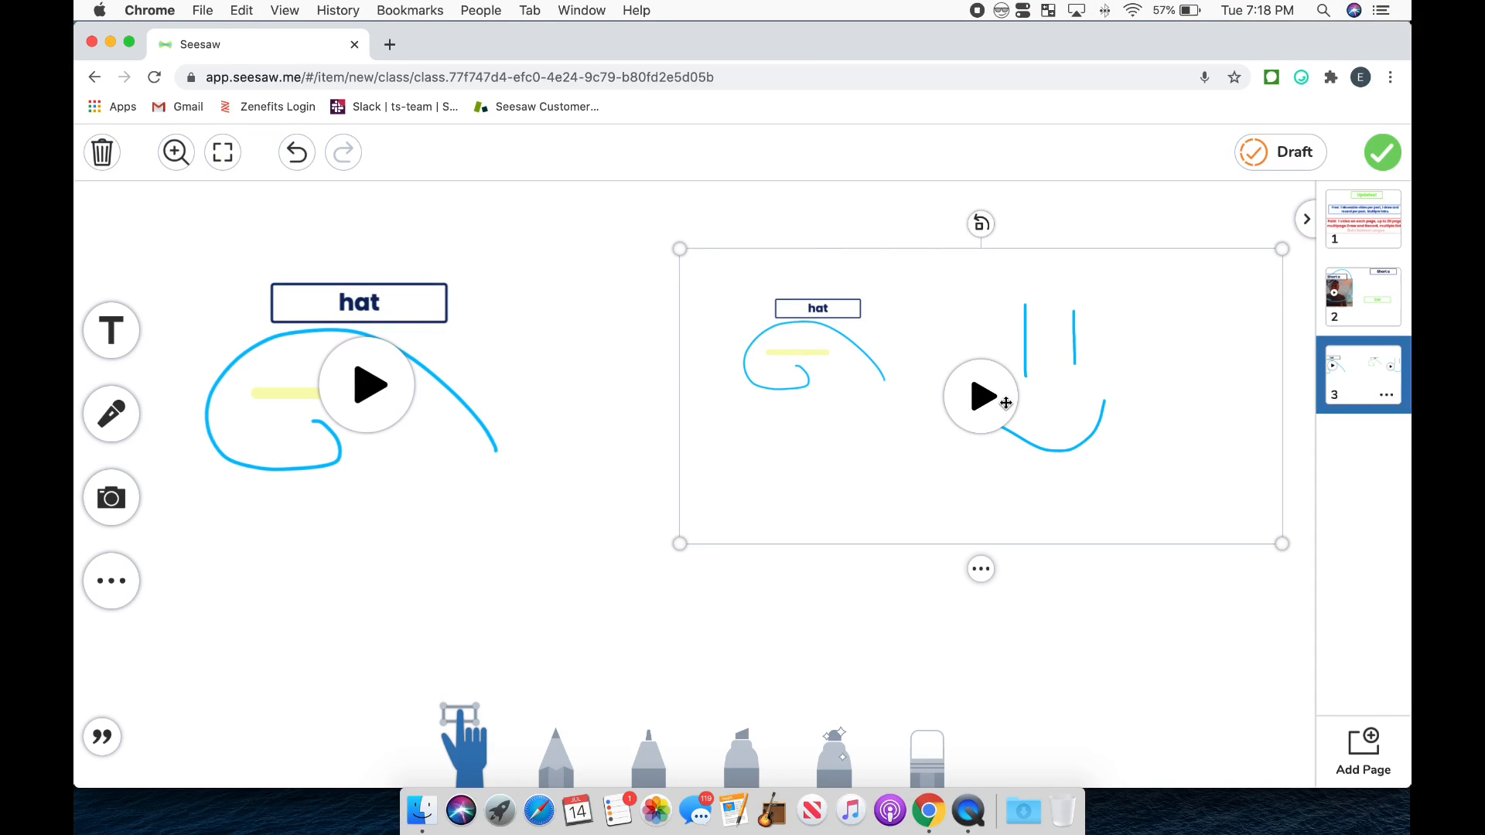
{"action": "mouse_move", "coordinate": [950, 520]}
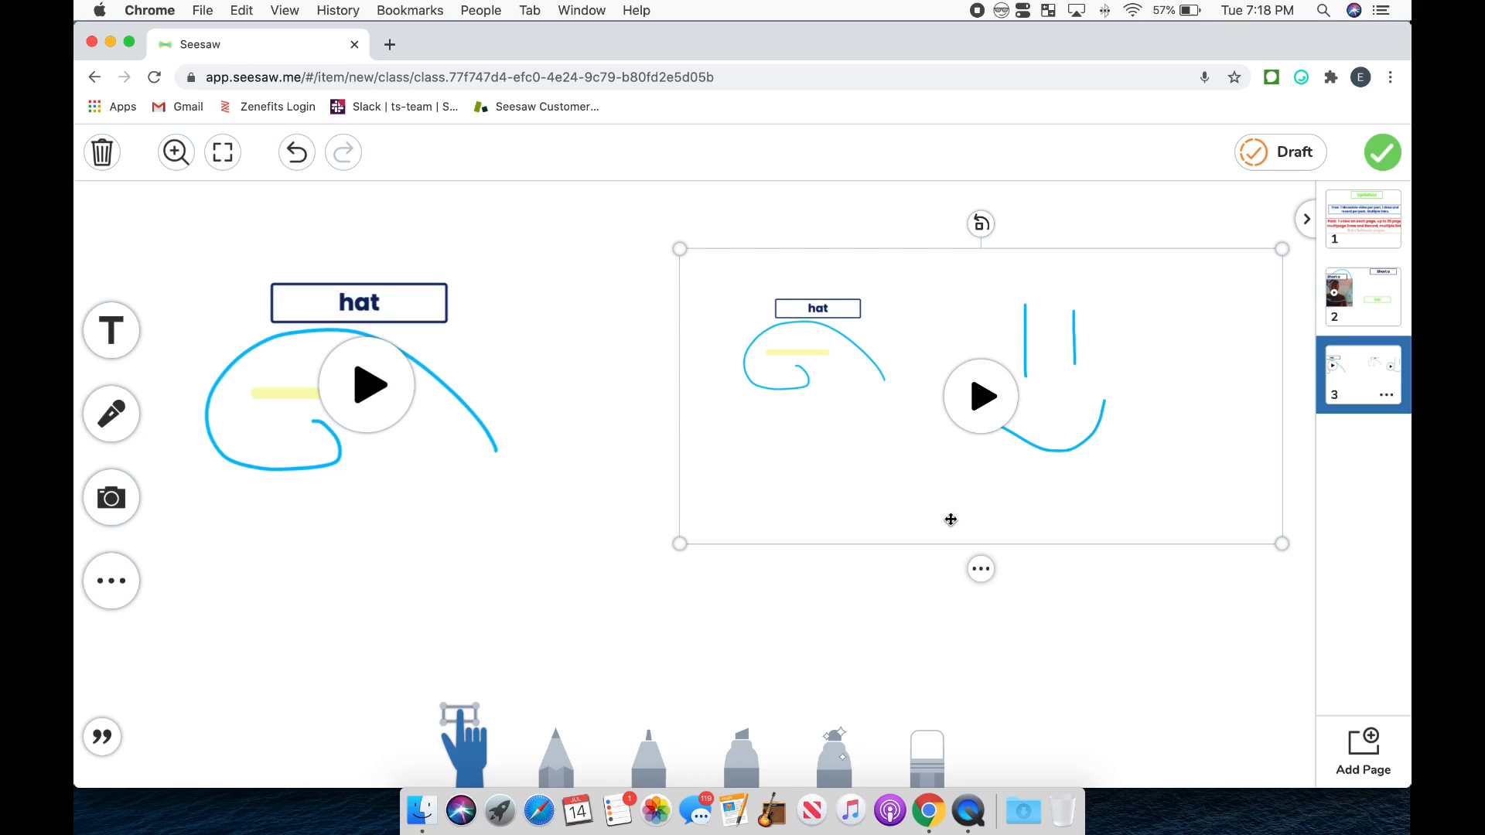
{"action": "mouse_move", "coordinate": [722, 410]}
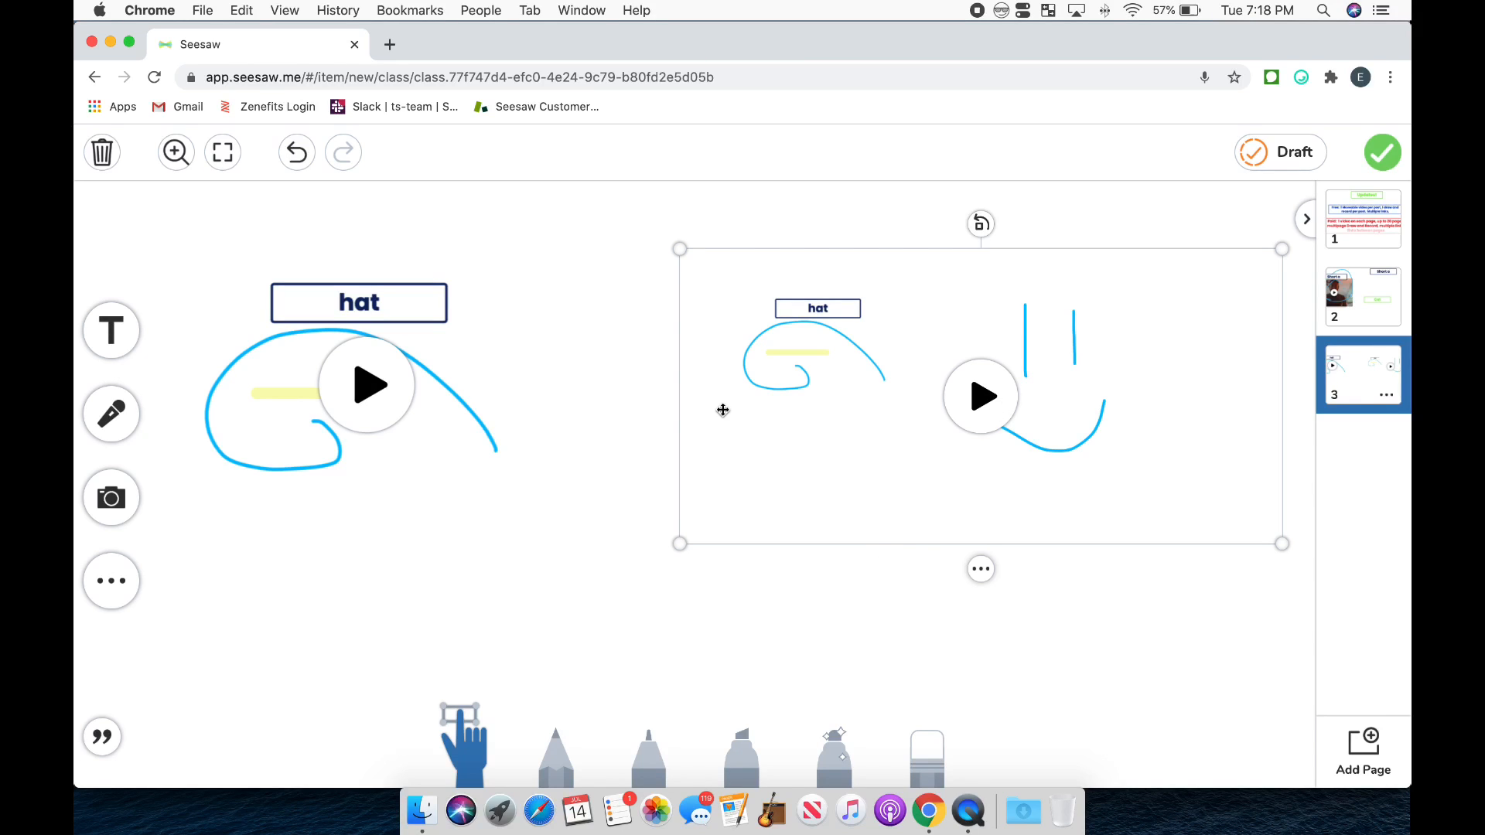
{"action": "mouse_move", "coordinate": [243, 400]}
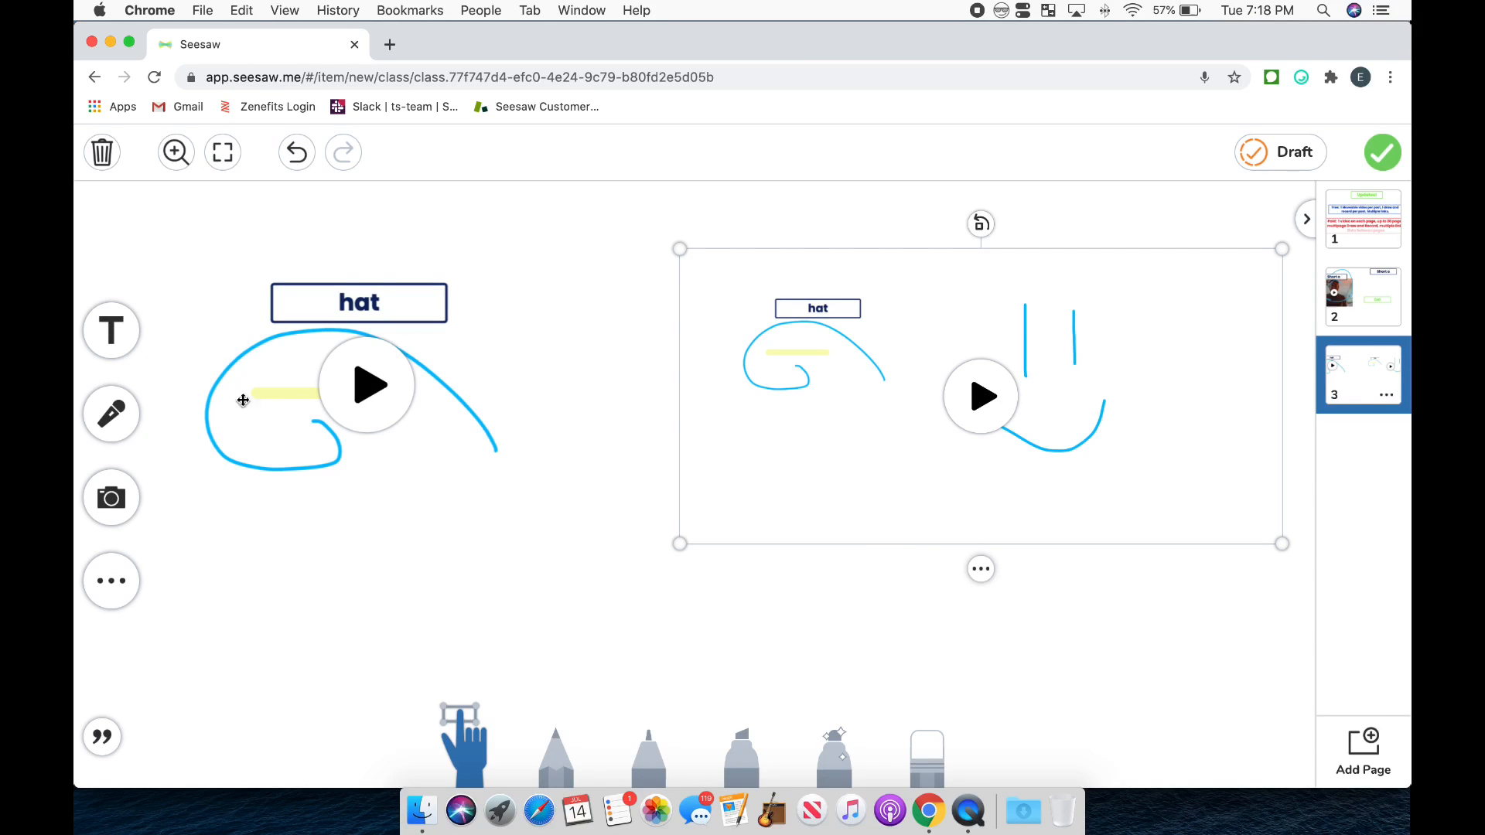
{"action": "mouse_move", "coordinate": [324, 481]}
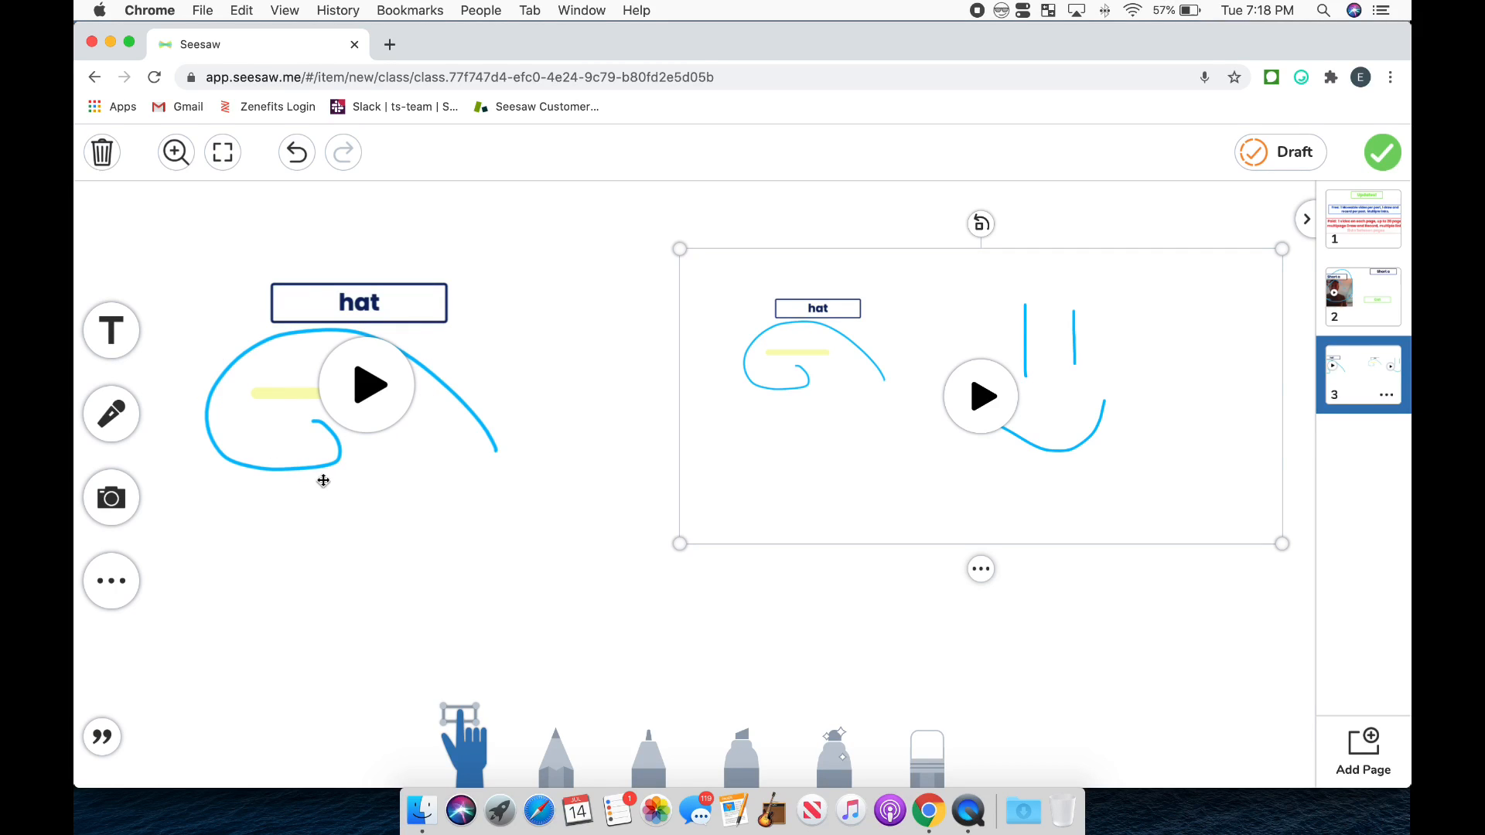
{"action": "mouse_move", "coordinate": [832, 487]}
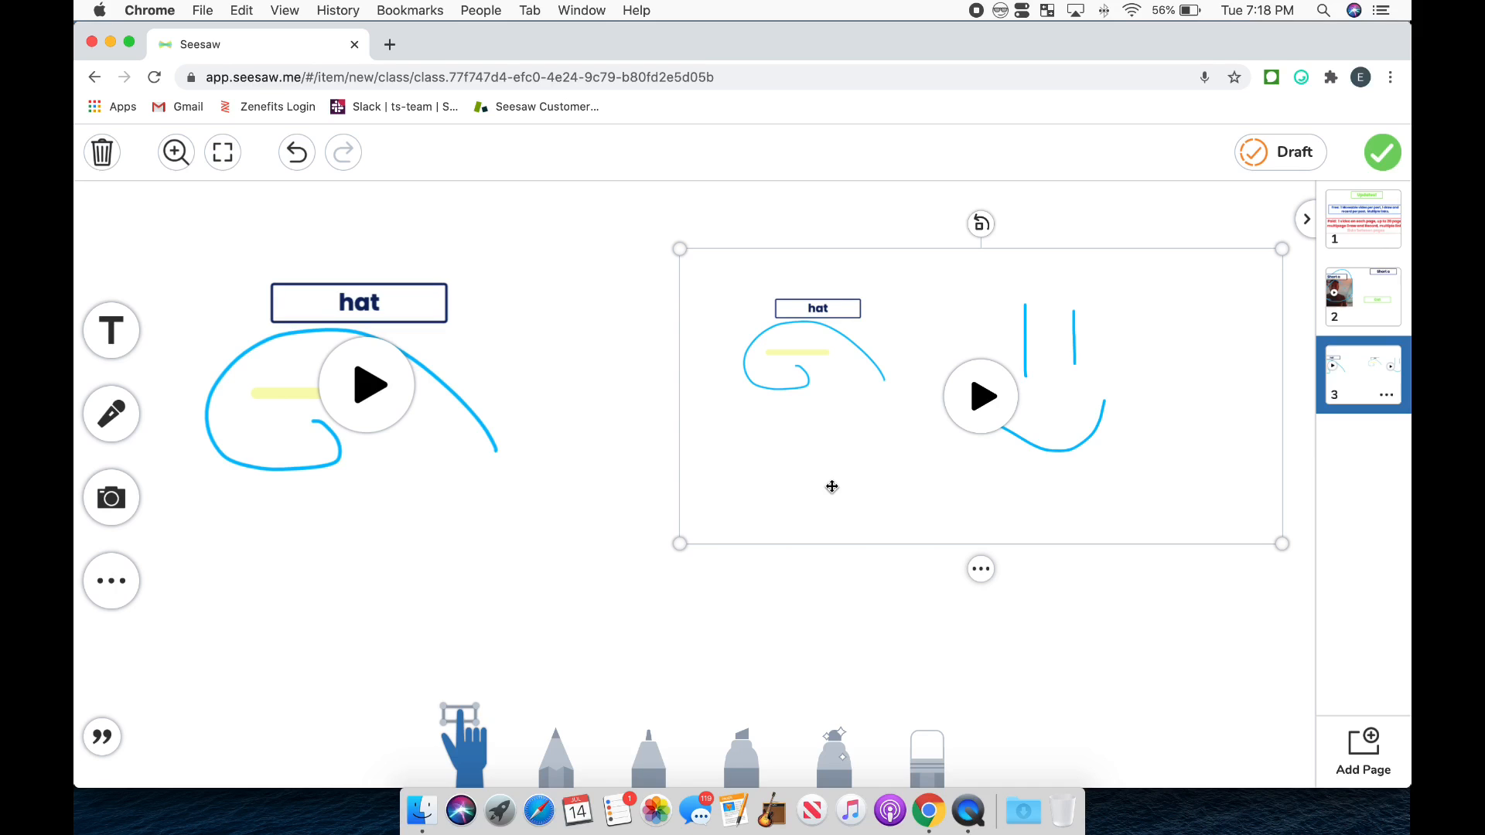
{"action": "left_click", "coordinate": [1362, 749]}
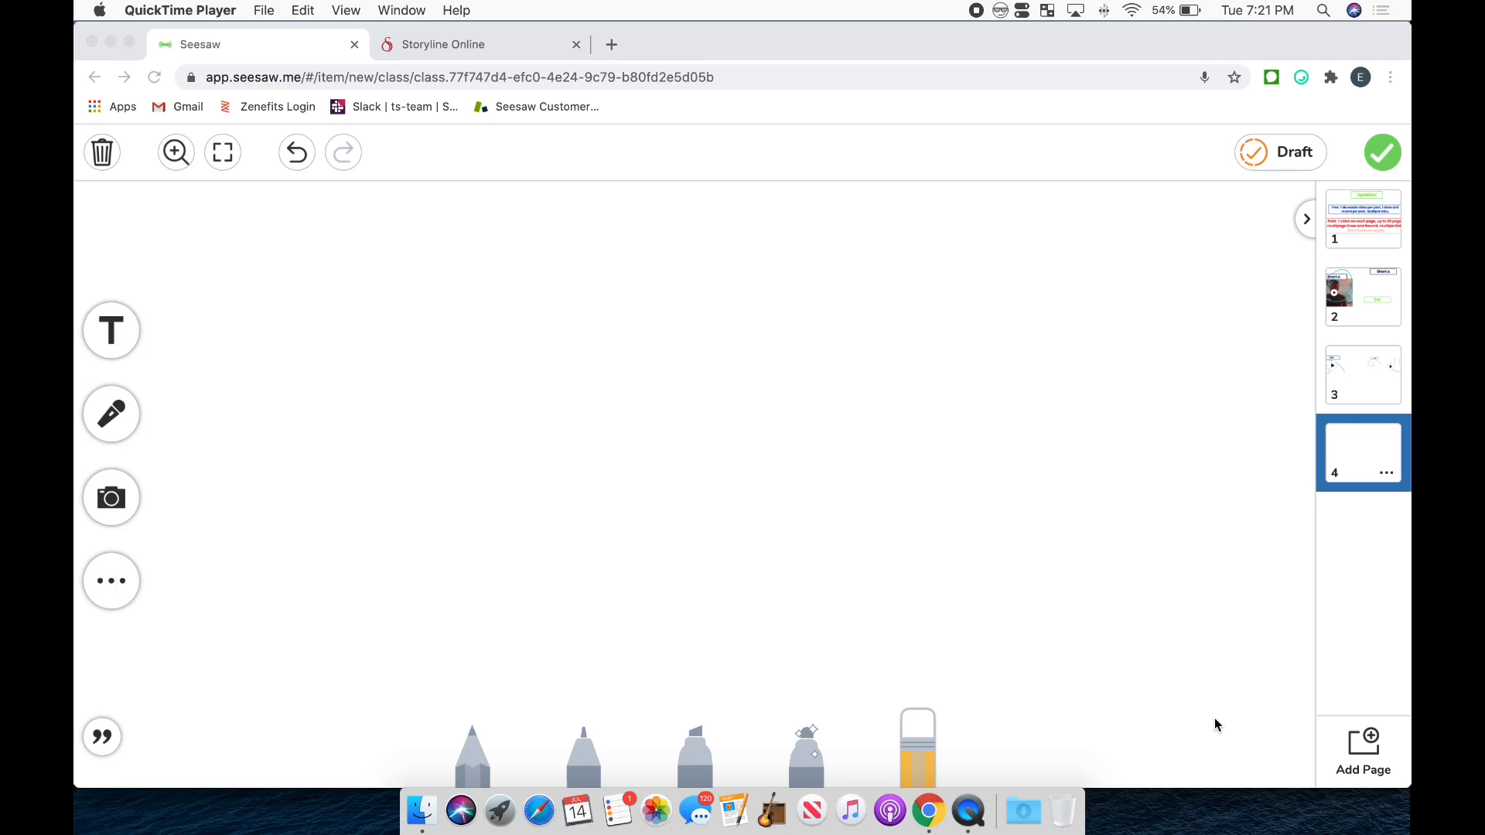
{"action": "mouse_move", "coordinate": [112, 580]}
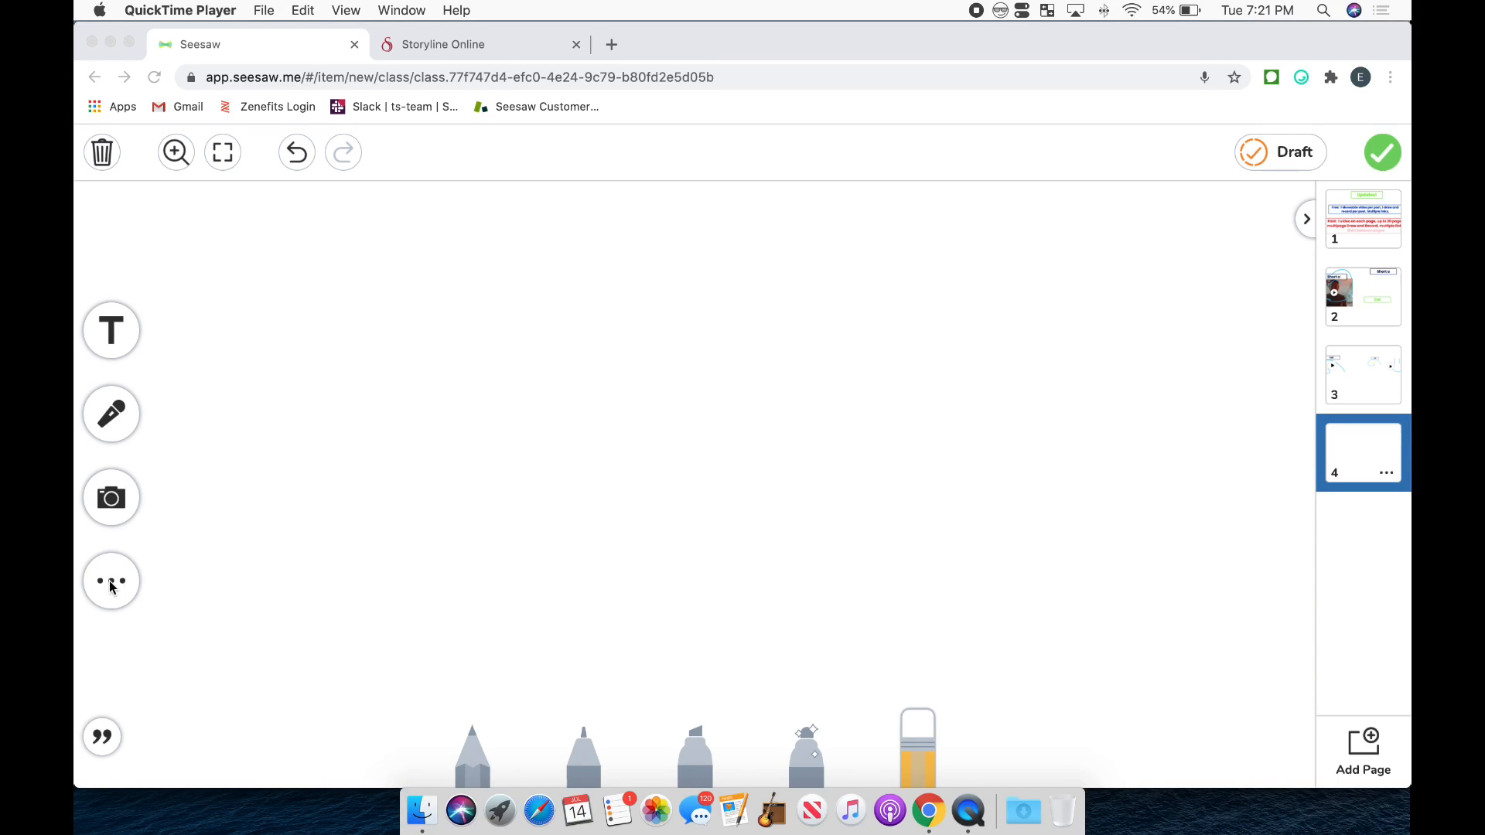
{"action": "left_click", "coordinate": [111, 580]}
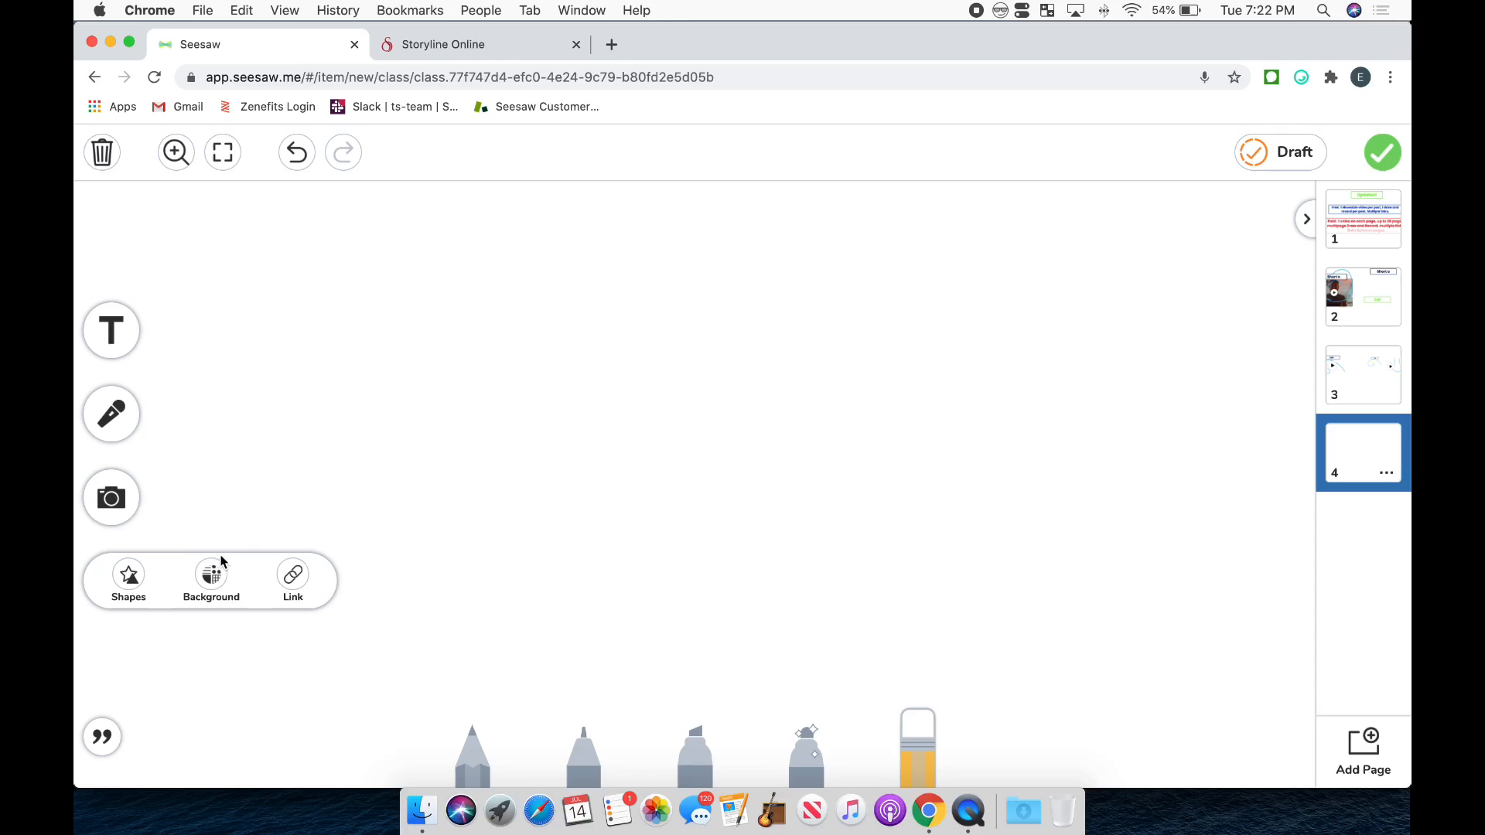
{"action": "left_click", "coordinate": [293, 576]}
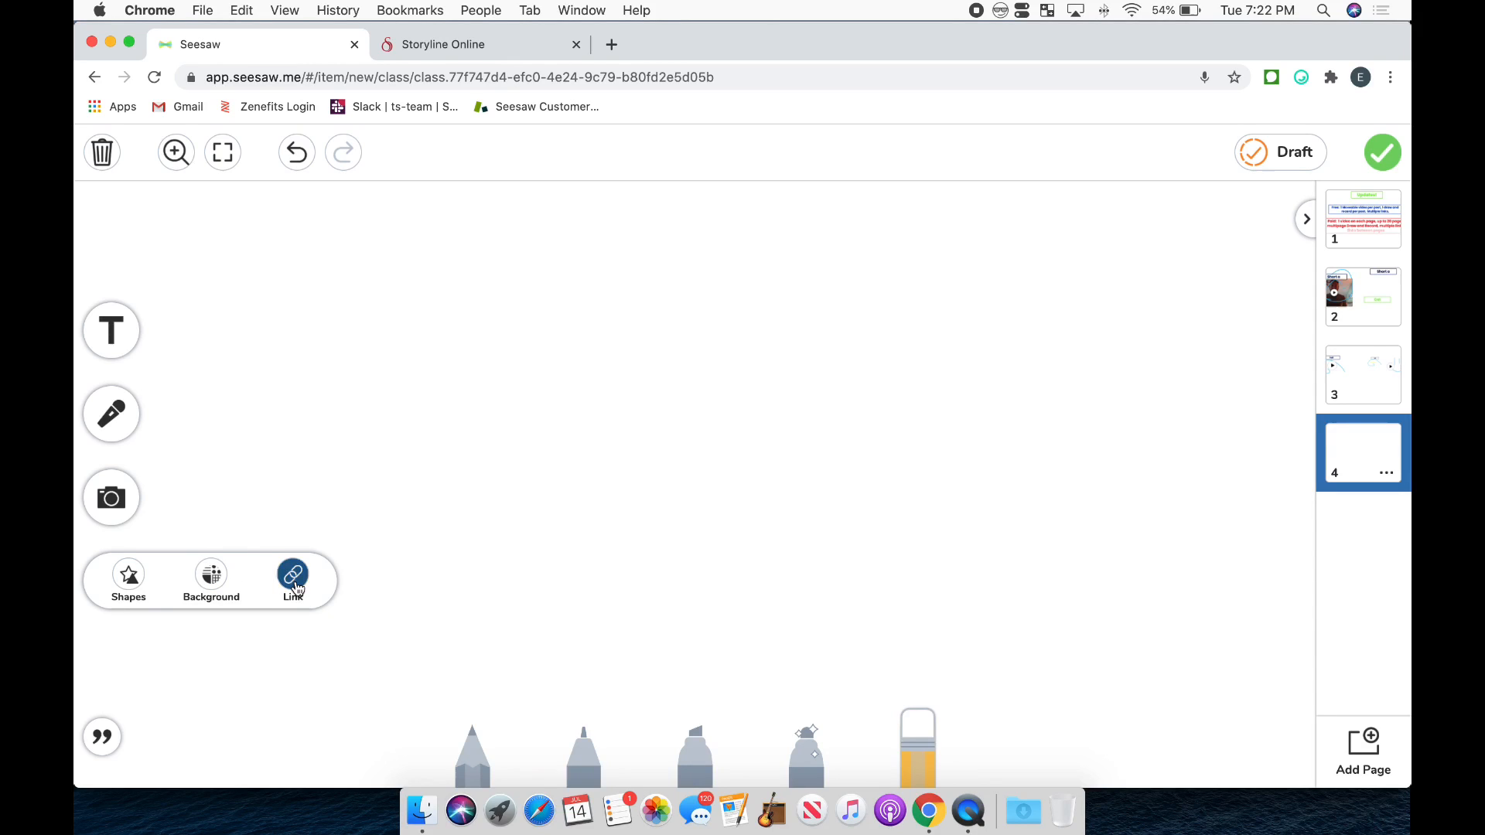
{"action": "left_click", "coordinate": [292, 576]}
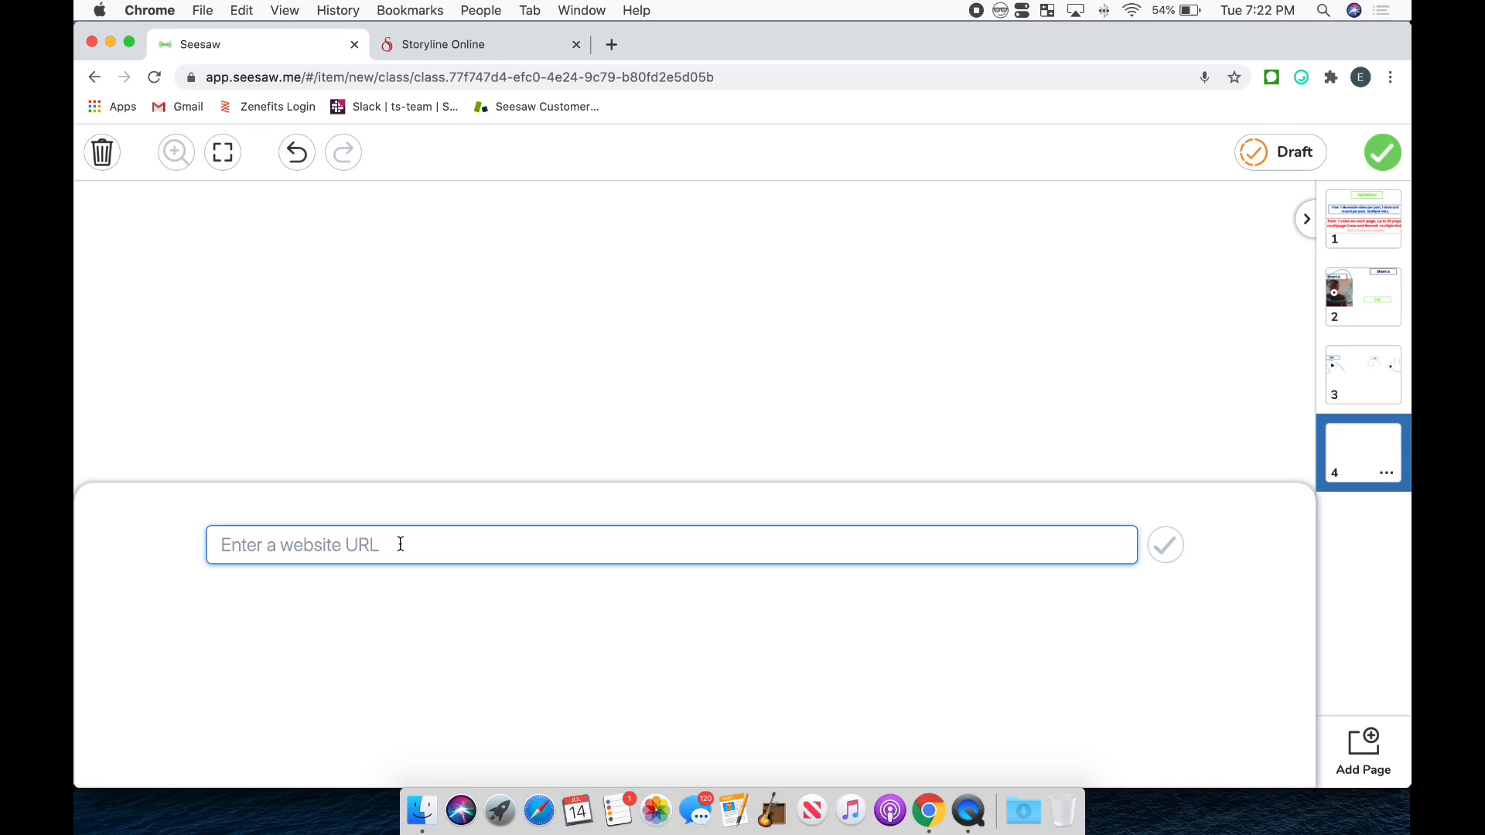
{"action": "type", "text": "www"}
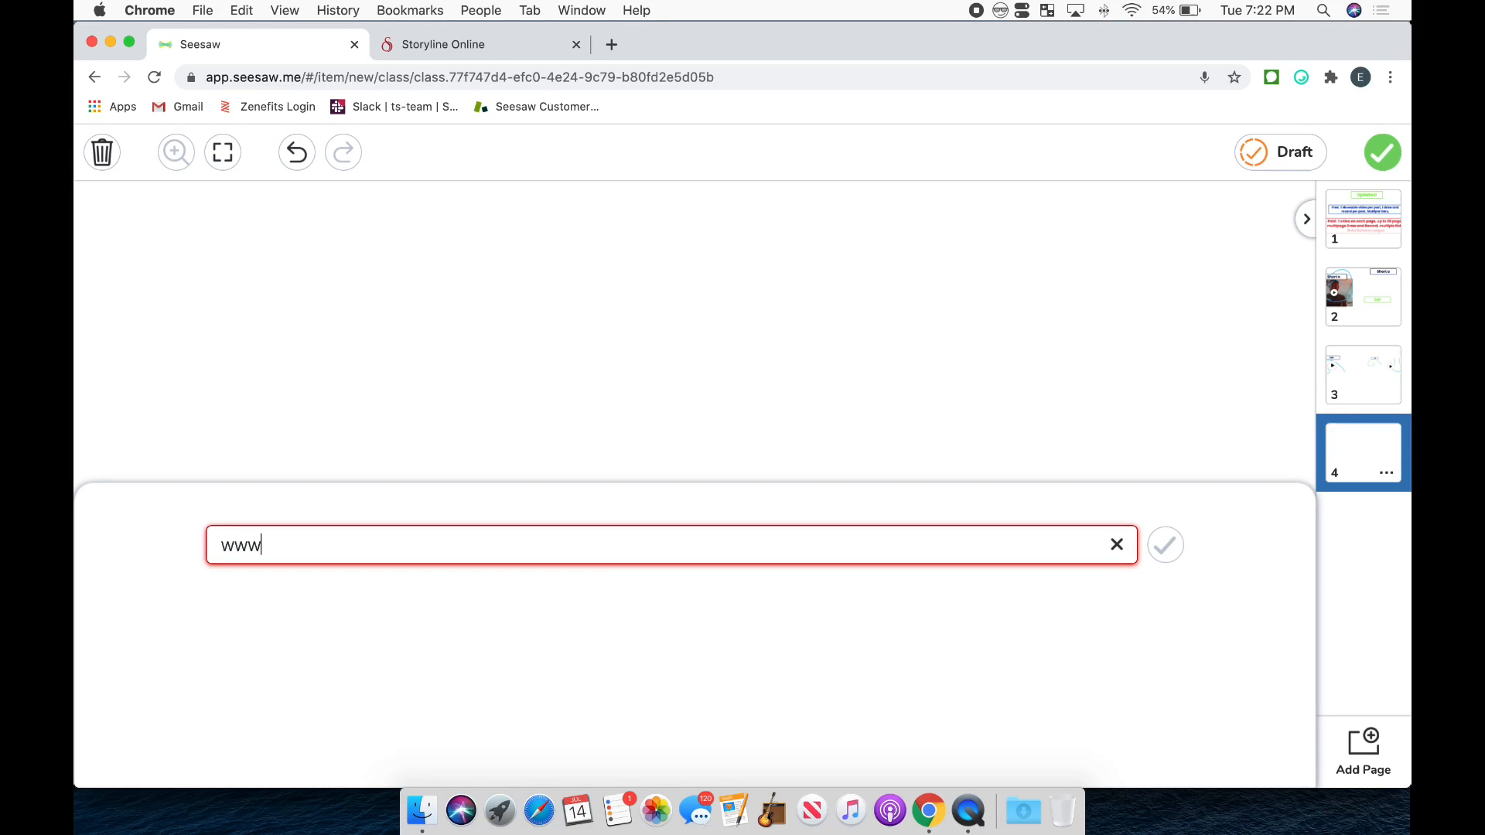
{"action": "type", "text": ".yahoo.c"}
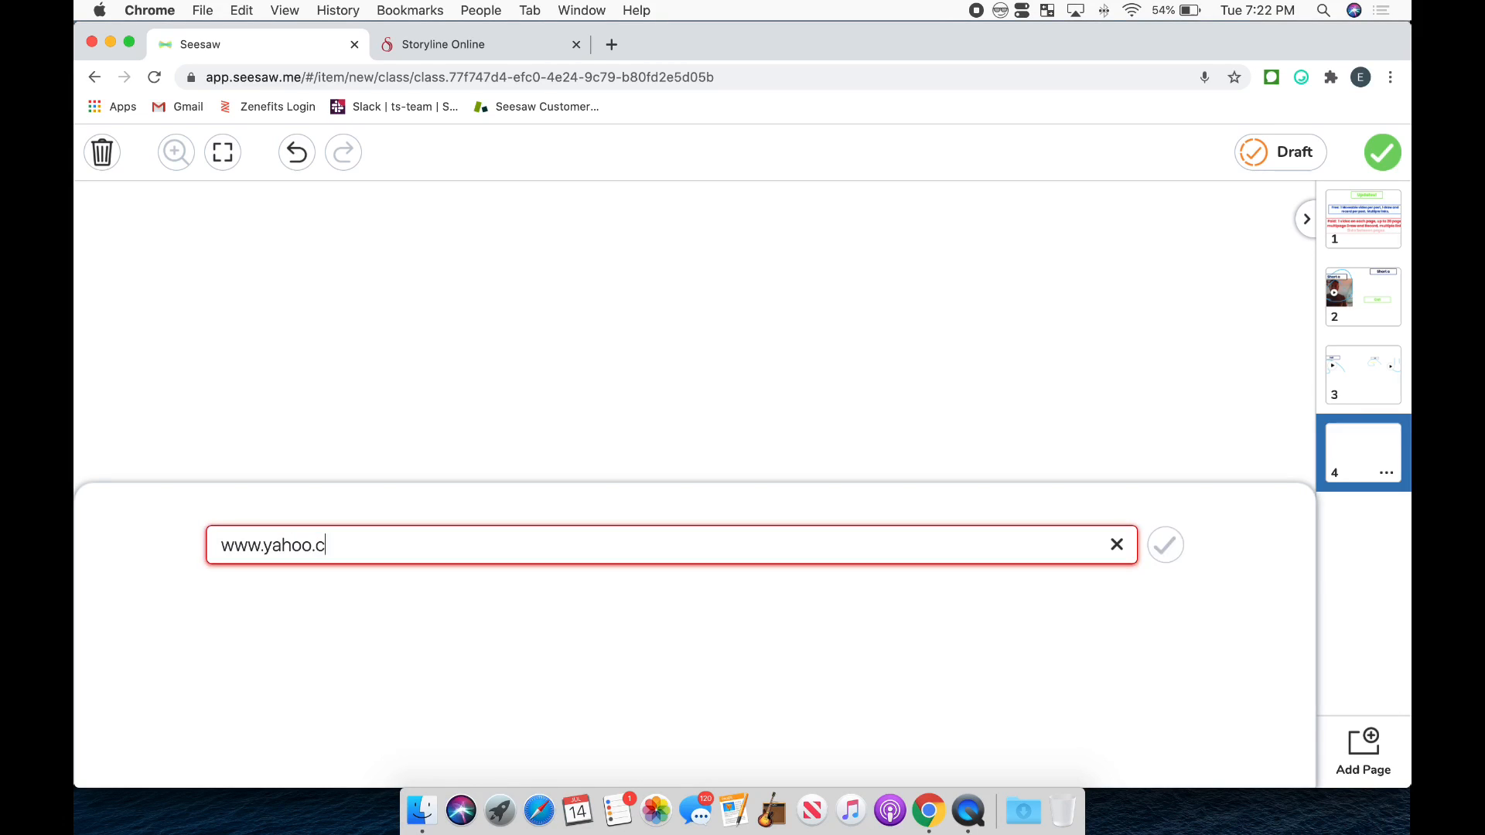
{"action": "type", "text": "om"}
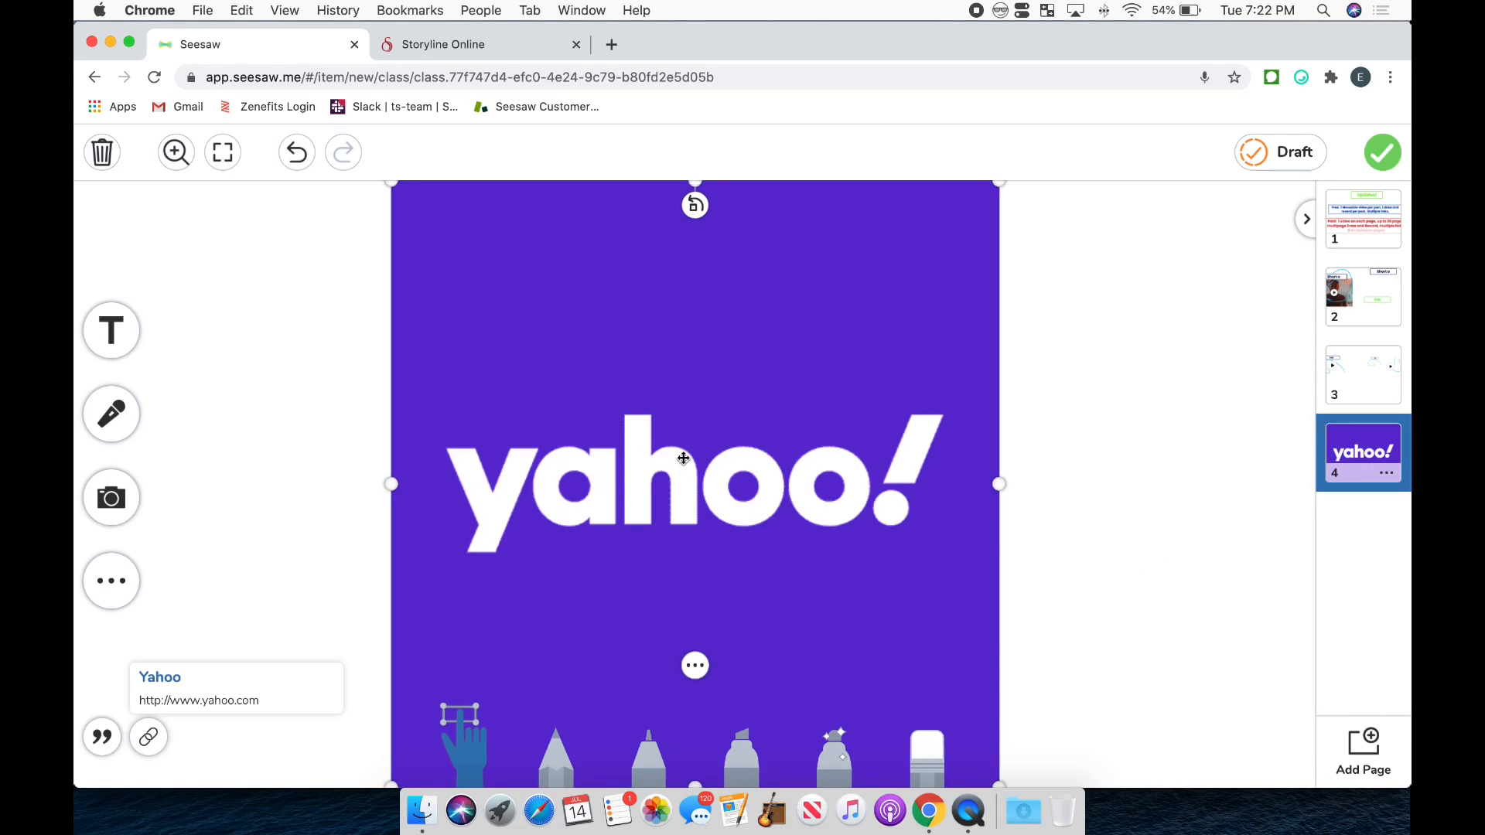
{"action": "mouse_move", "coordinate": [917, 358]}
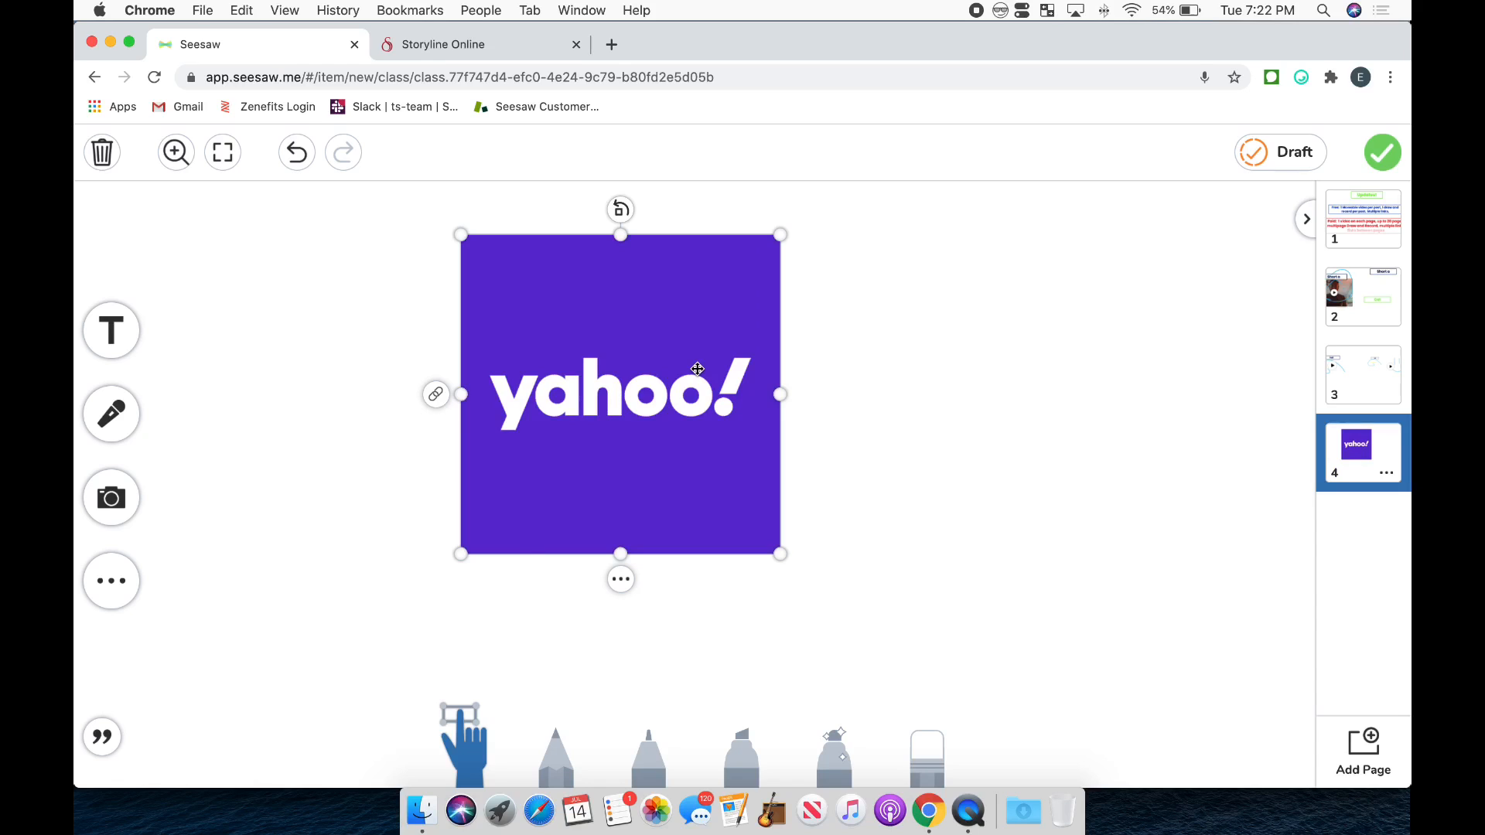
{"action": "mouse_move", "coordinate": [673, 396]}
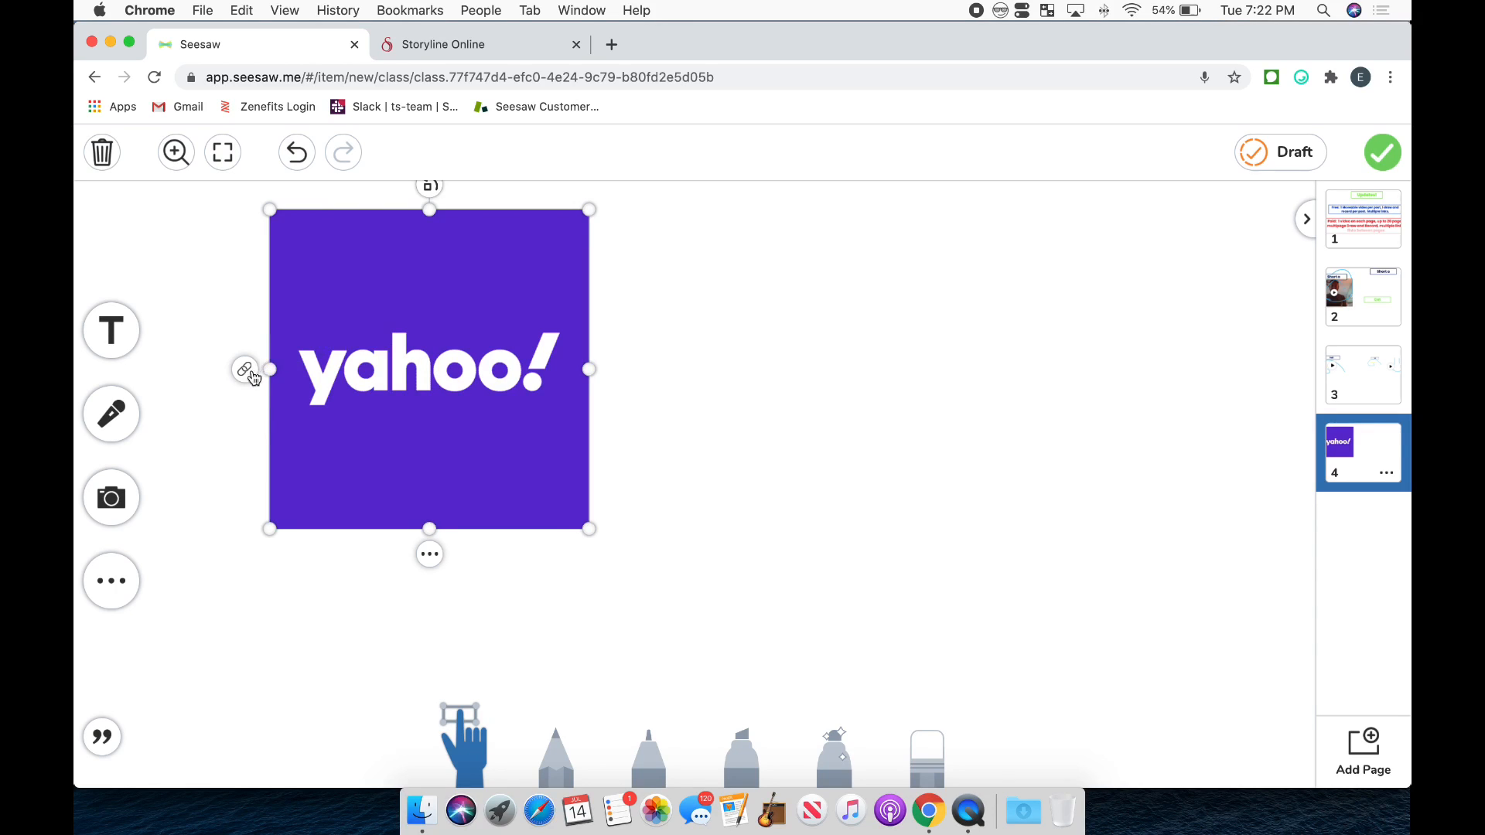
- Check the Yahoo thumbnail's linked address and switch to the Storyline Online site
{"action": "left_click", "coordinate": [246, 369]}
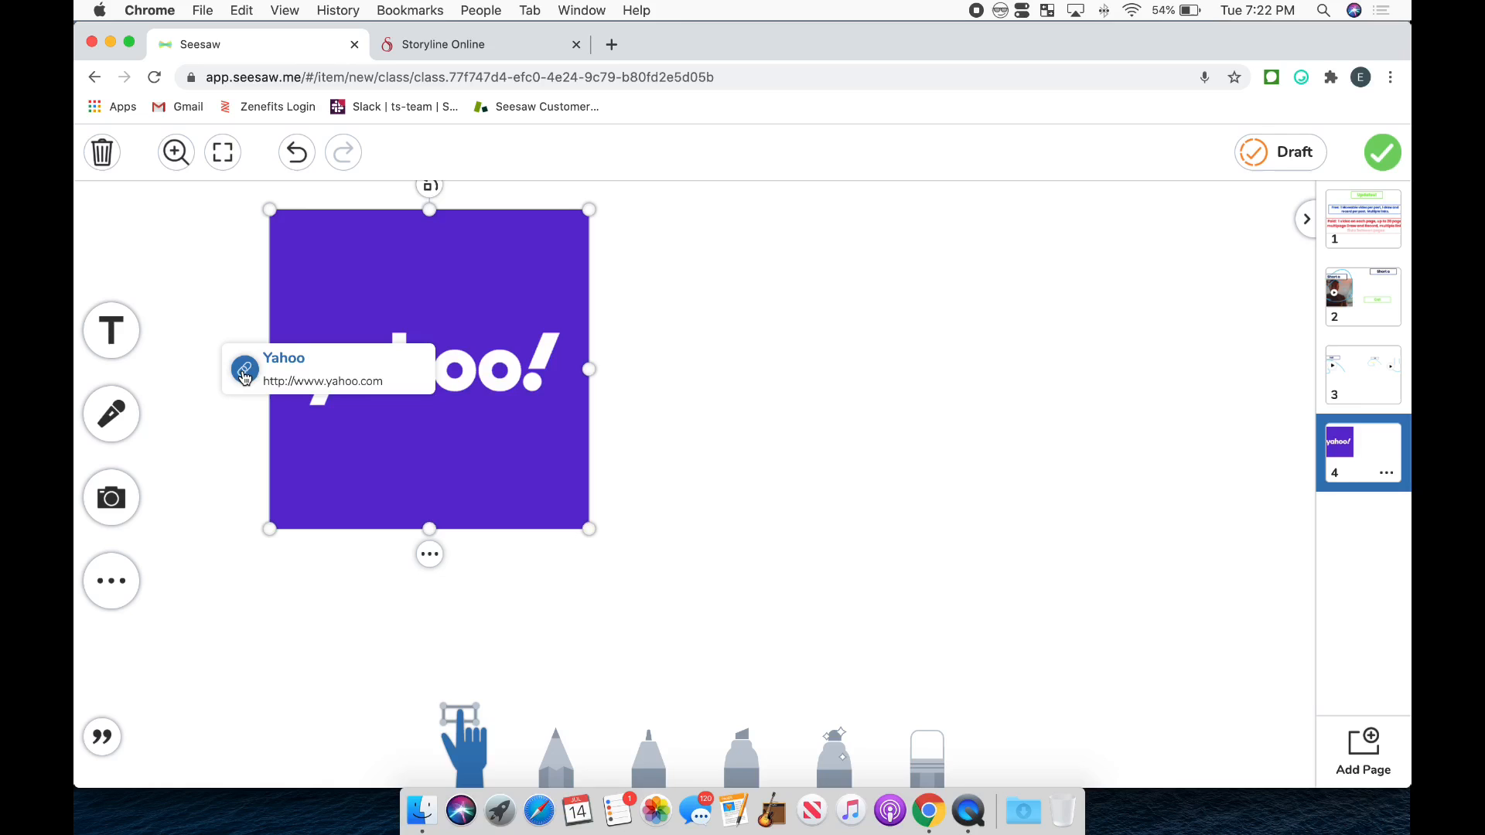
{"action": "mouse_move", "coordinate": [297, 380]}
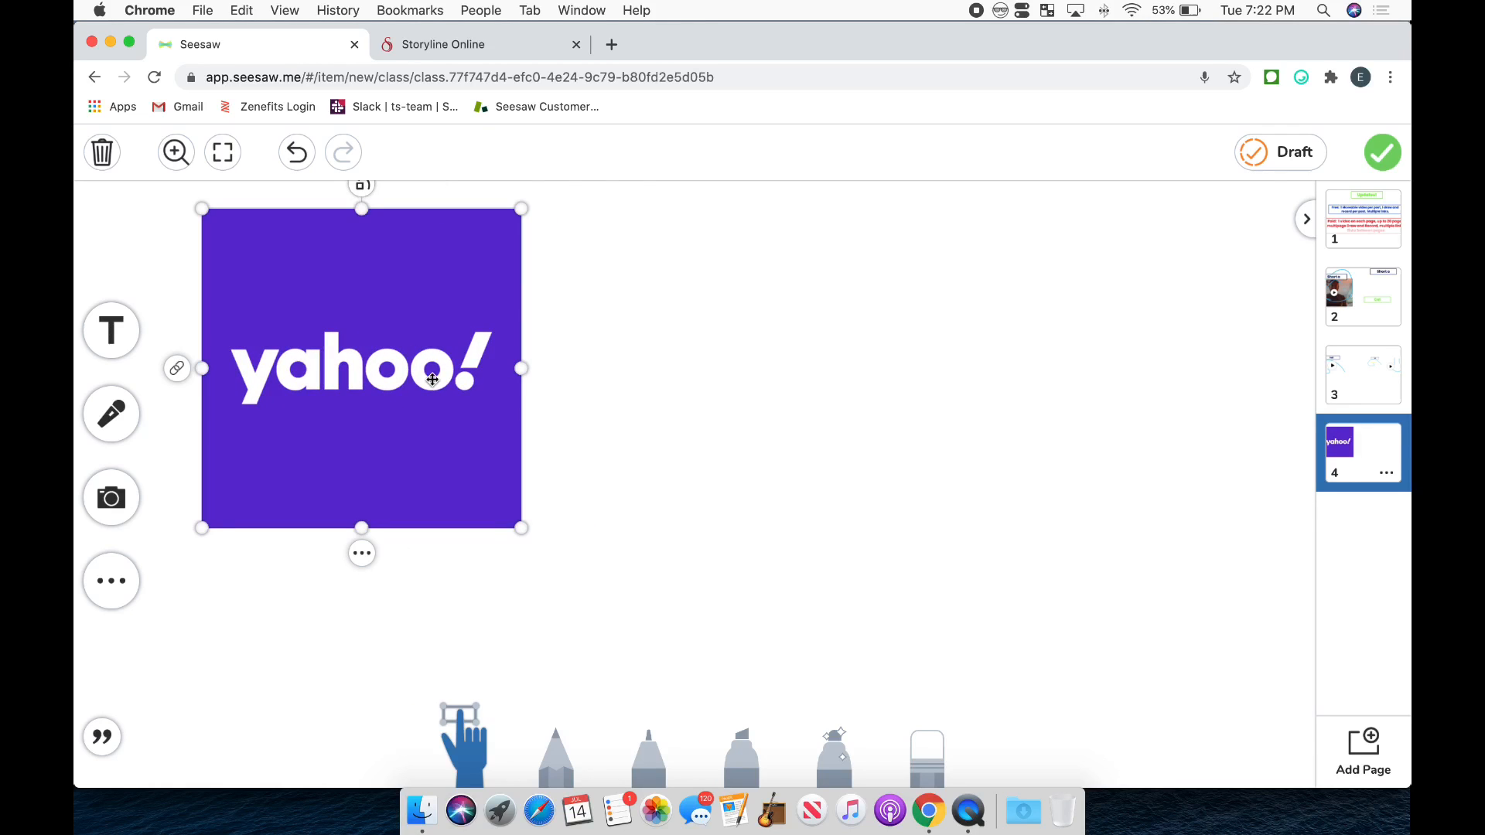
{"action": "left_click", "coordinate": [442, 43]}
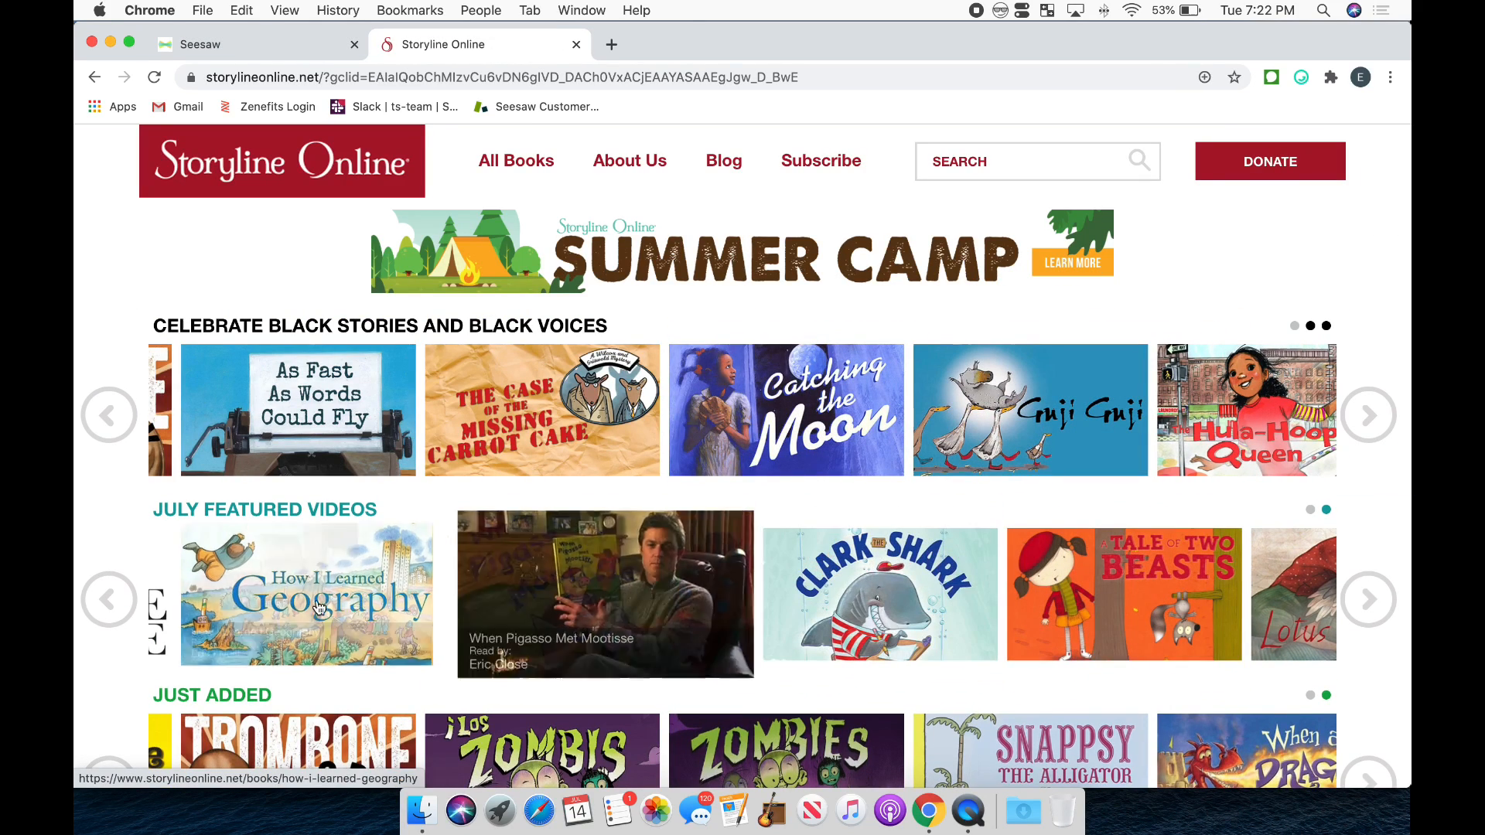
- Open How I Learned Geography with the YouTube player, then return to the Seesaw post
{"action": "left_click", "coordinate": [307, 594]}
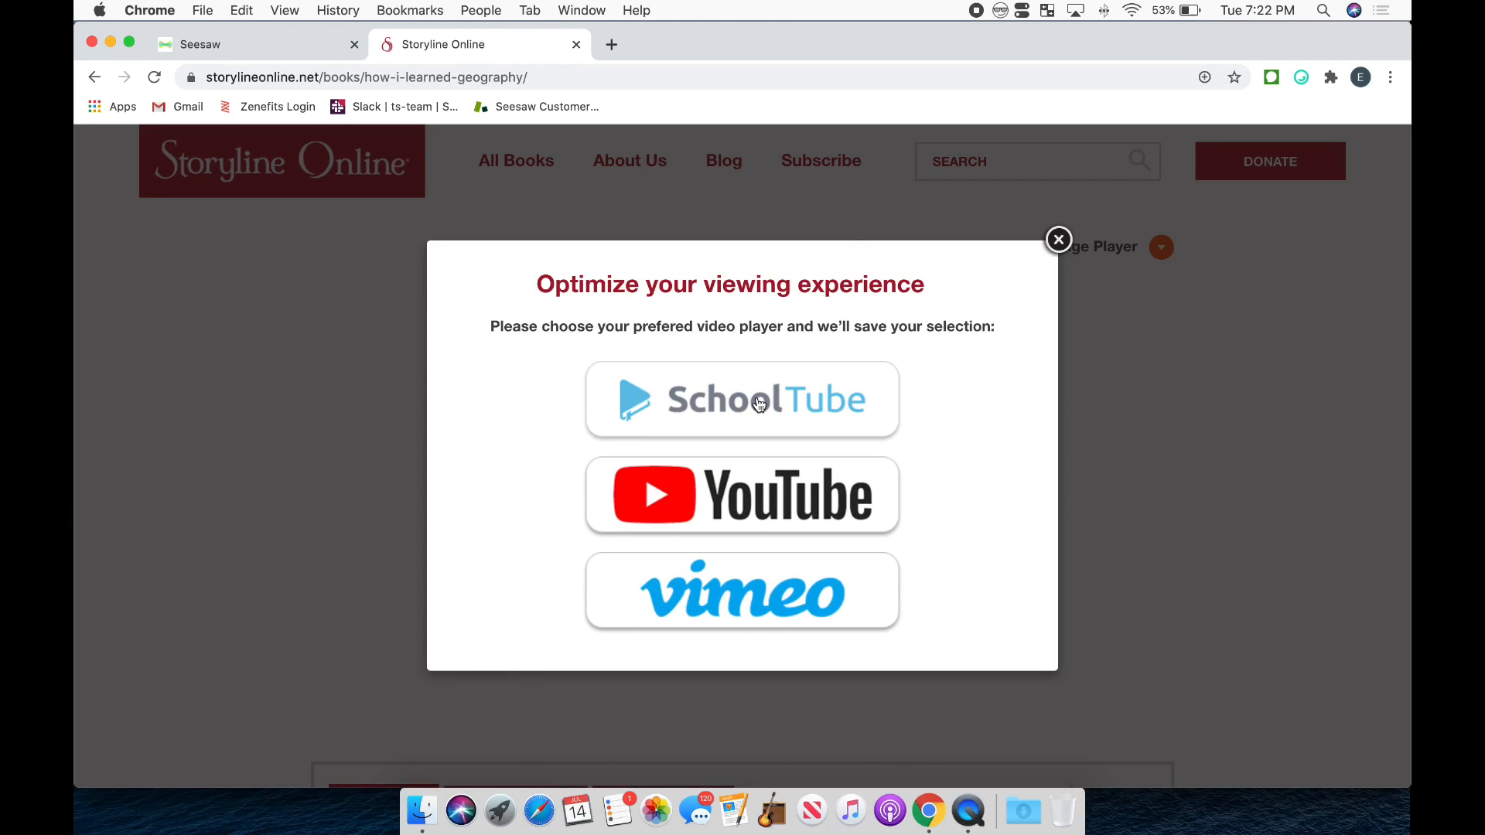
{"action": "left_click", "coordinate": [741, 495]}
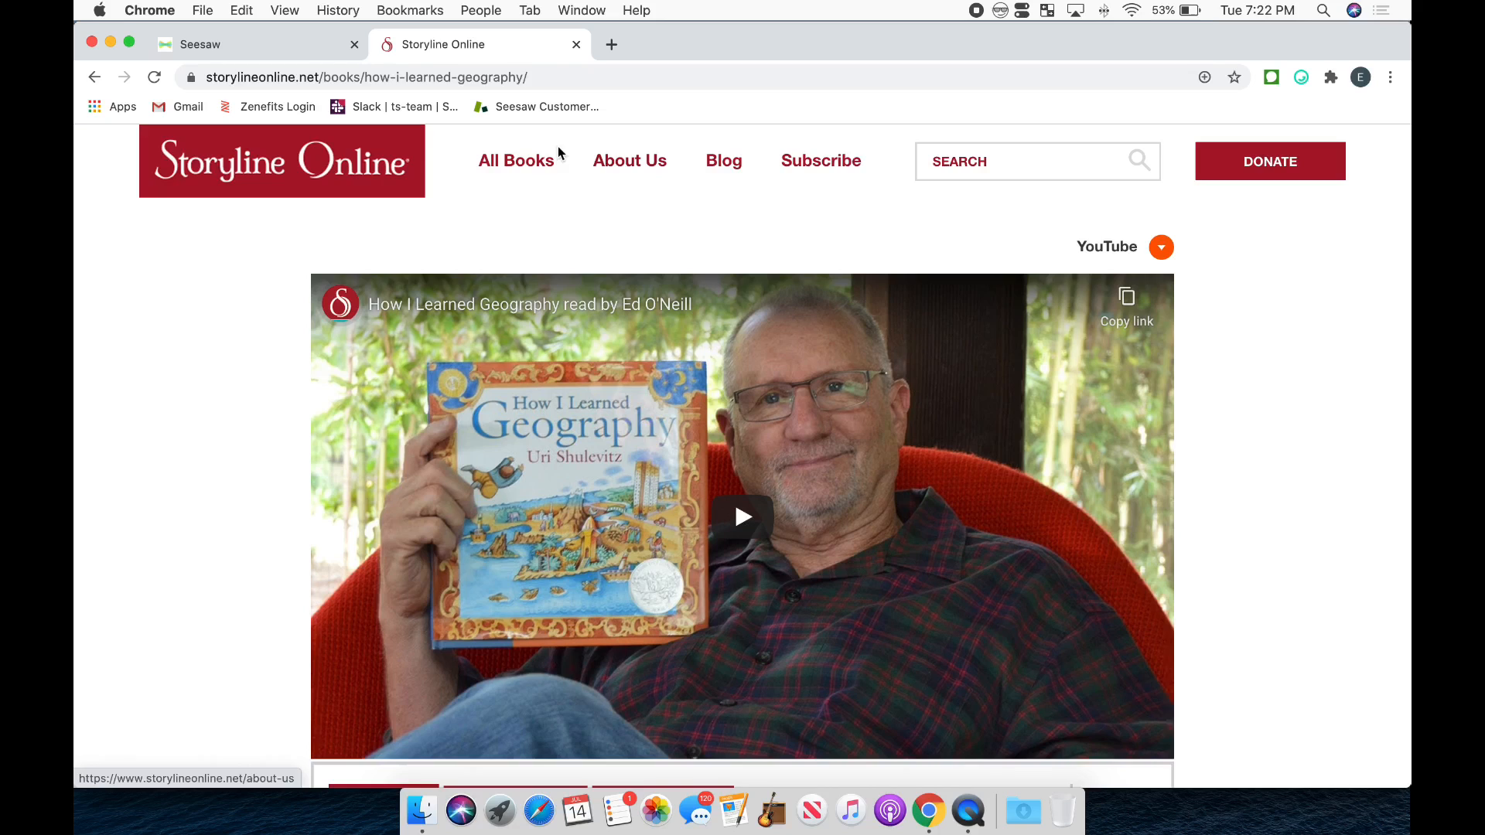
{"action": "left_click", "coordinate": [379, 77]}
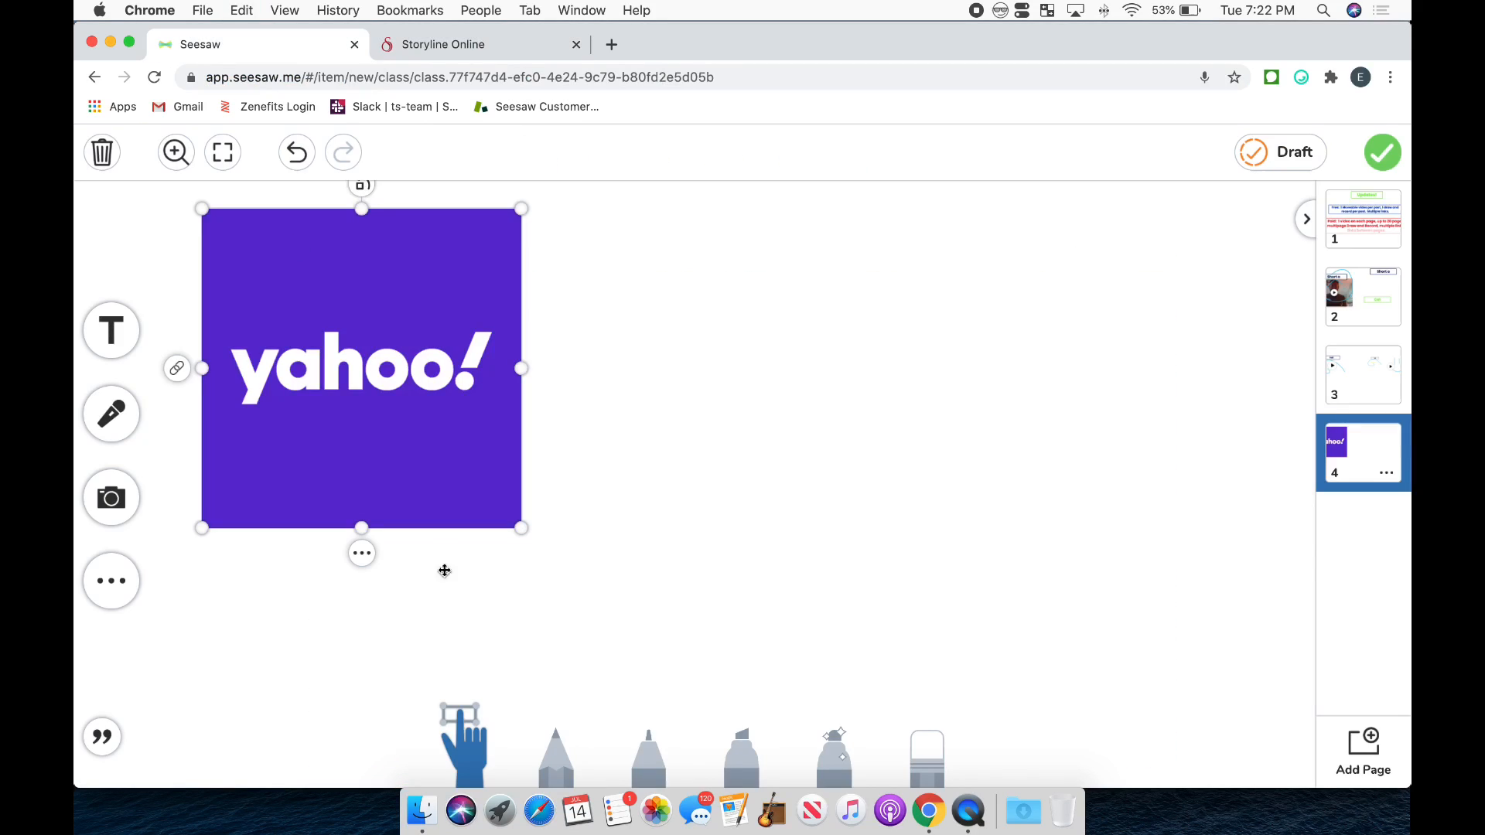
- Add the Storyline Online How I Learned Geography link beside the Yahoo thumbnail
{"action": "left_click", "coordinate": [361, 552]}
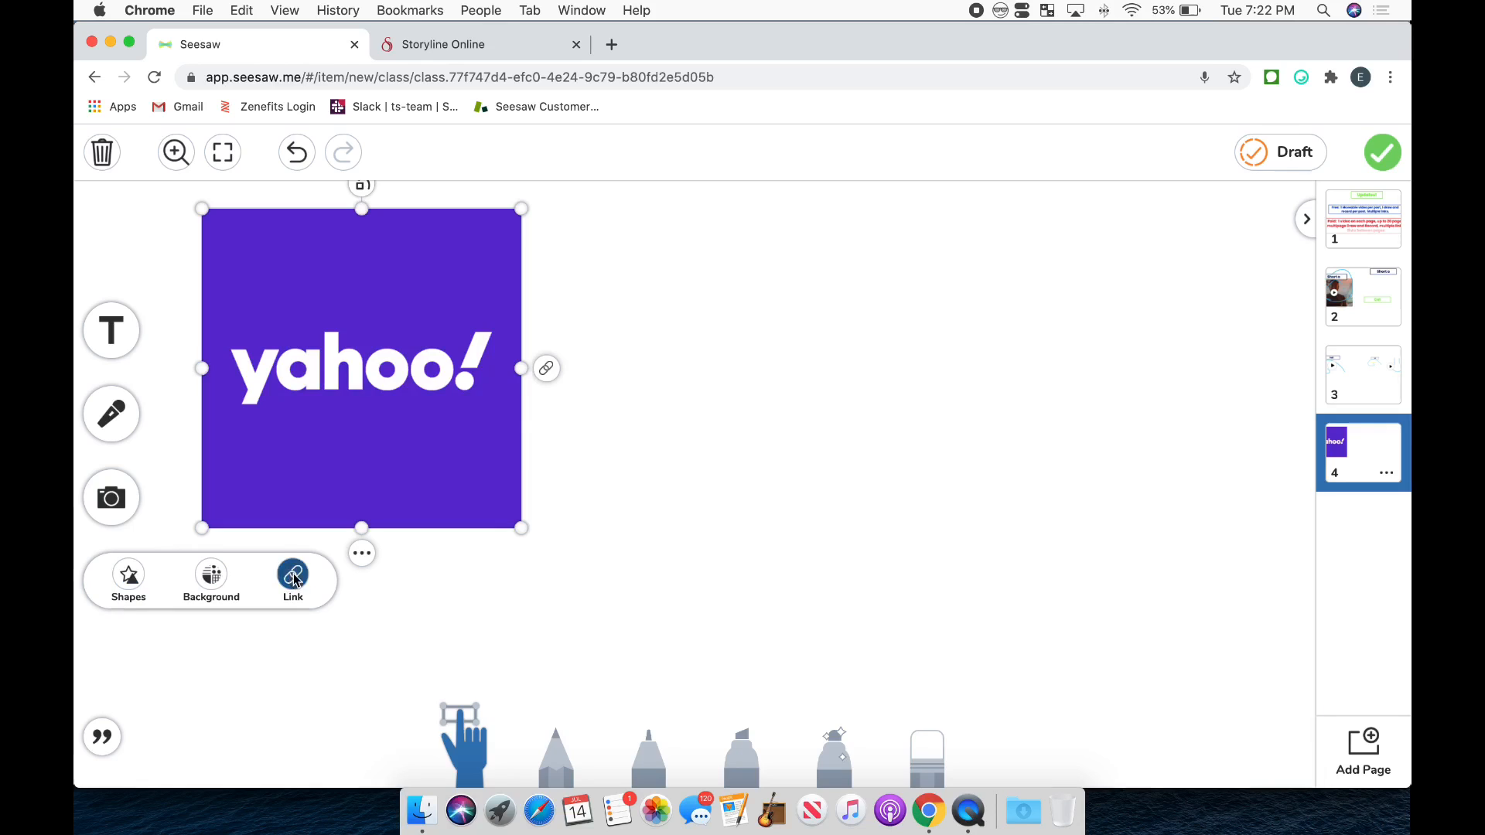
{"action": "left_click", "coordinate": [293, 577]}
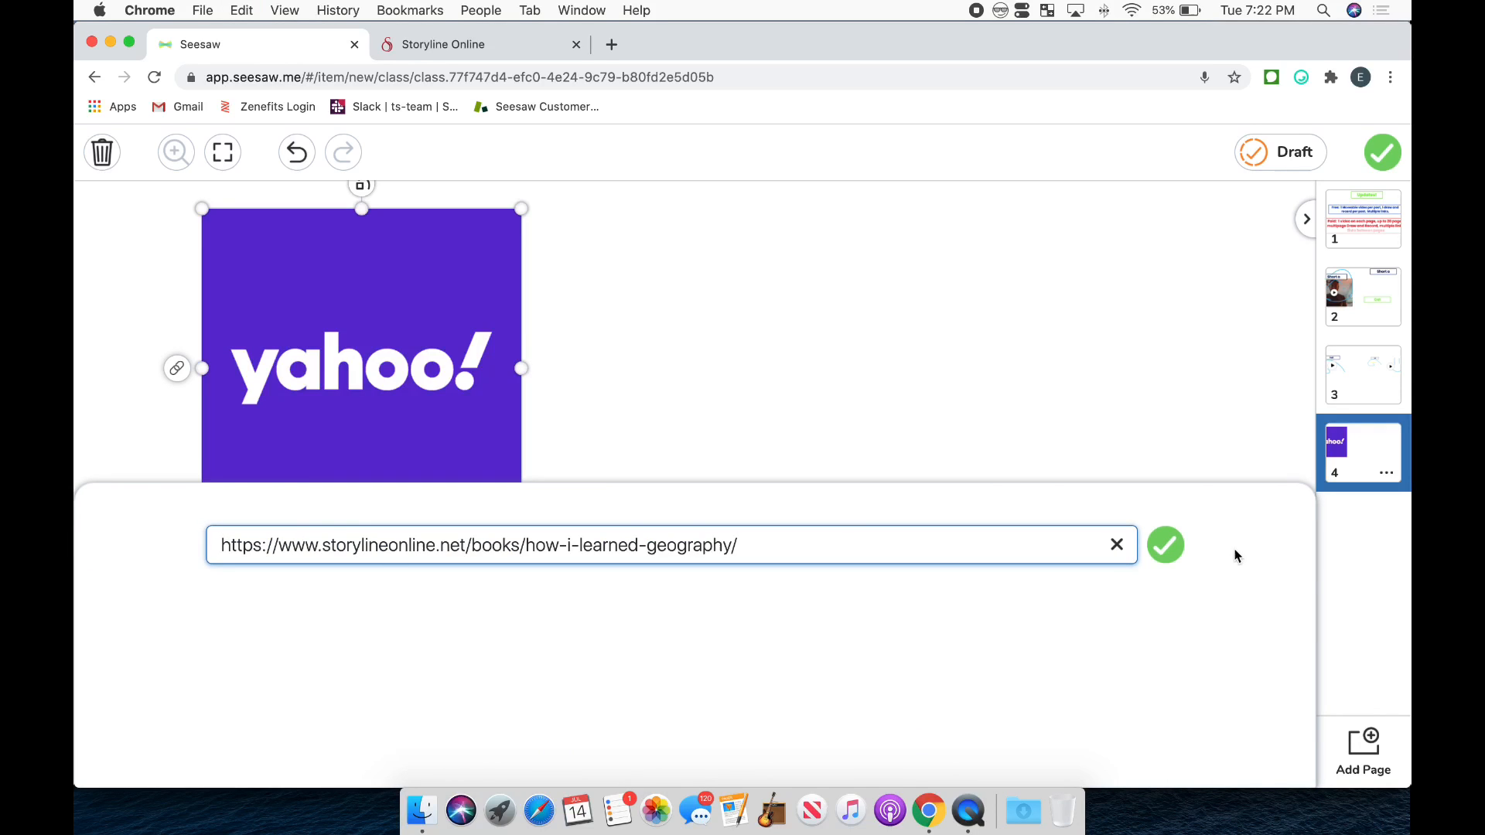
{"action": "left_click", "coordinate": [1164, 544]}
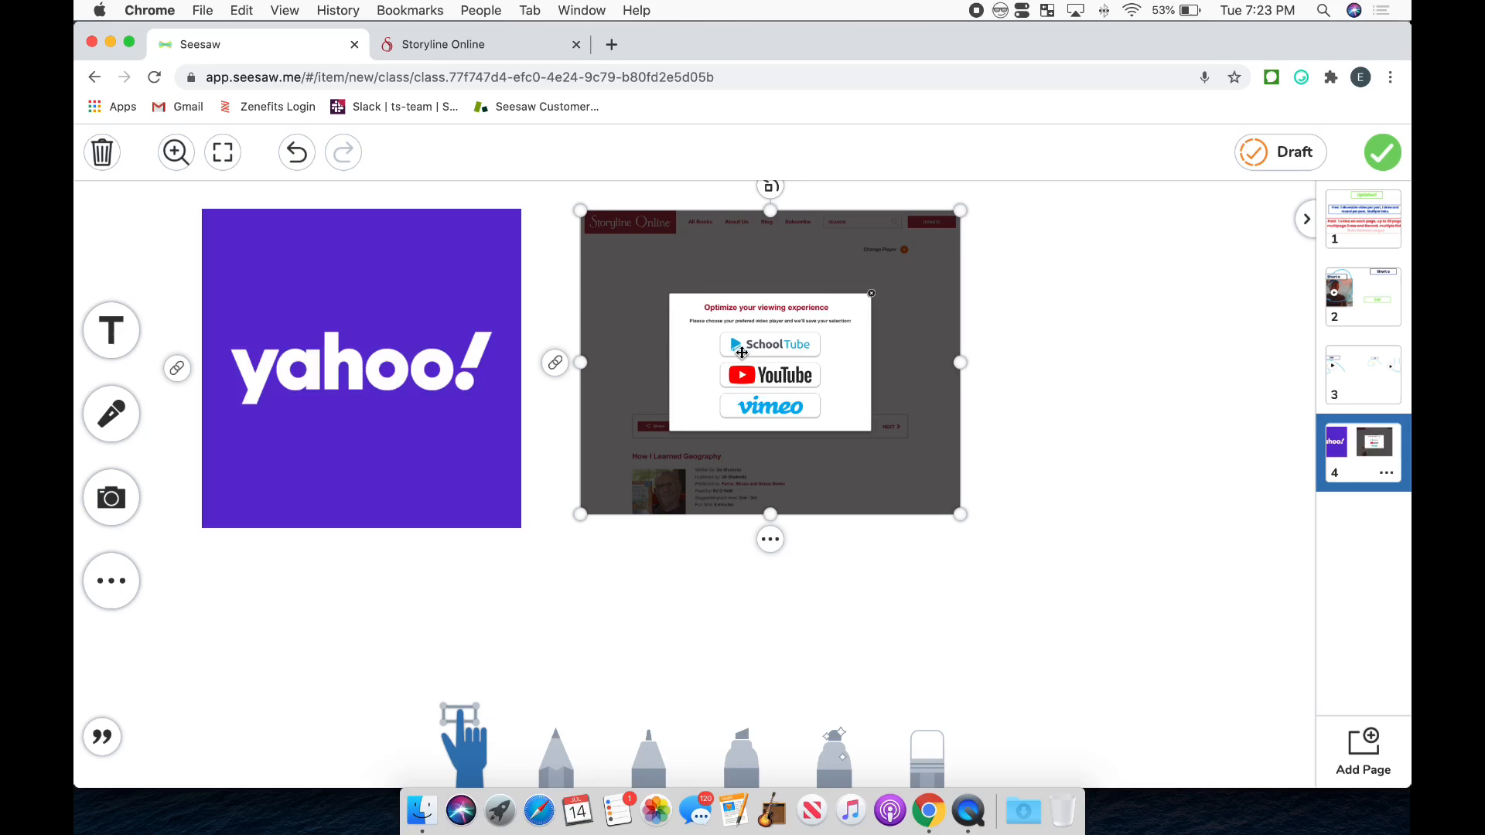
{"action": "mouse_move", "coordinate": [584, 334]}
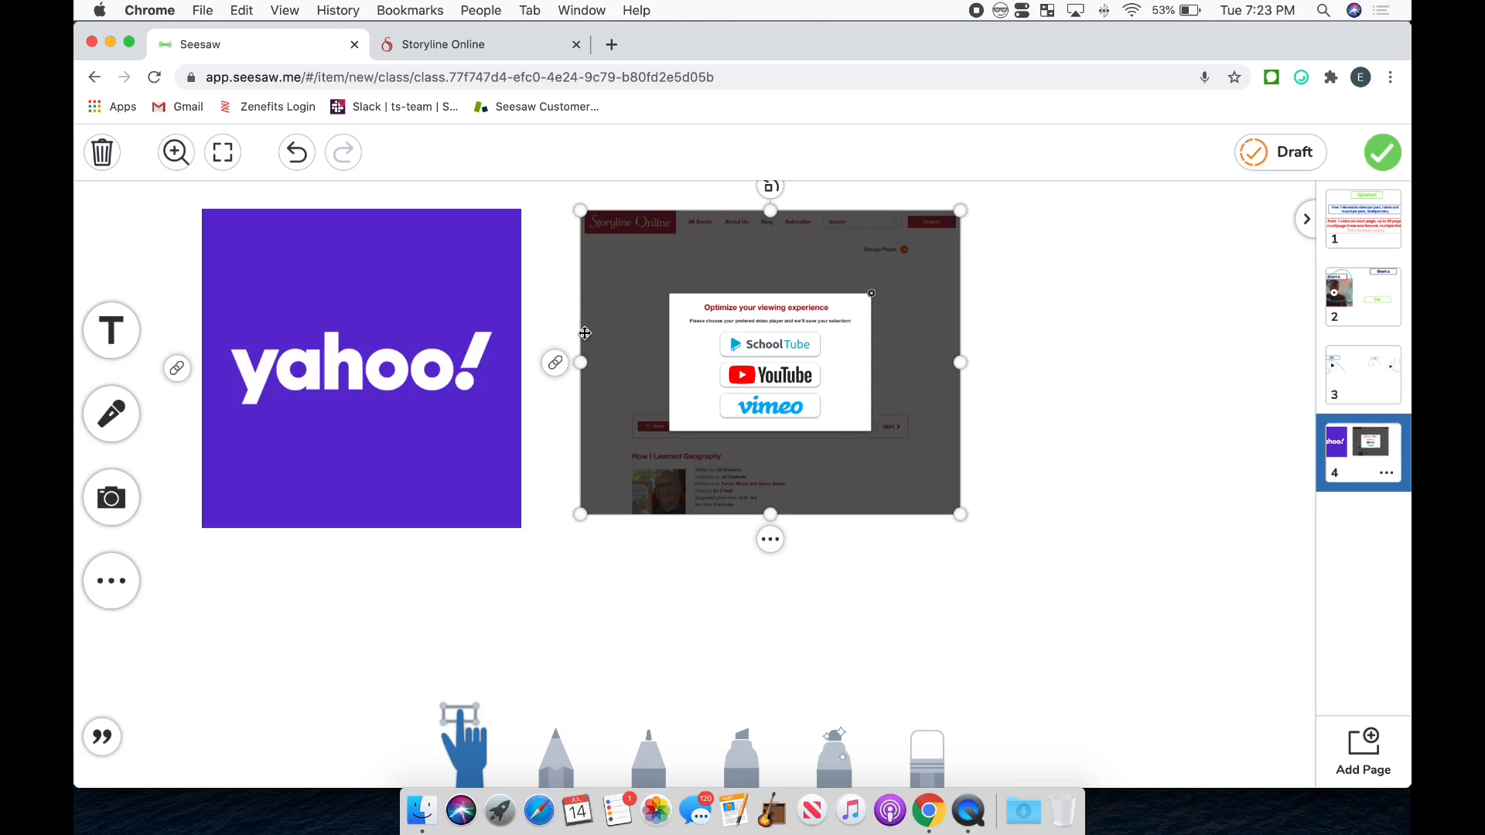
{"action": "mouse_move", "coordinate": [792, 500]}
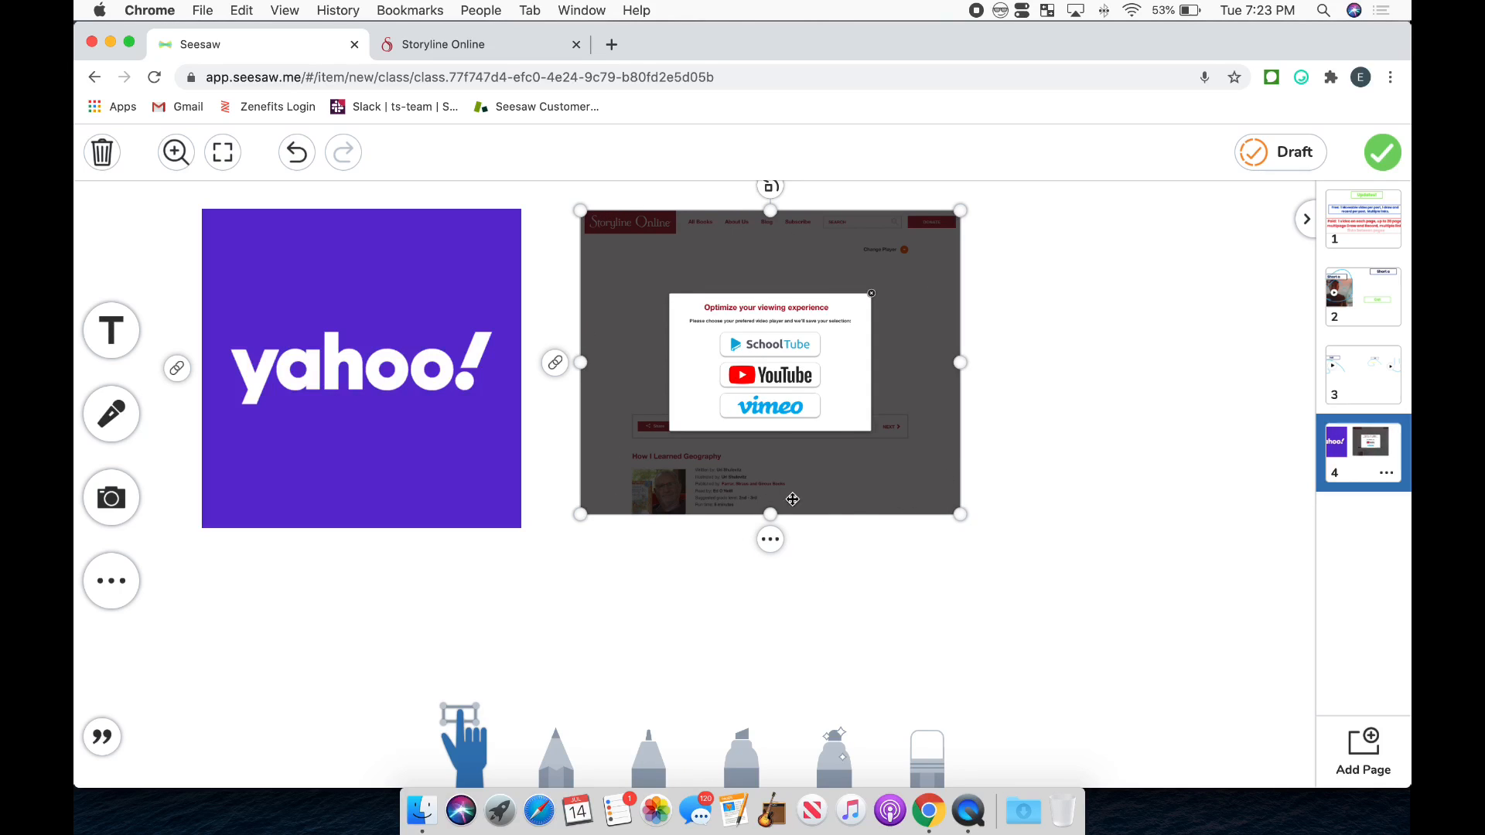
{"action": "mouse_move", "coordinate": [524, 356]}
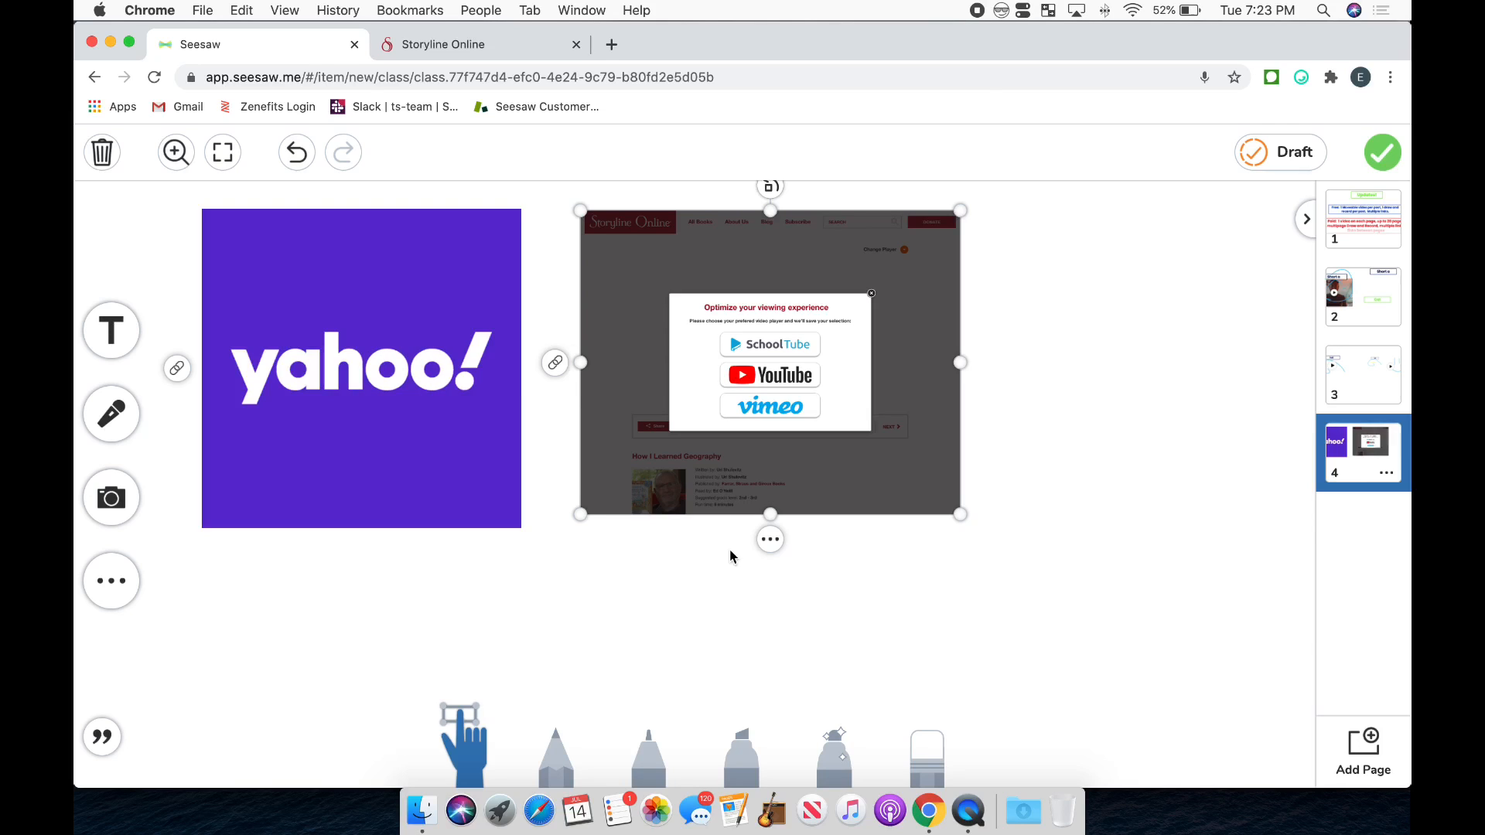
{"action": "mouse_move", "coordinate": [771, 606]}
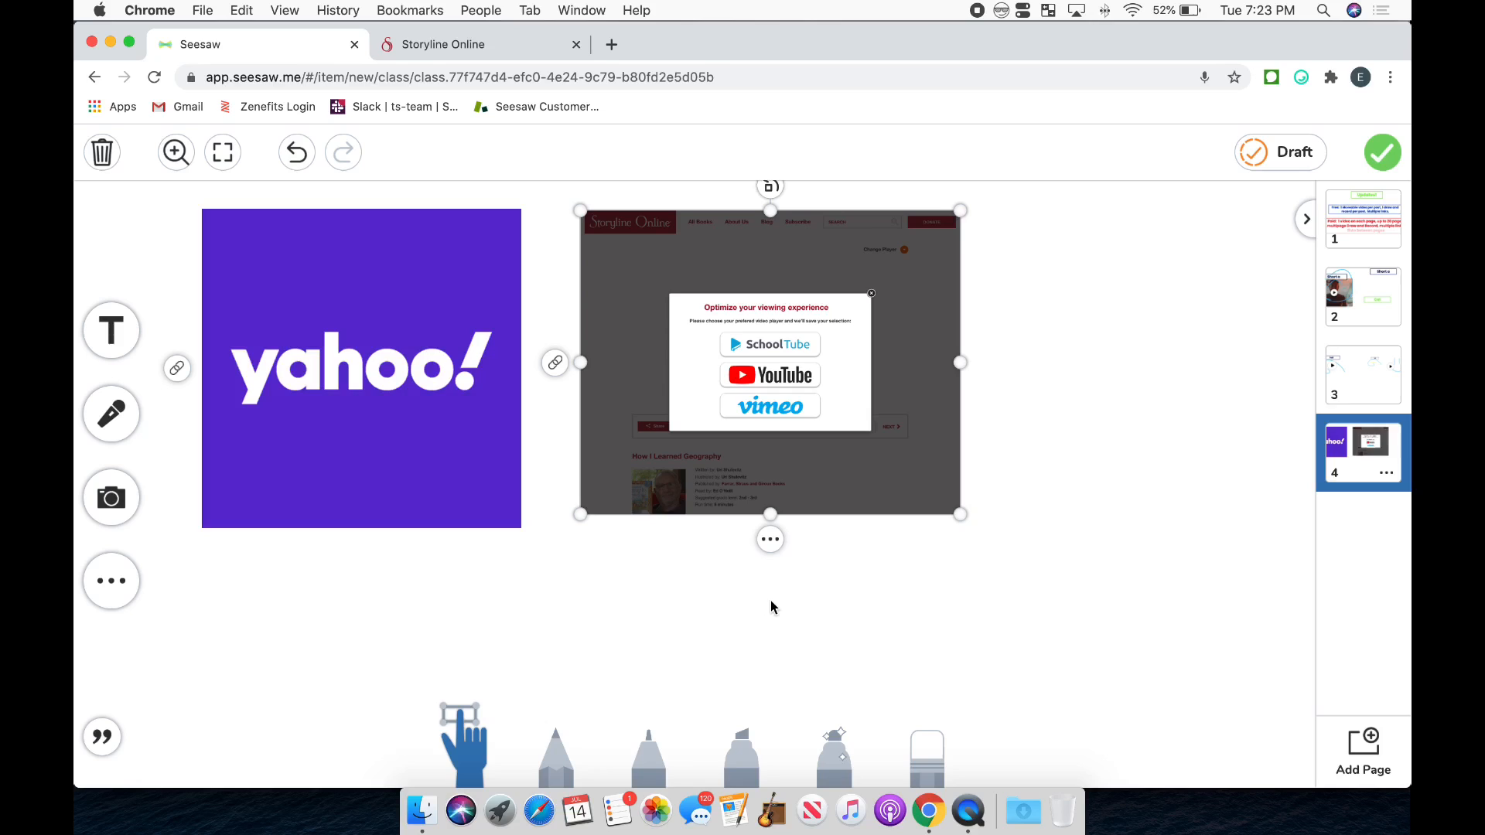
{"action": "mouse_move", "coordinate": [780, 589]}
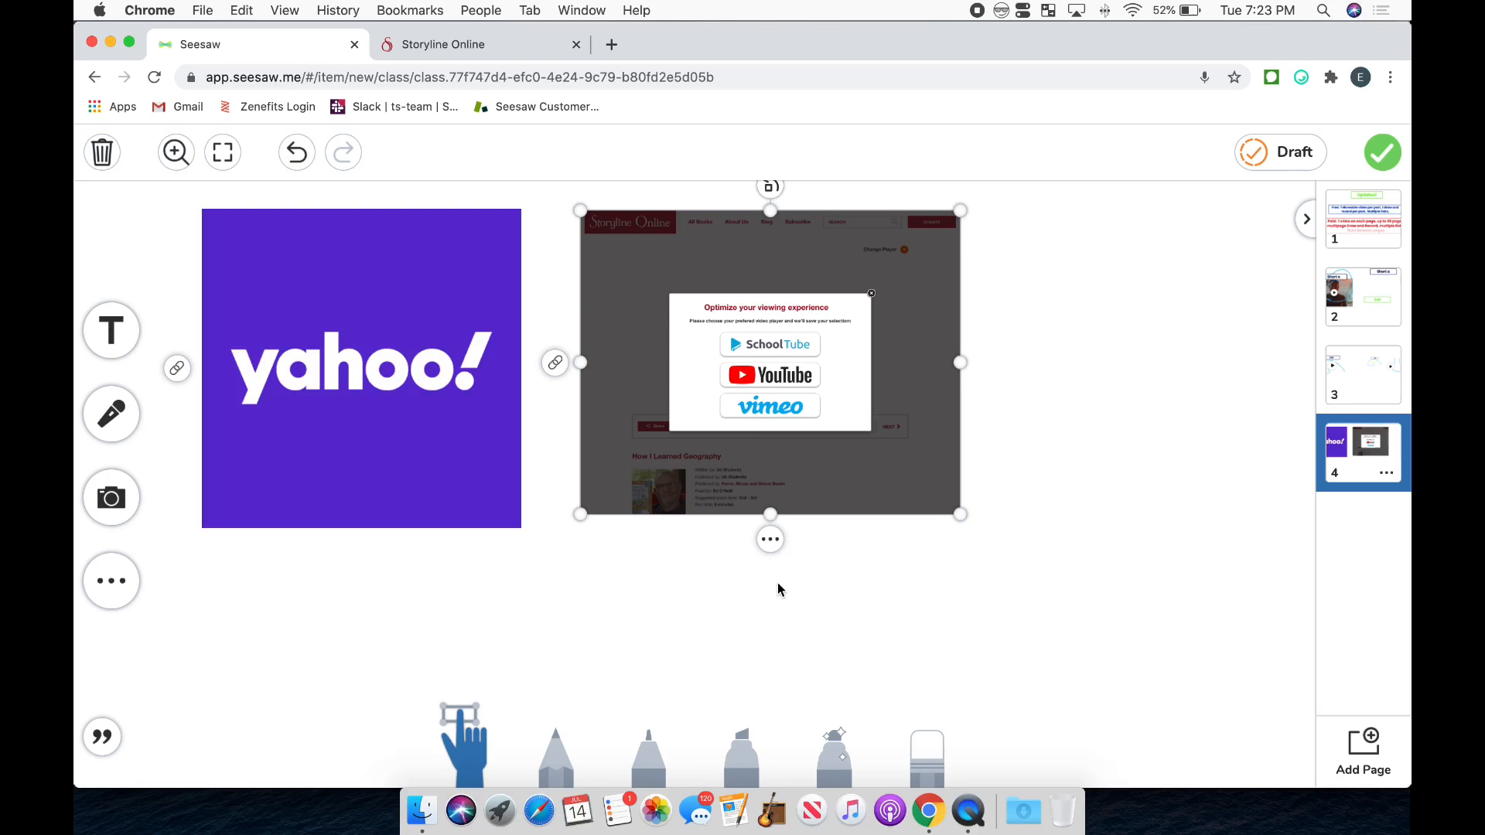
{"action": "mouse_move", "coordinate": [885, 339]}
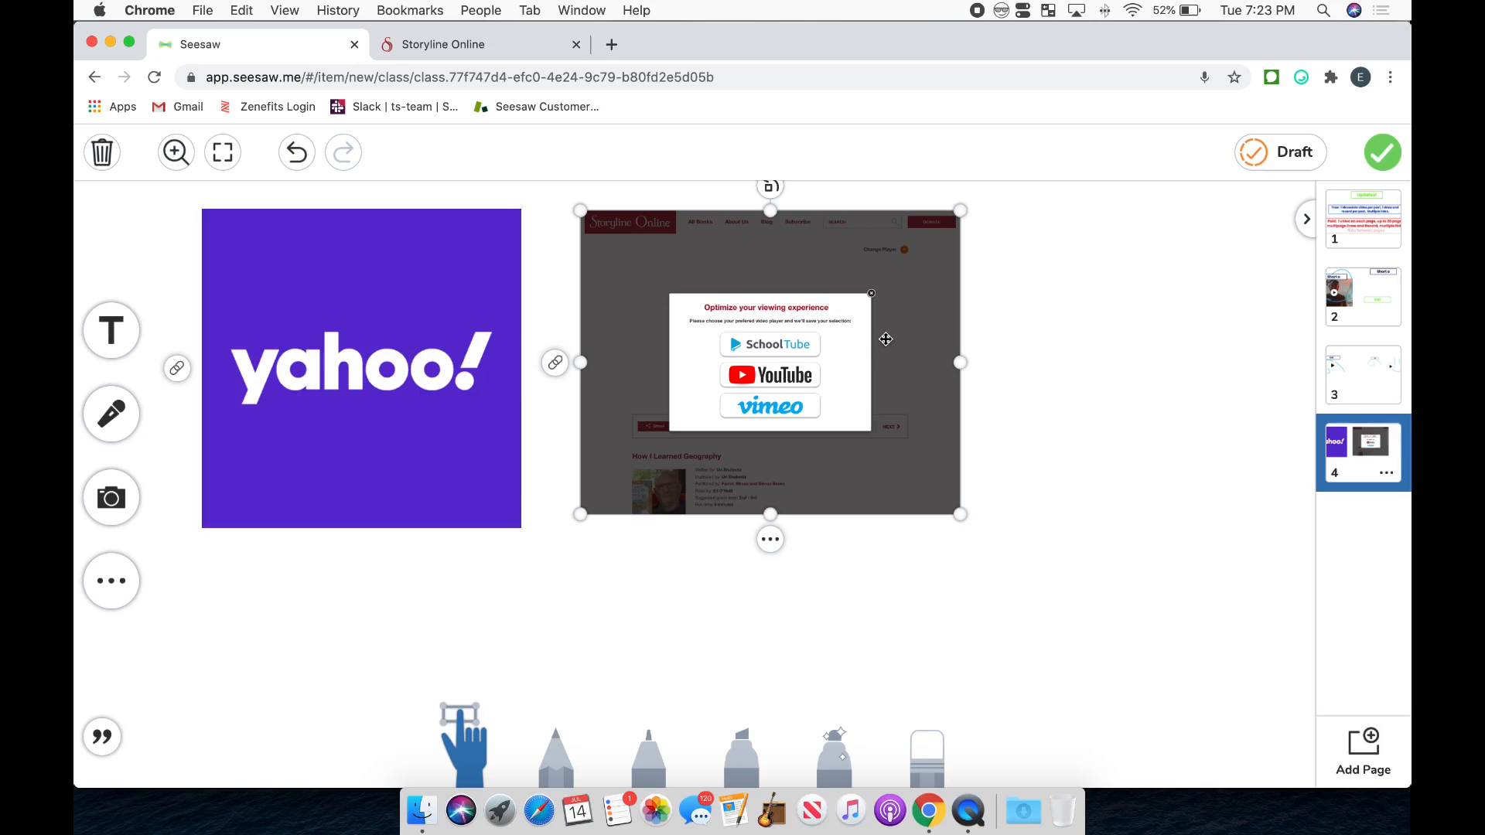
{"action": "mouse_move", "coordinate": [1001, 624]}
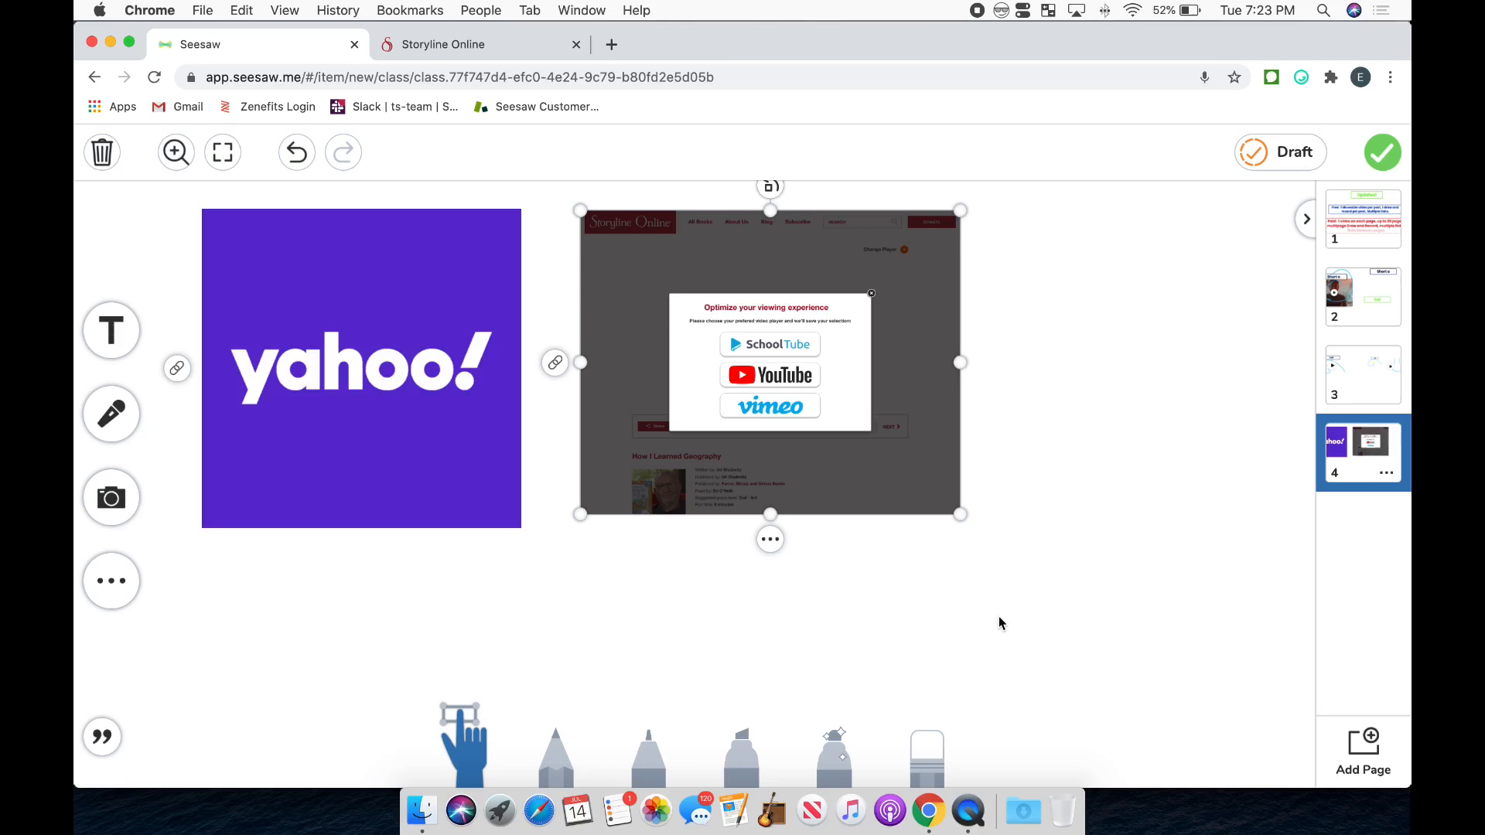
{"action": "mouse_move", "coordinate": [556, 362]}
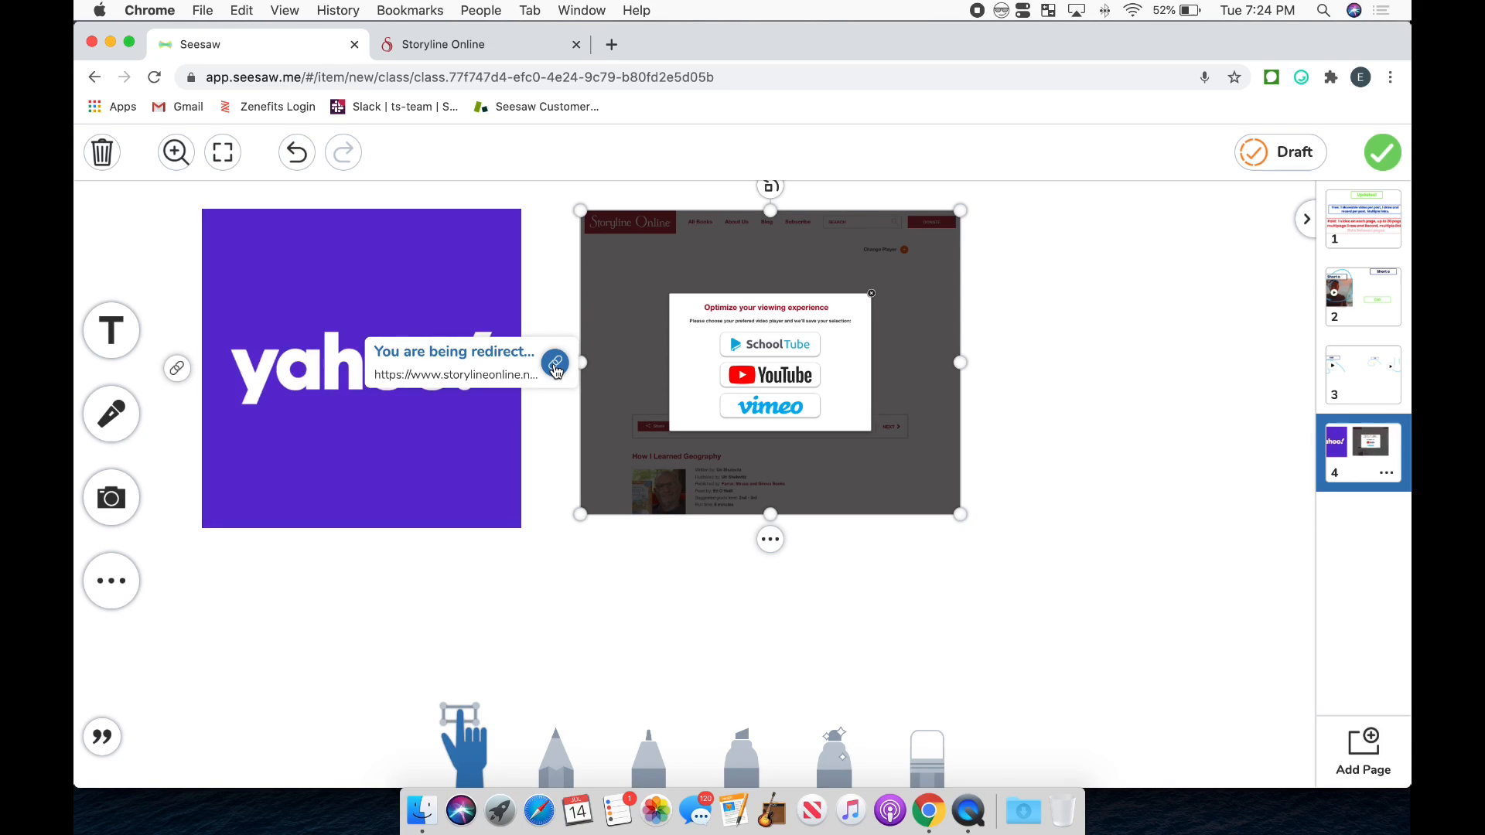
- Return to the post's first page showing the Updates free-versus-paid feature comparison
{"action": "left_click", "coordinate": [1361, 218]}
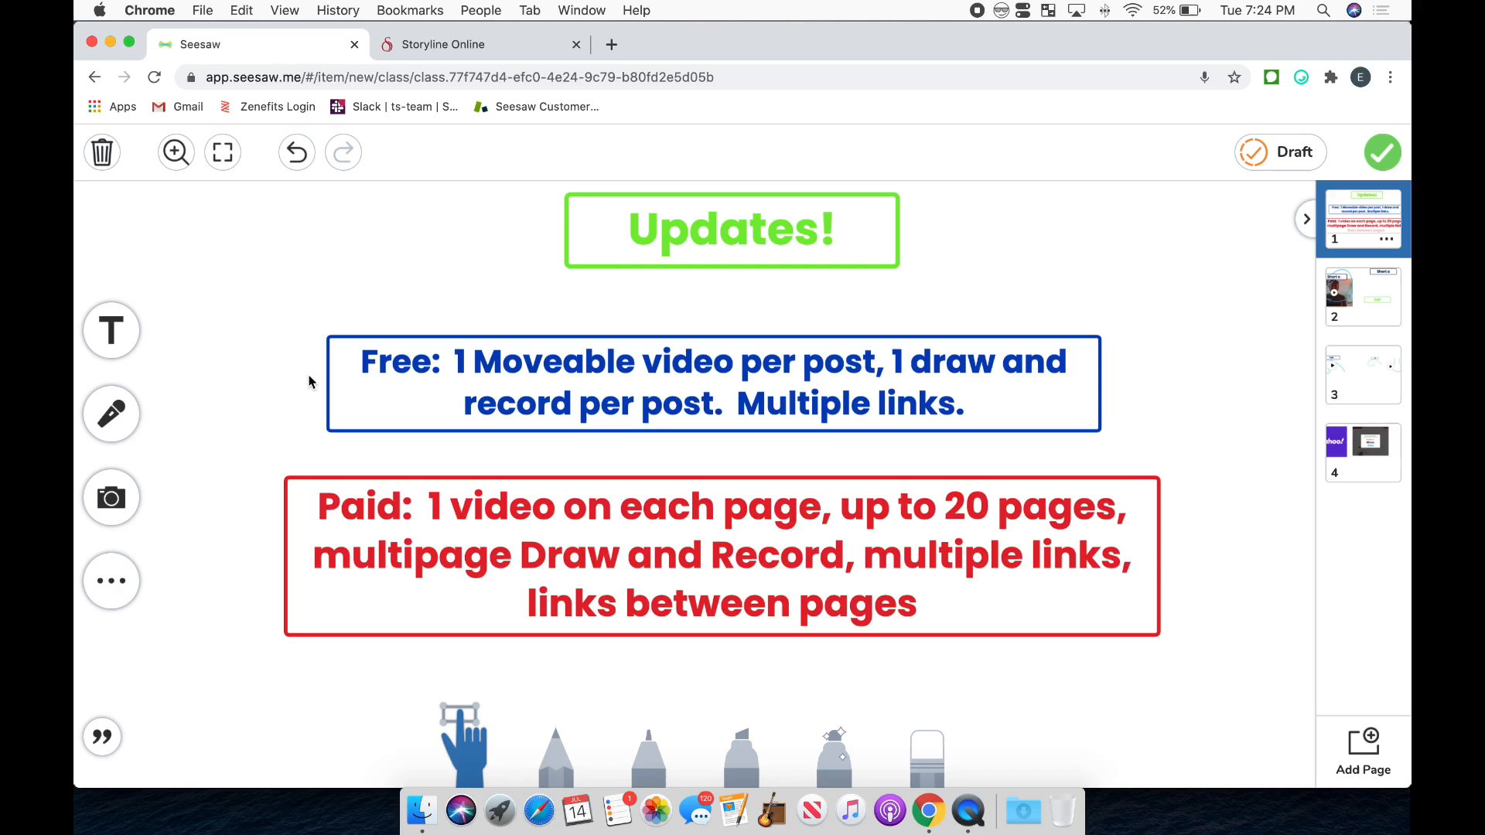
{"action": "mouse_move", "coordinate": [585, 481]}
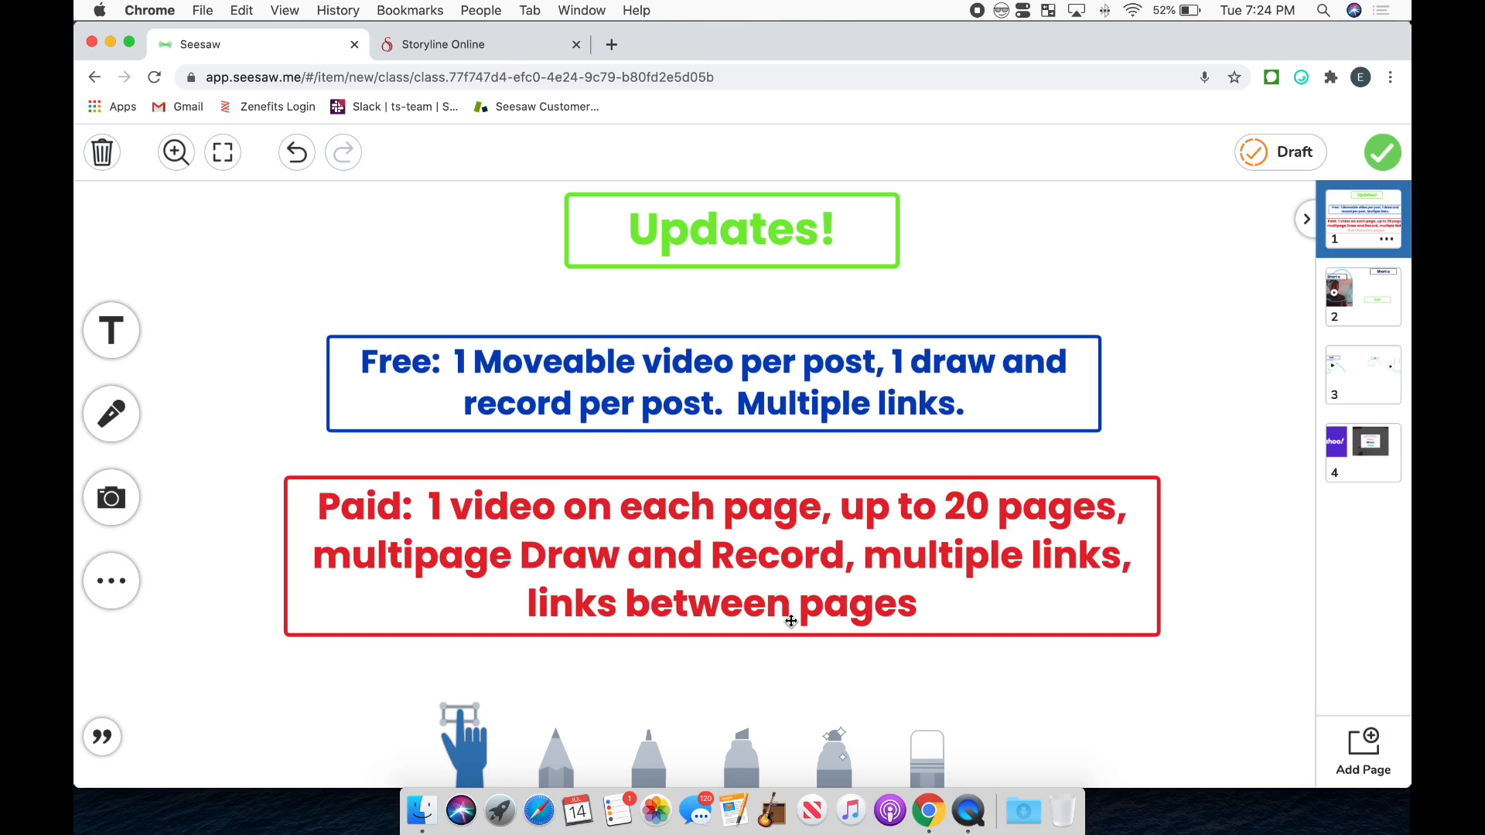
{"action": "left_click", "coordinate": [1383, 239]}
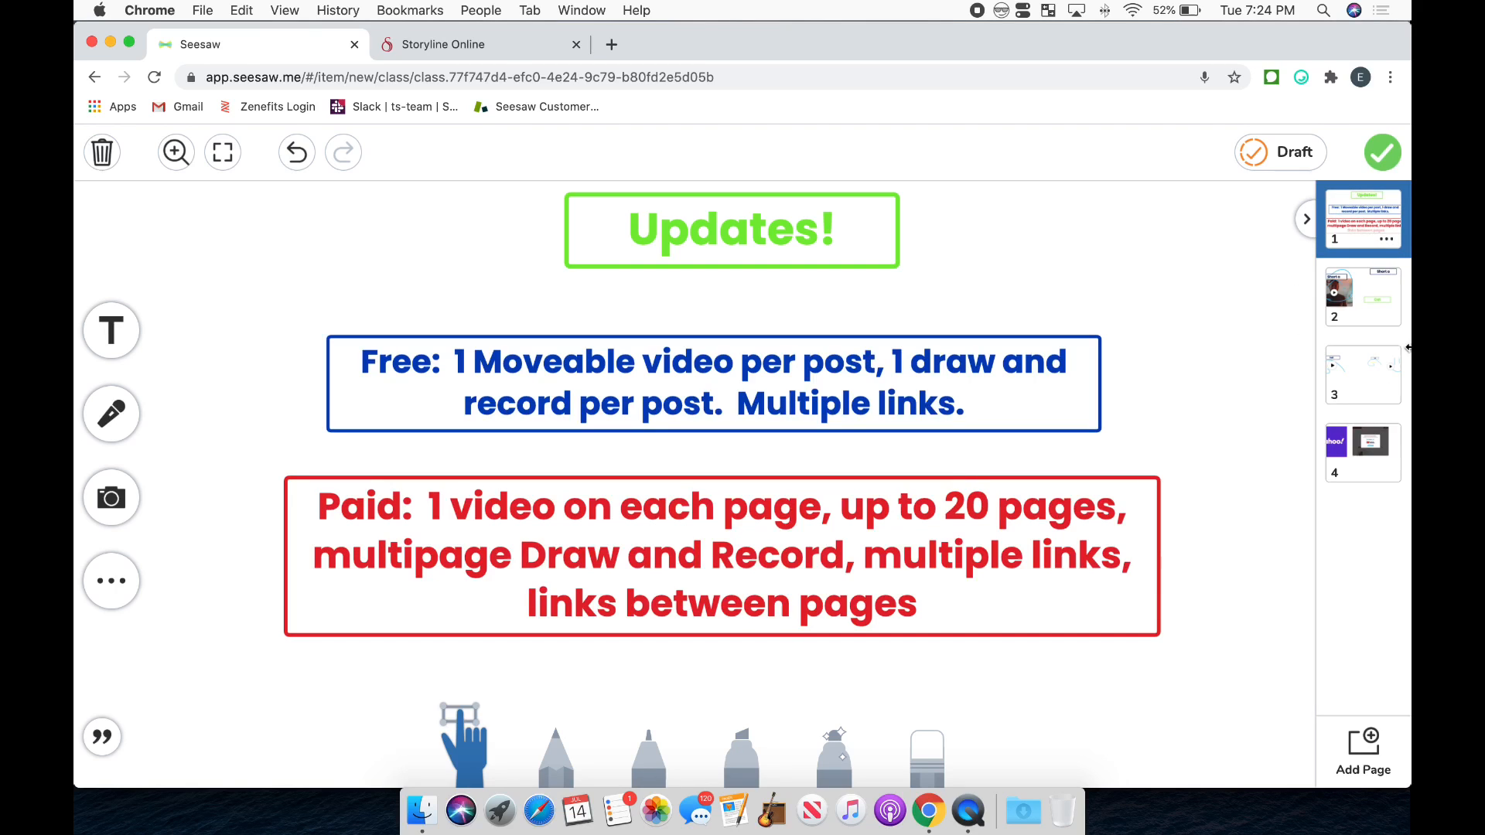
{"action": "mouse_move", "coordinate": [214, 455]}
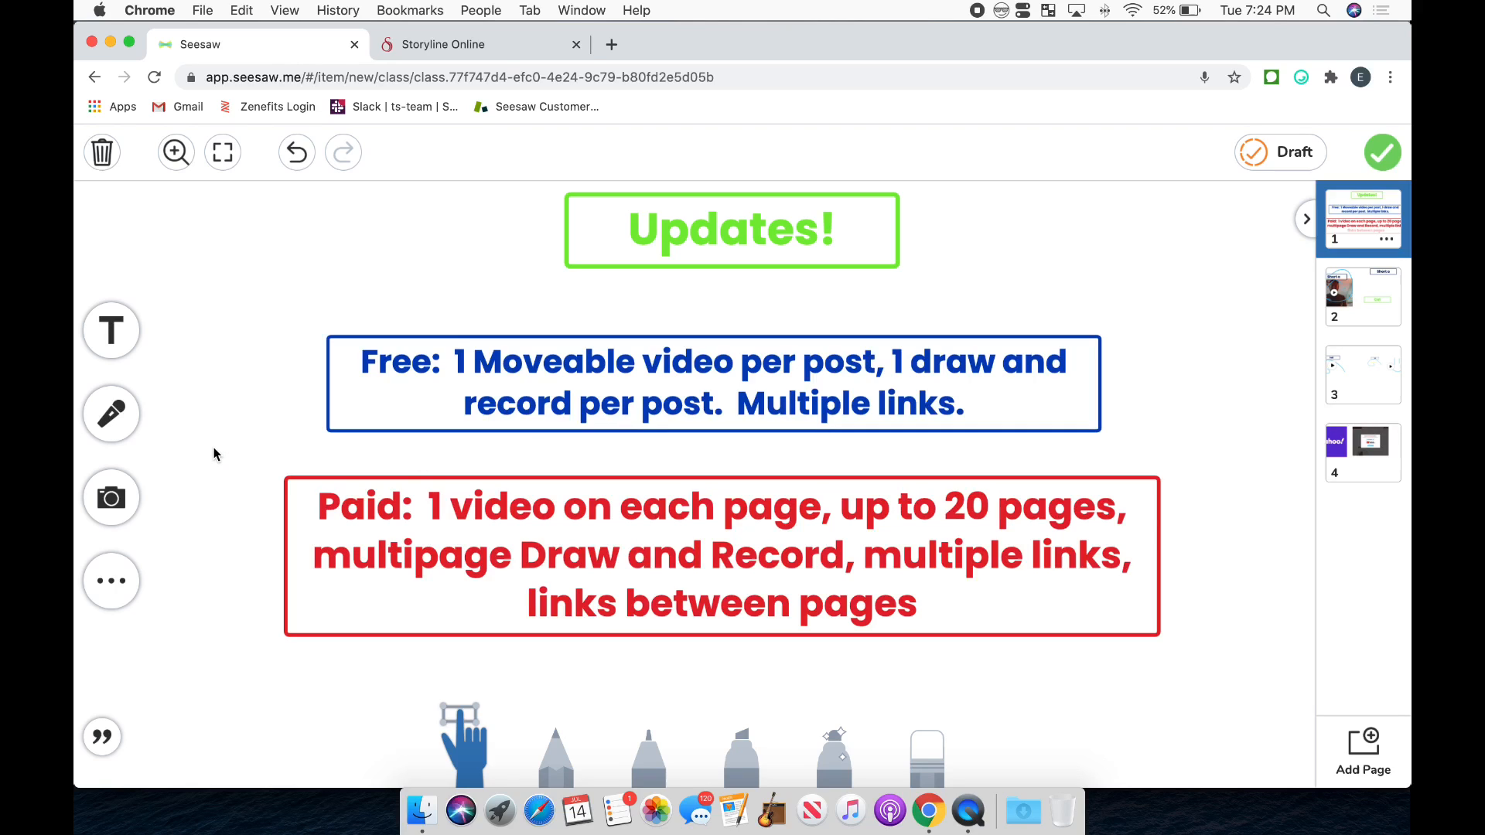
{"action": "mouse_move", "coordinate": [229, 458]}
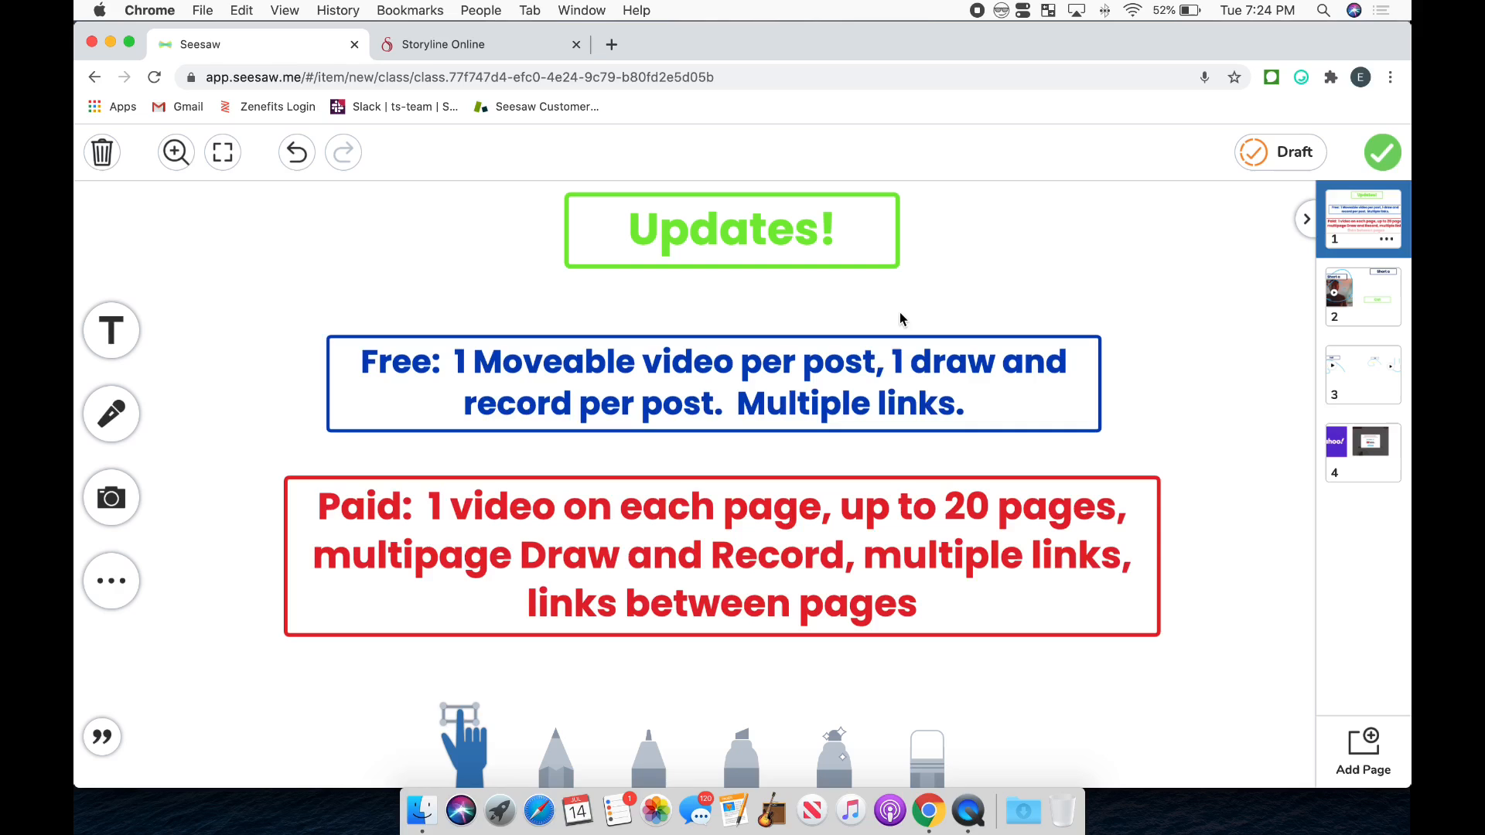
{"action": "mouse_move", "coordinate": [1010, 316]}
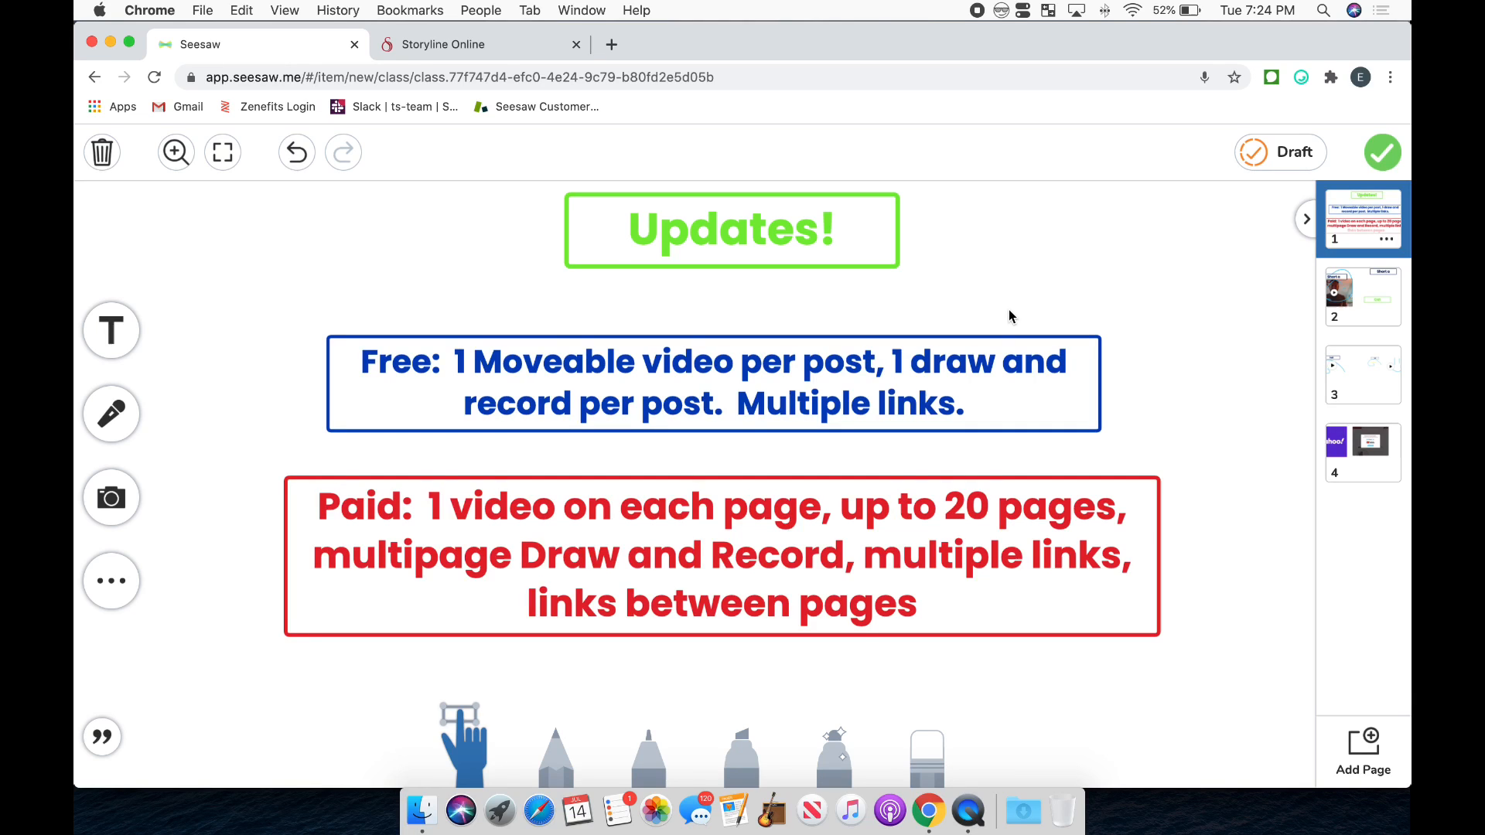